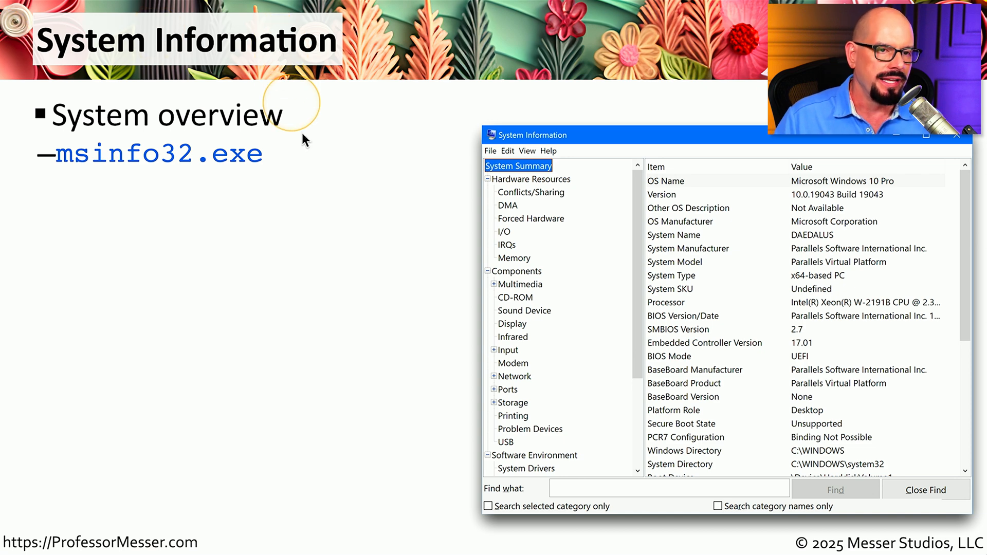
mouse_move(72, 168)
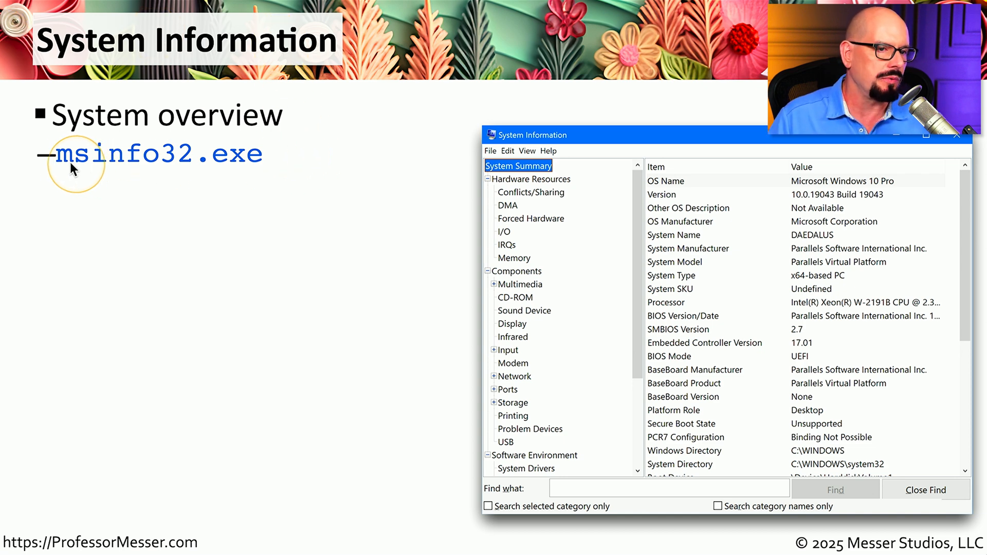
mouse_move(289, 173)
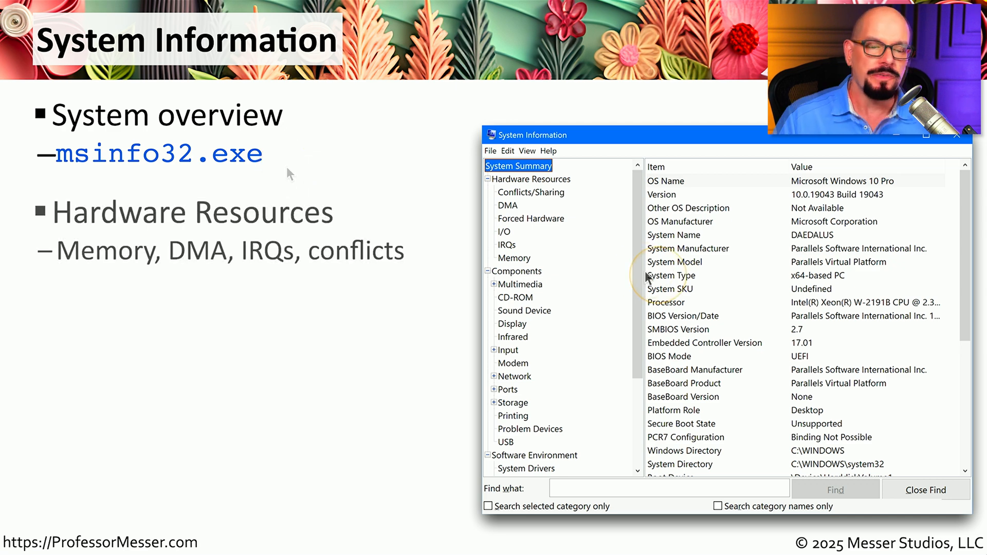
mouse_move(247, 223)
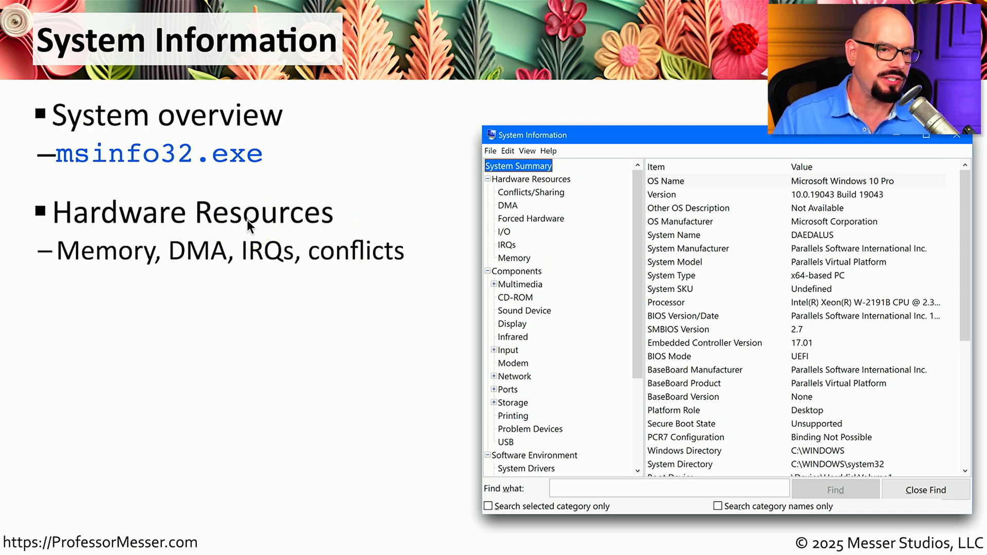
mouse_move(192, 264)
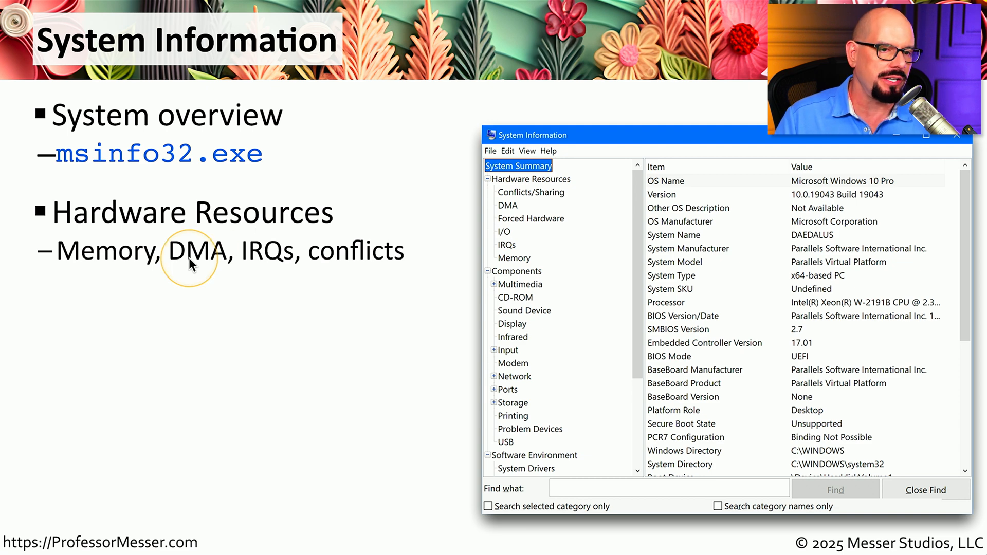
mouse_move(421, 266)
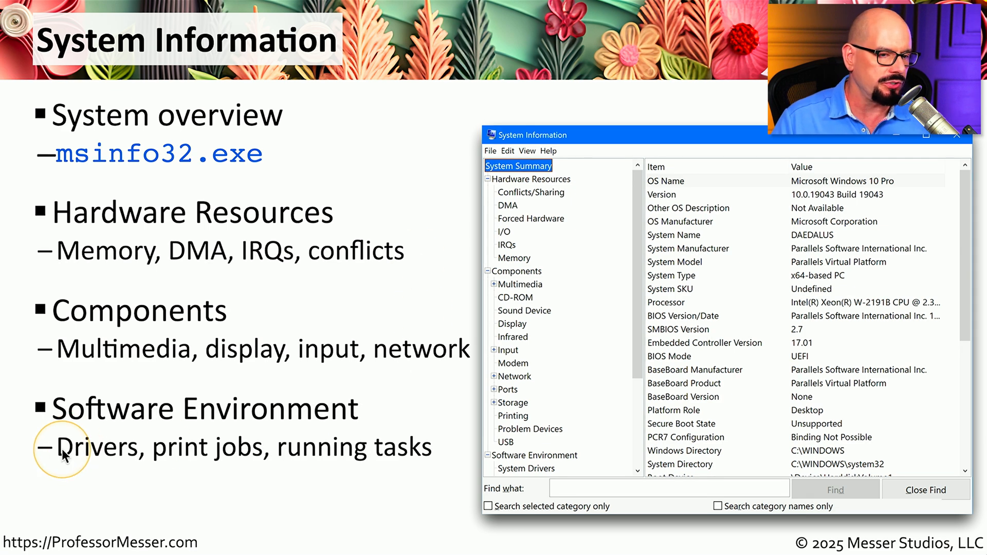
mouse_move(113, 454)
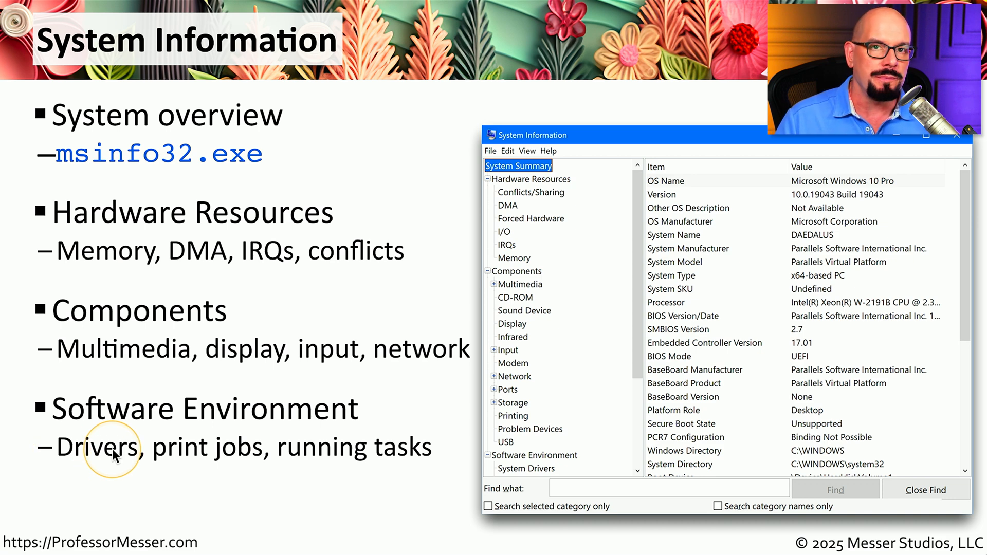
mouse_move(400, 401)
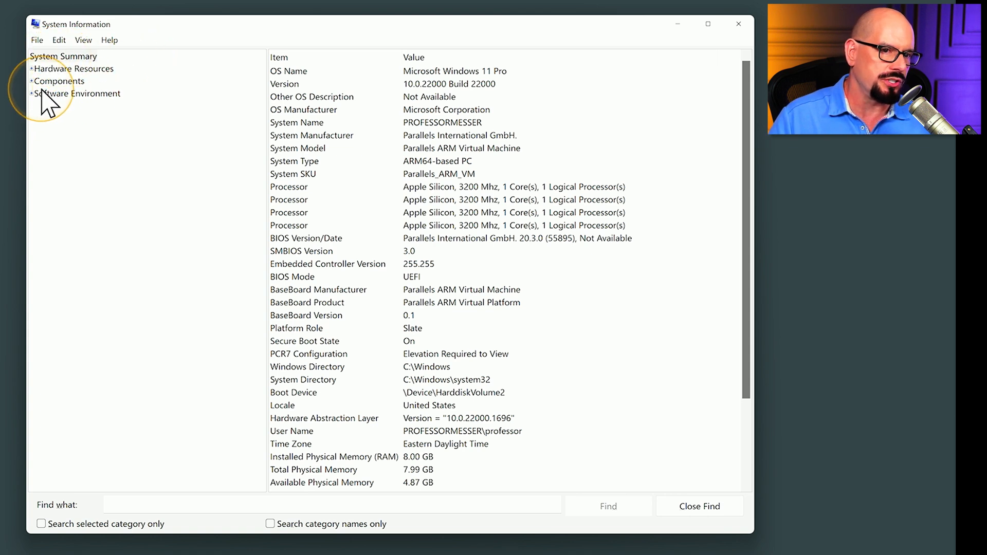
mouse_move(125, 117)
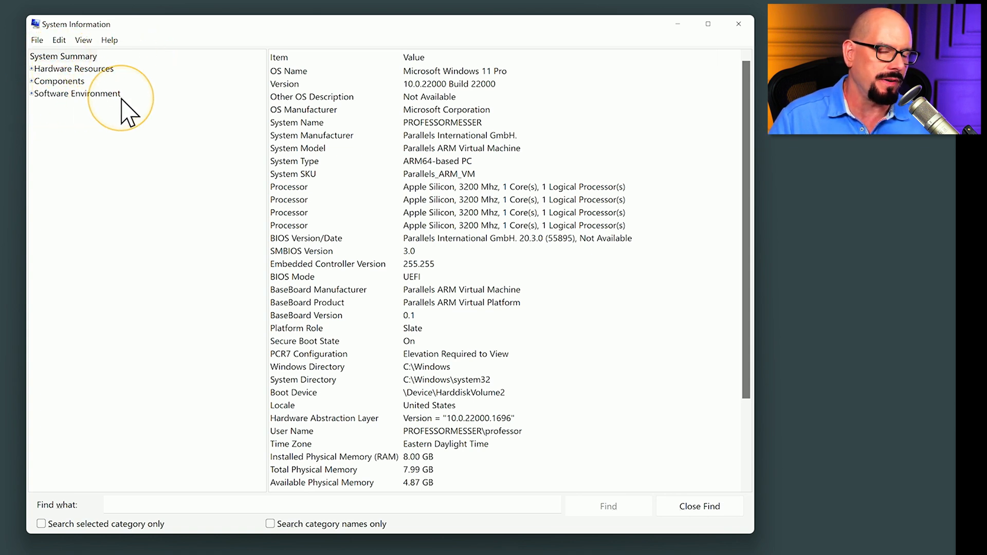
- Show System Summary and scroll to its memory, page file and security entries
click(63, 56)
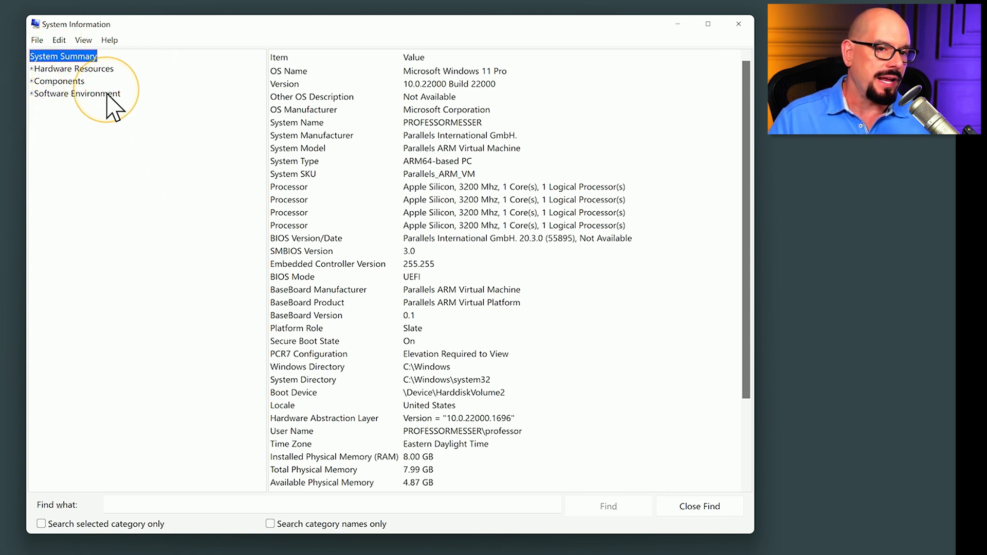
mouse_move(122, 59)
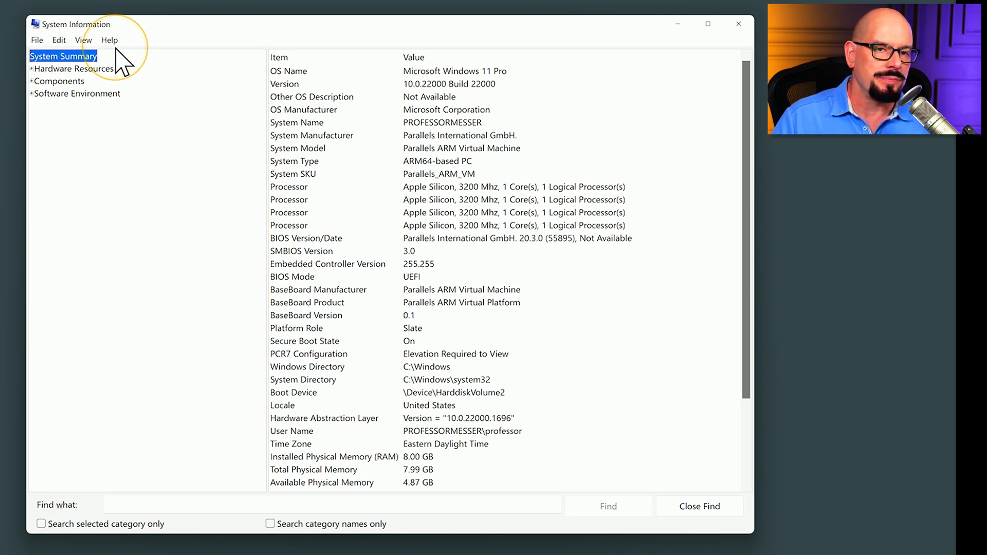
mouse_move(568, 308)
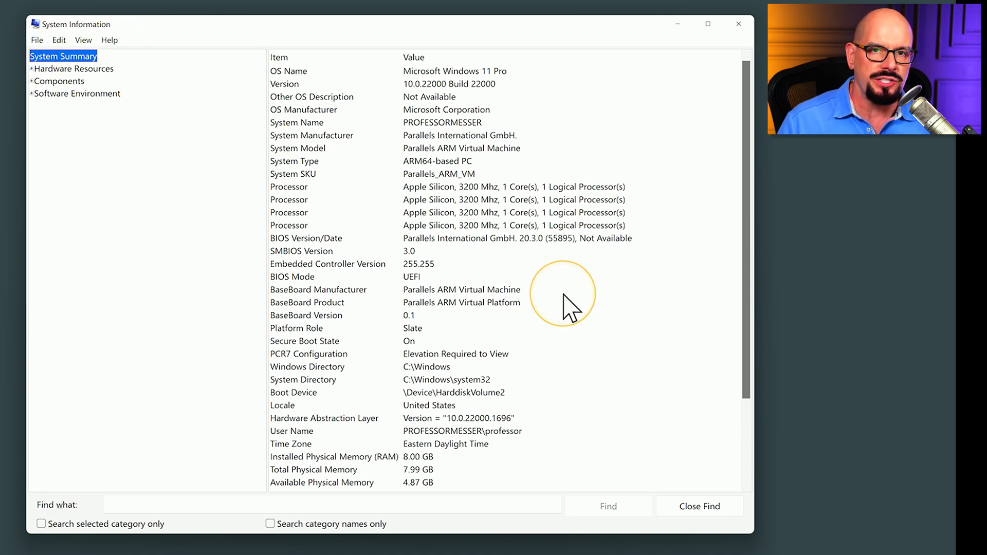
mouse_move(570, 308)
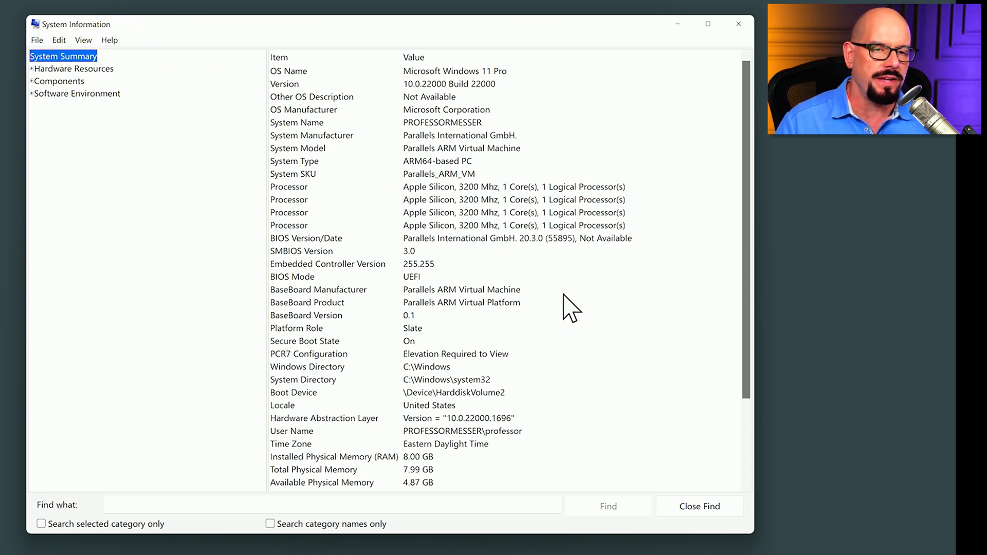
mouse_move(303, 95)
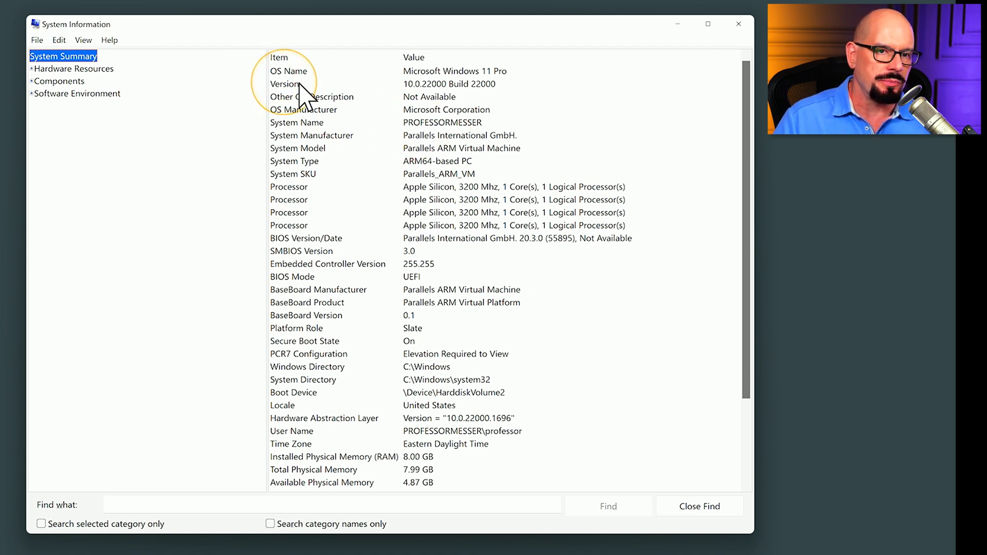
mouse_move(460, 132)
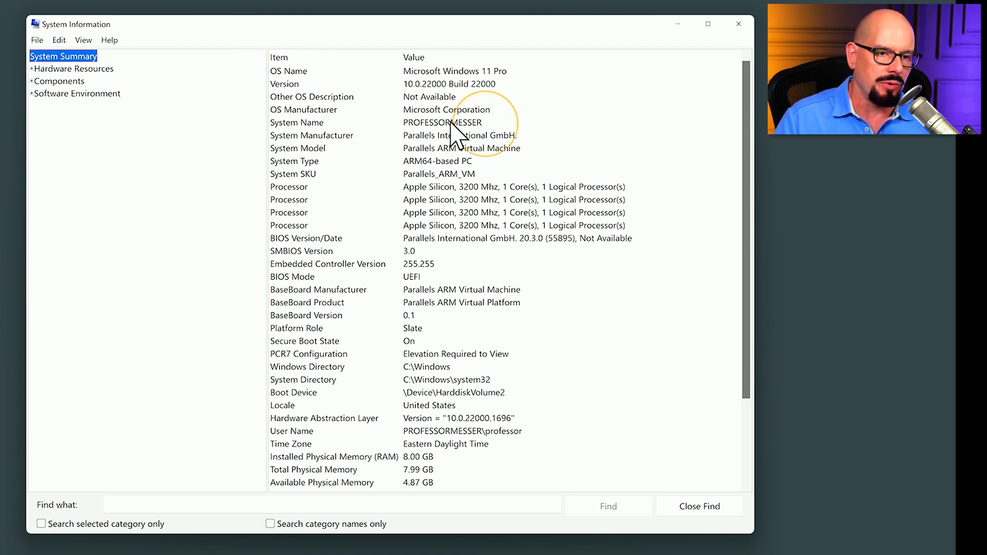
mouse_move(458, 207)
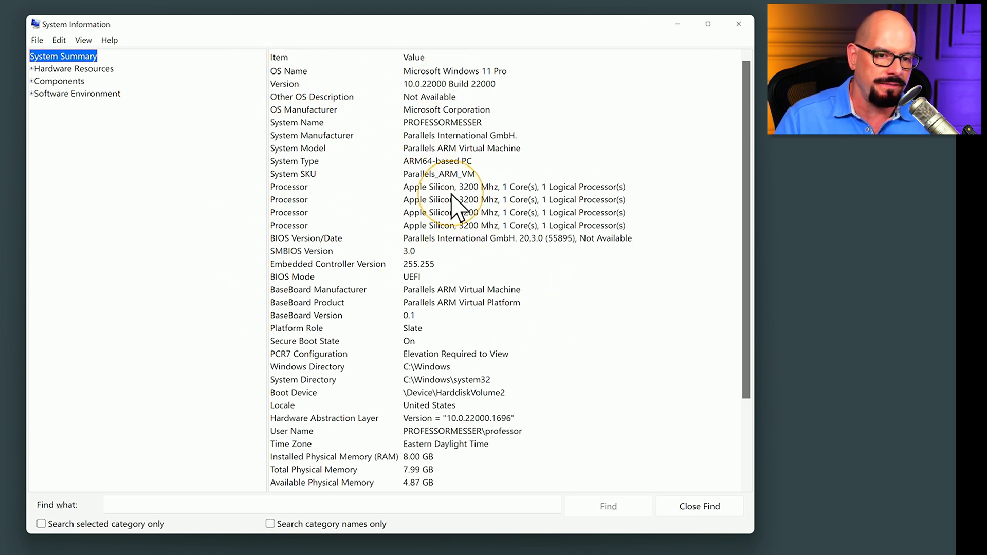
mouse_move(529, 403)
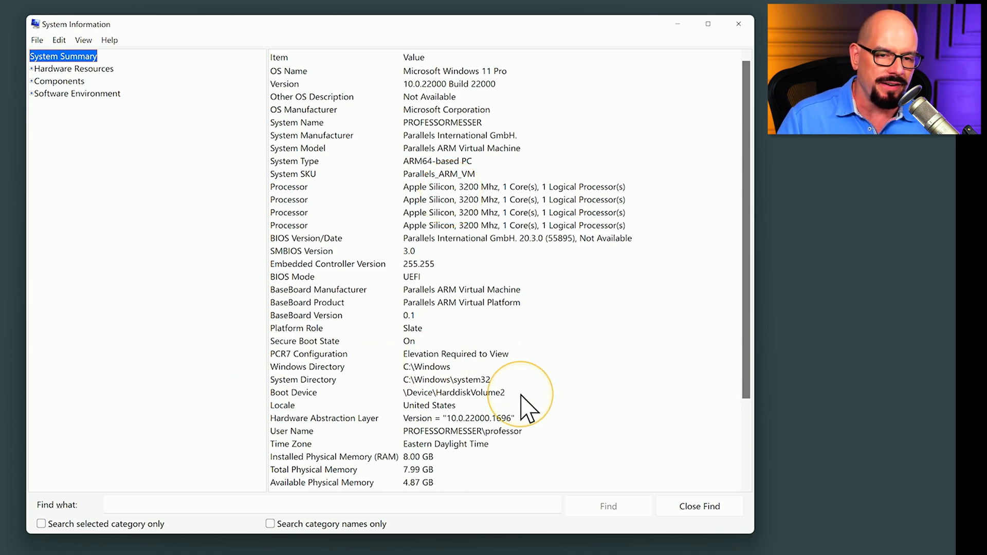
mouse_move(440, 468)
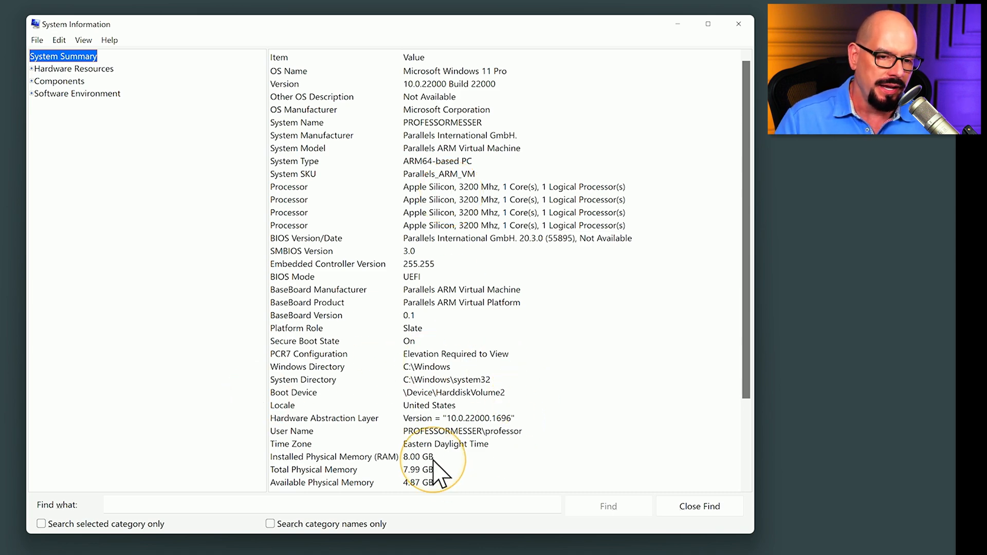
scroll(down, 3)
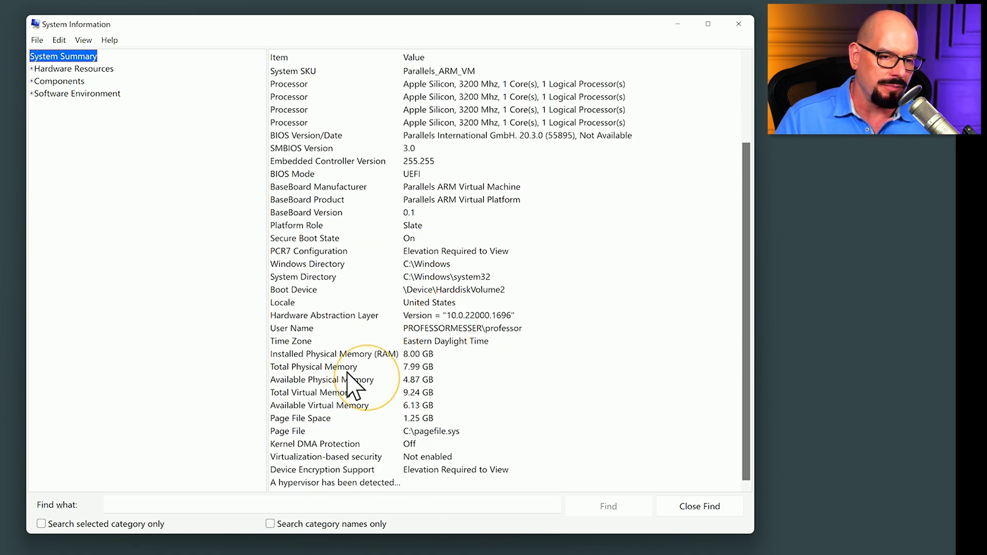
mouse_move(558, 361)
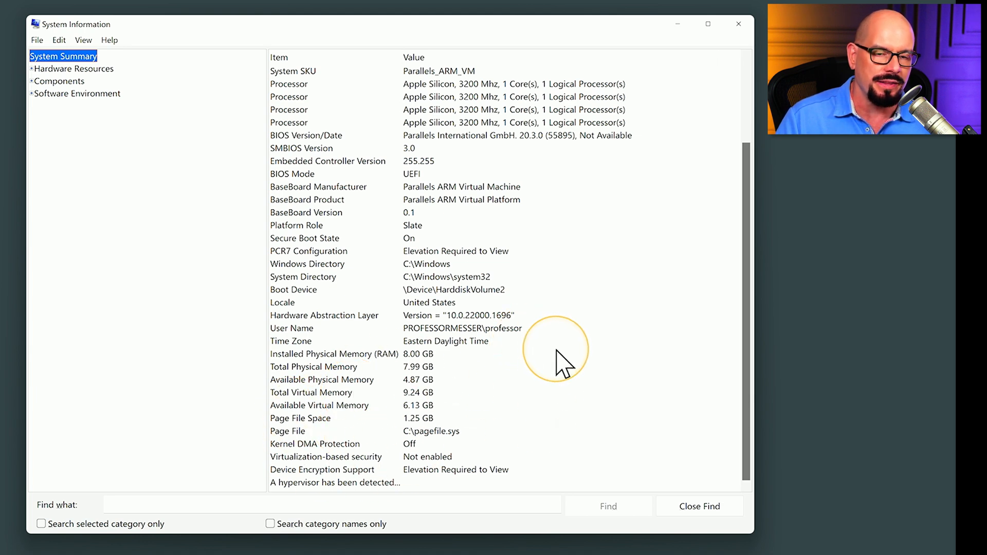
mouse_move(38, 76)
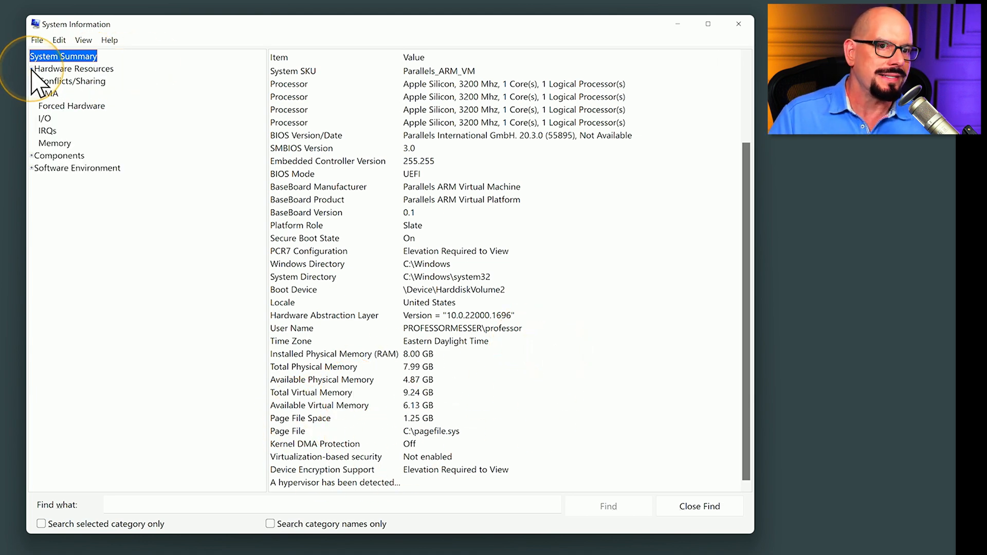
mouse_move(74, 134)
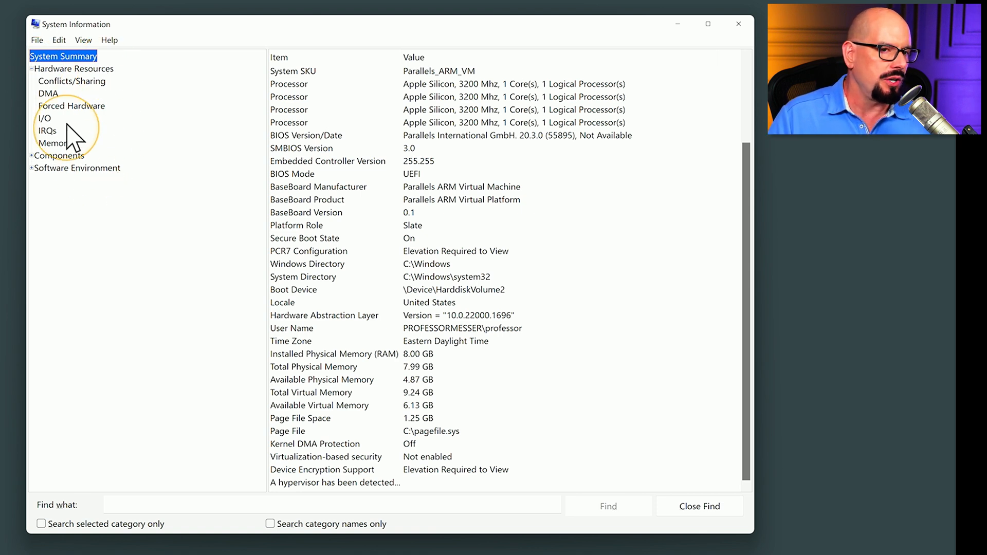
- Step through Hardware Resources — Conflicts/Sharing, DMA, I/O, IRQs, Memory — then select Components
click(74, 69)
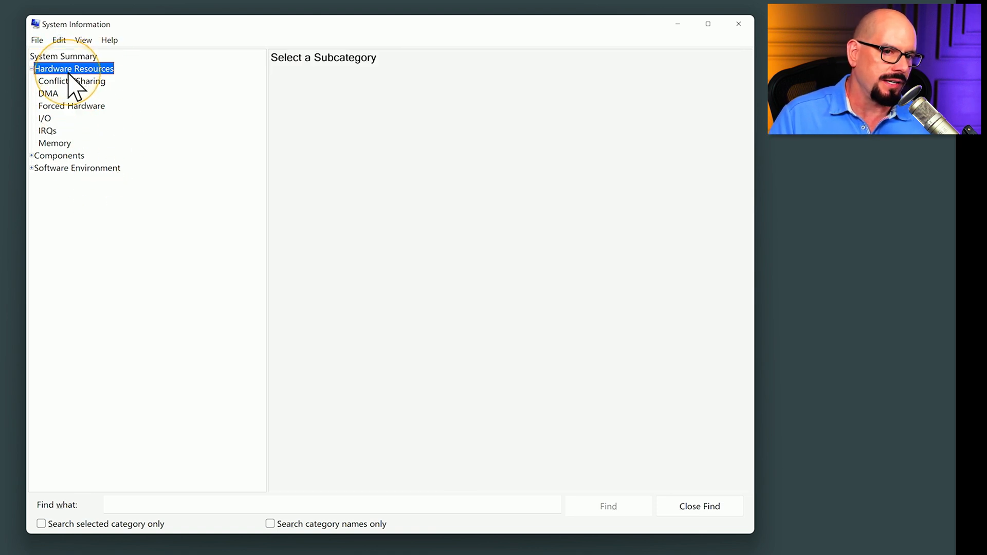
click(72, 80)
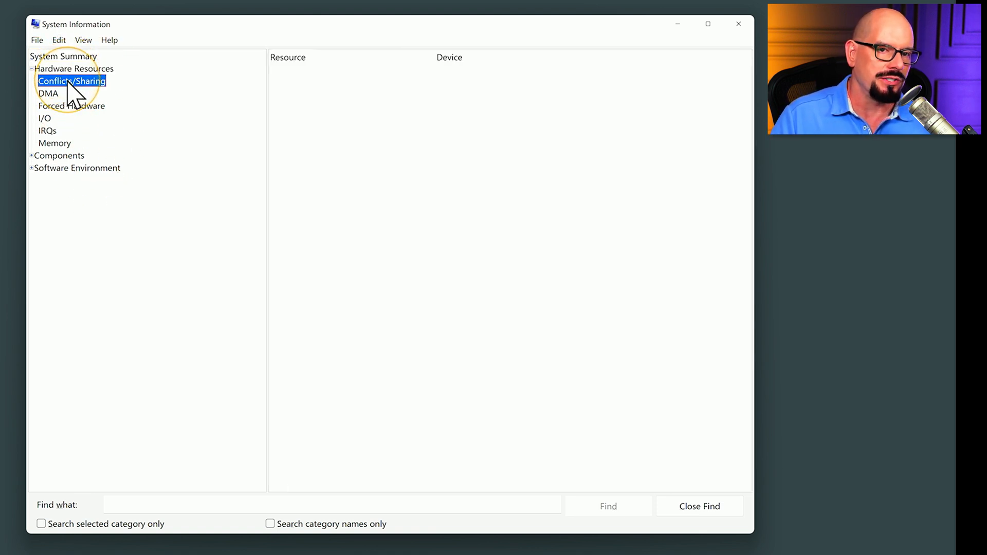
mouse_move(82, 97)
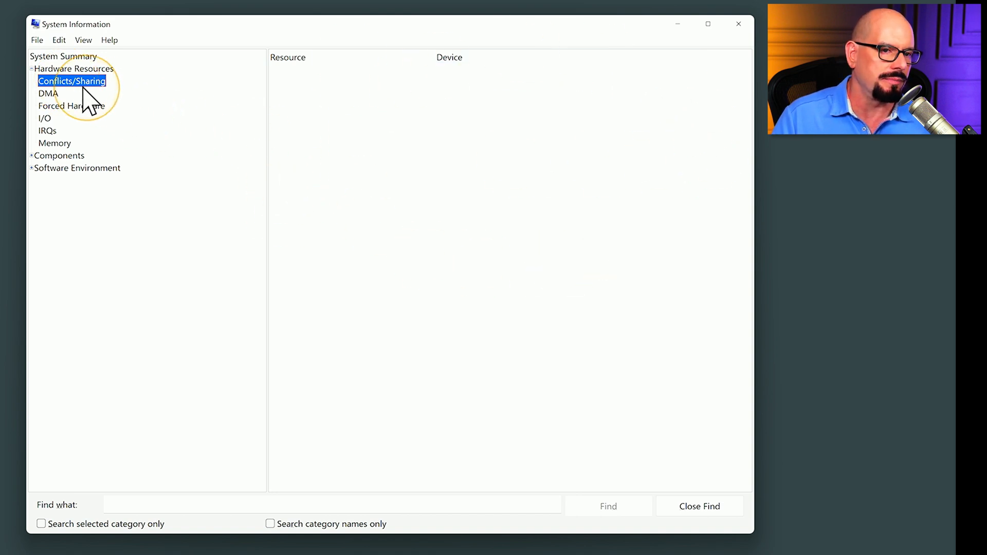
click(47, 93)
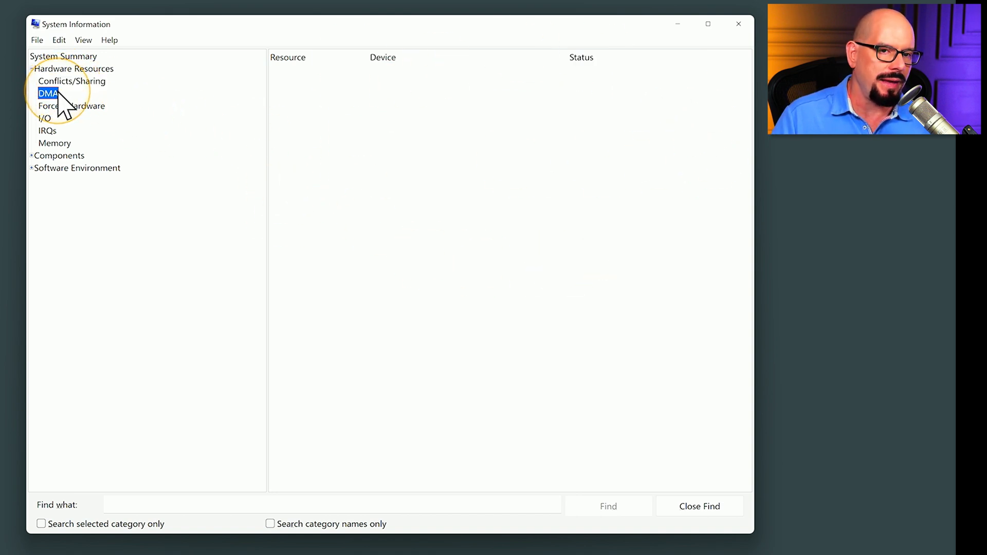
mouse_move(462, 115)
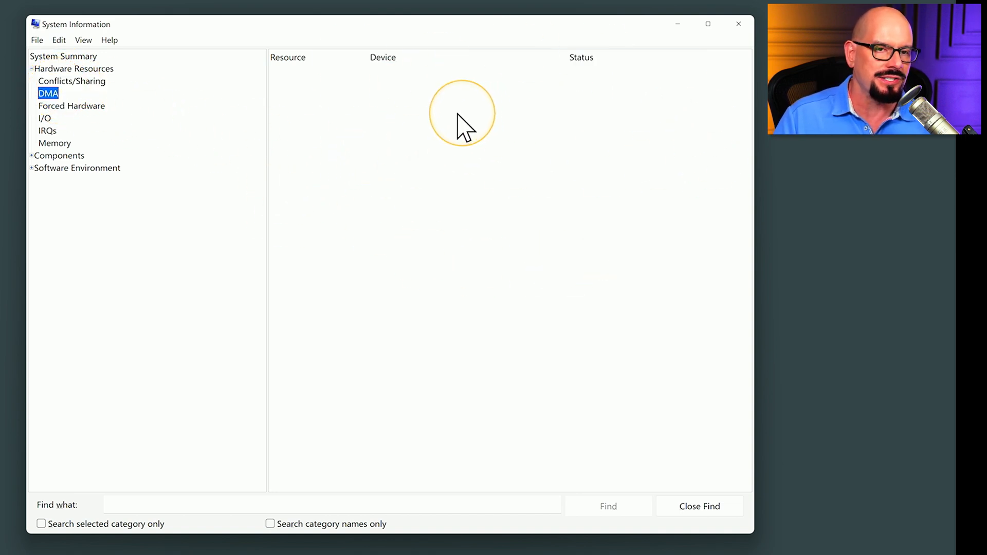
click(71, 105)
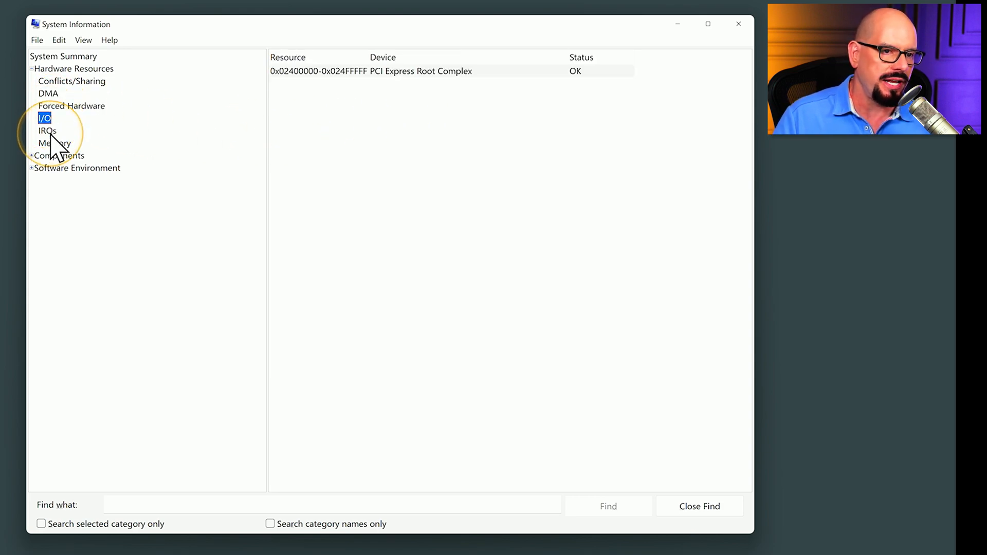
click(47, 130)
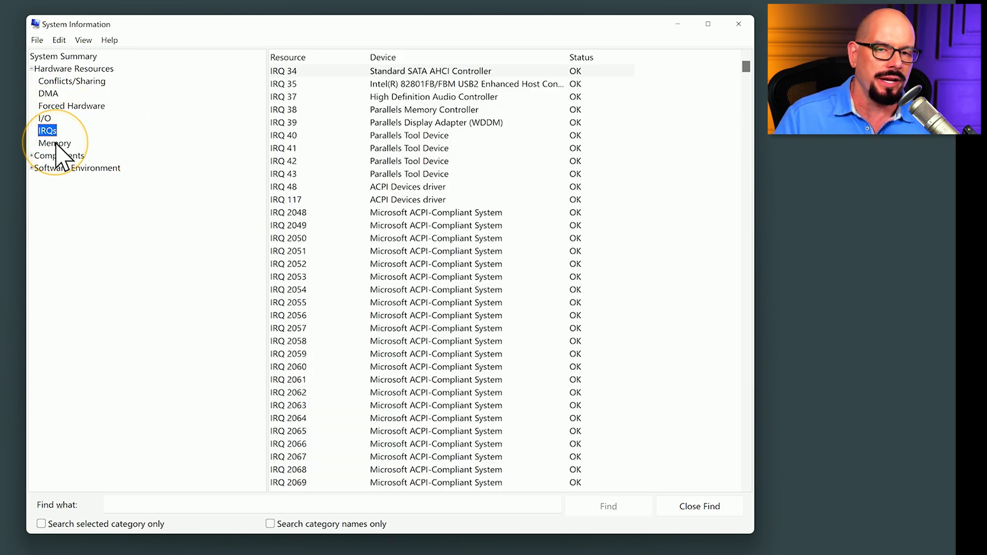
click(55, 143)
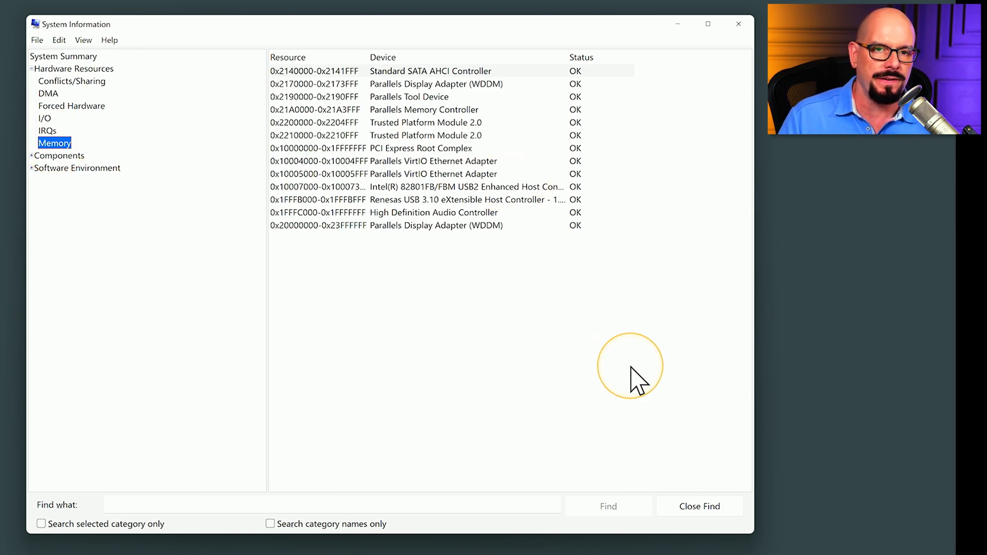
click(31, 155)
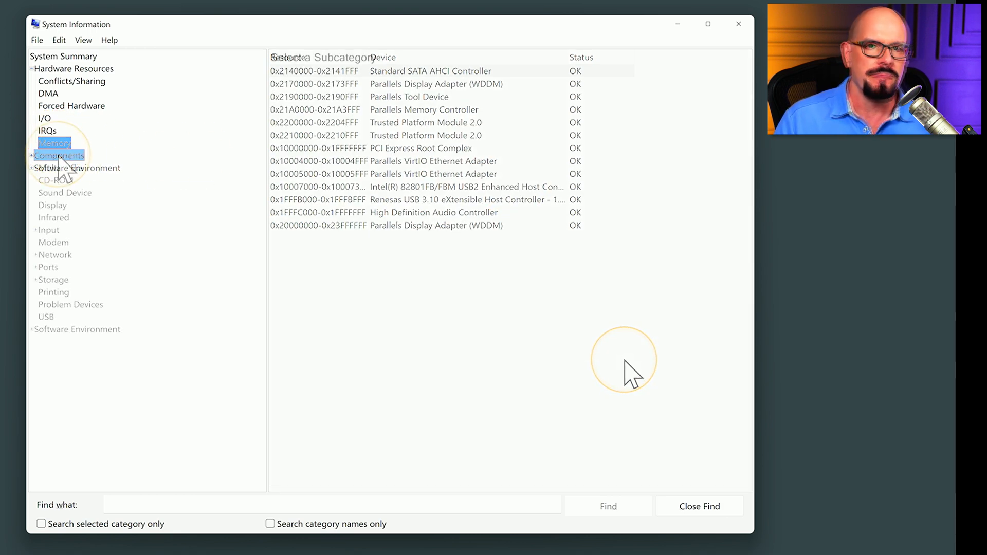
- Expand Components and view Sound Device, Network Adapter and WinSock details
click(59, 154)
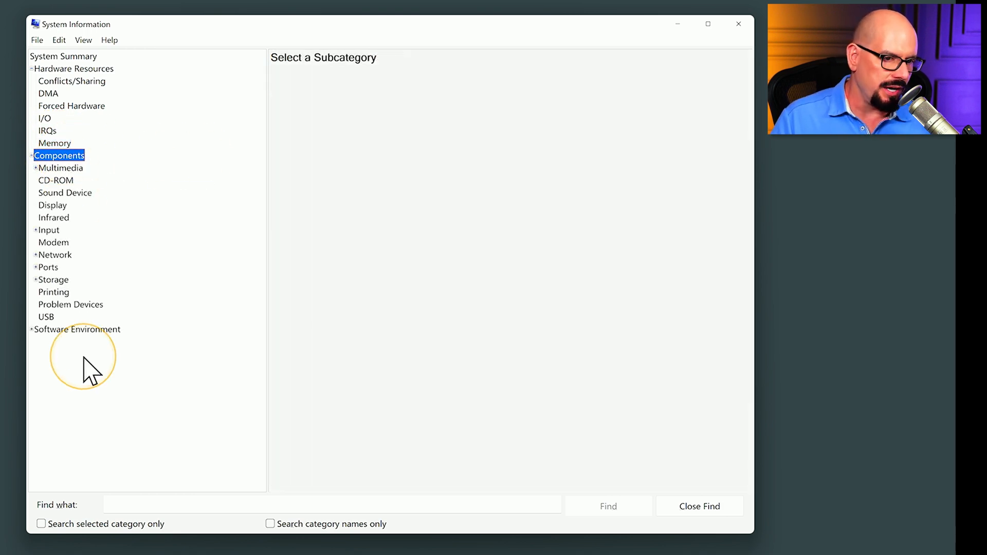
mouse_move(63, 202)
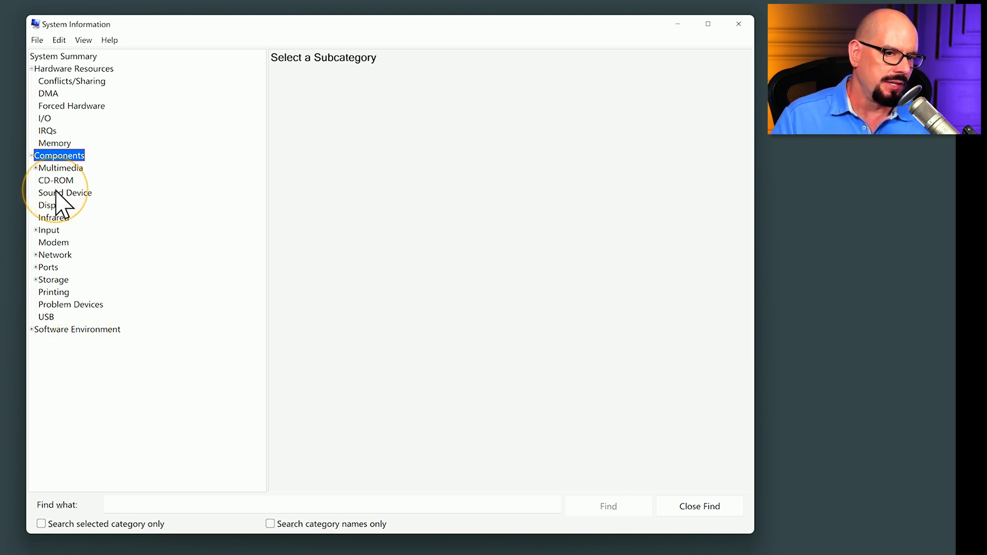
click(64, 193)
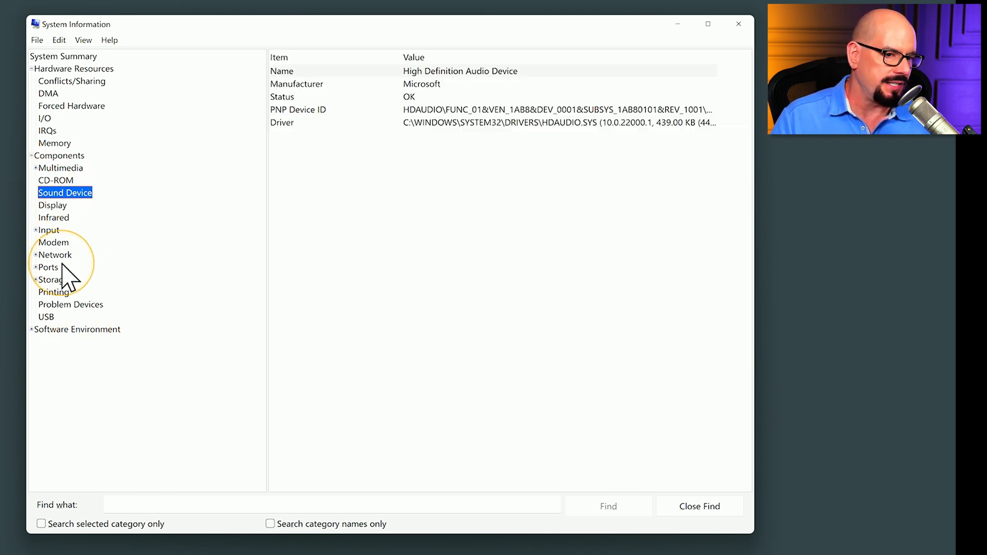
click(32, 255)
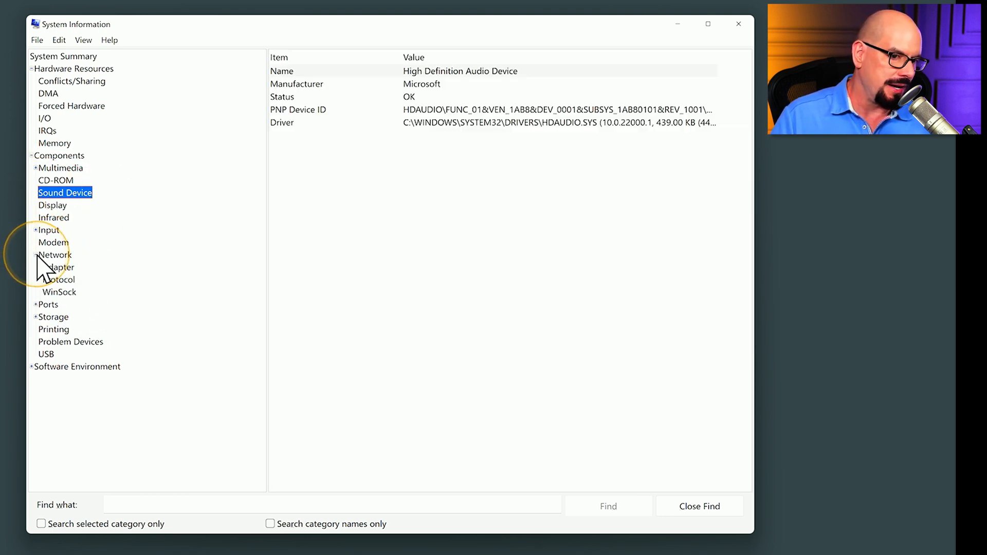
click(59, 267)
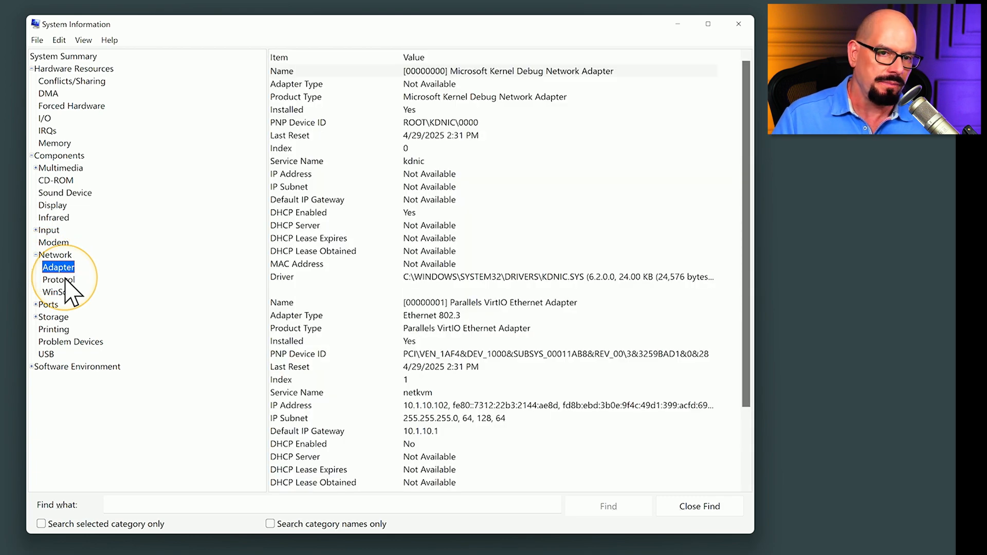
click(59, 292)
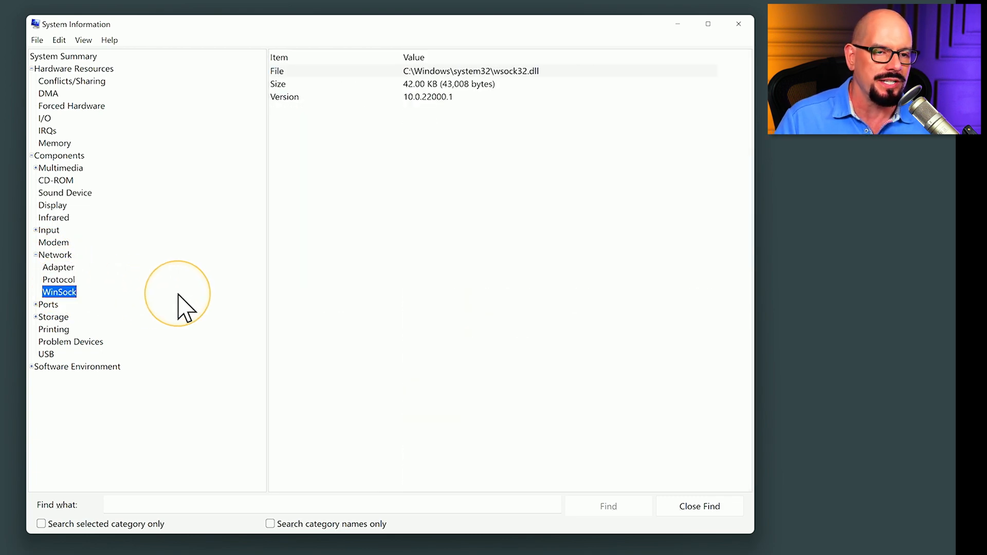
mouse_move(41, 324)
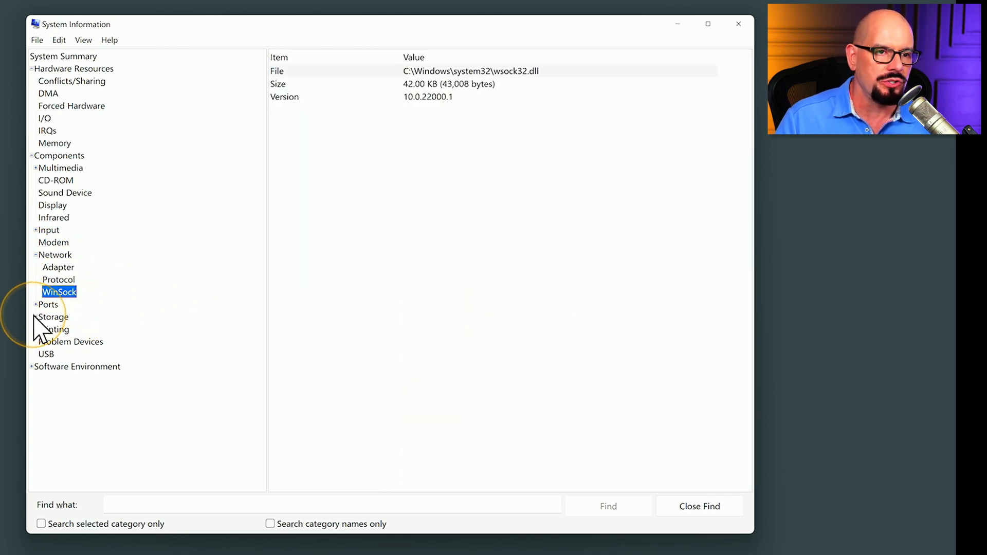
- View Storage's Drives, Disks and IDE controller details
click(36, 316)
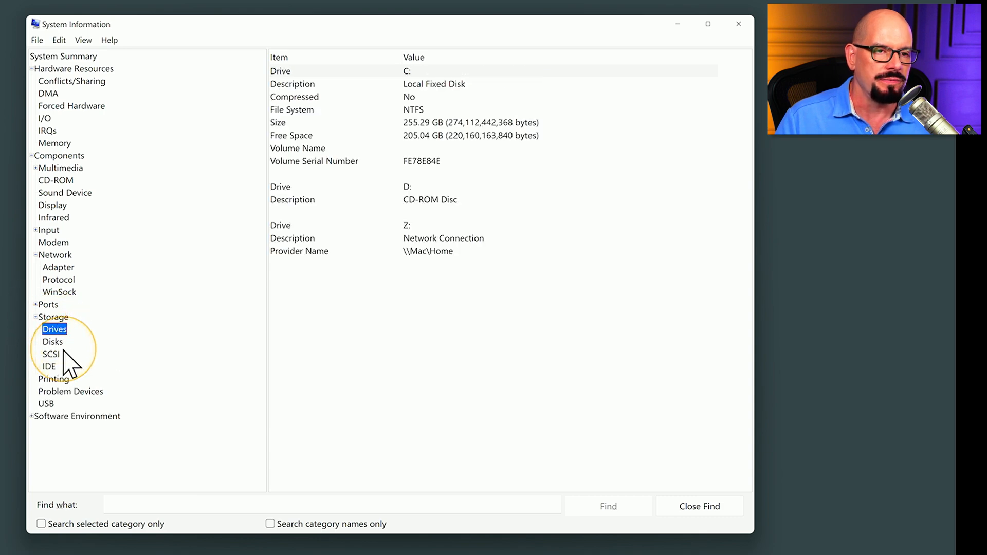
click(53, 341)
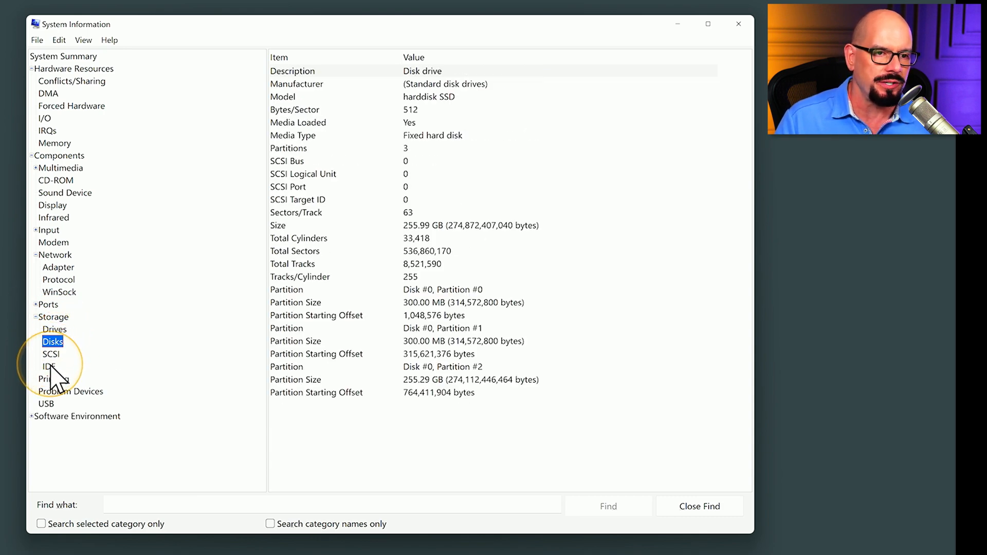
click(49, 367)
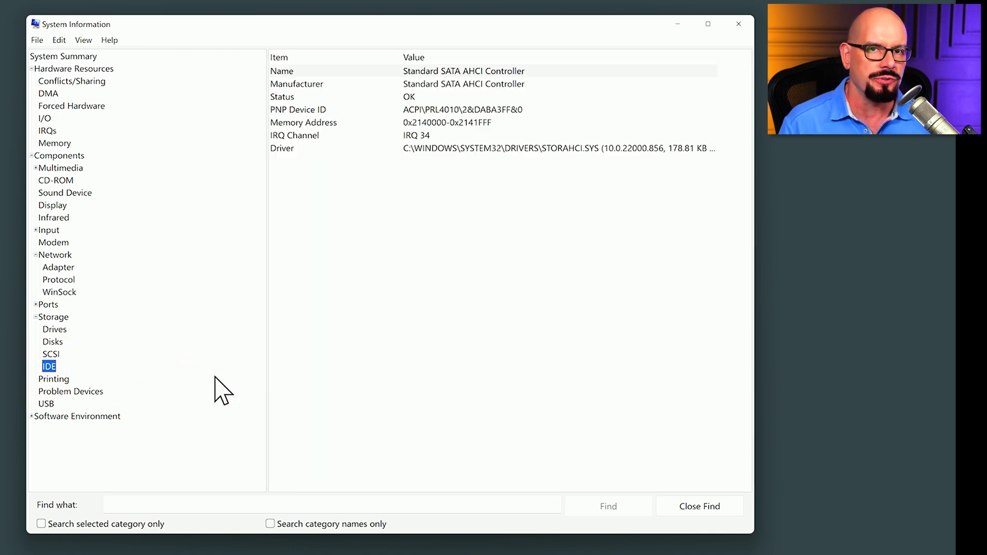
mouse_move(130, 425)
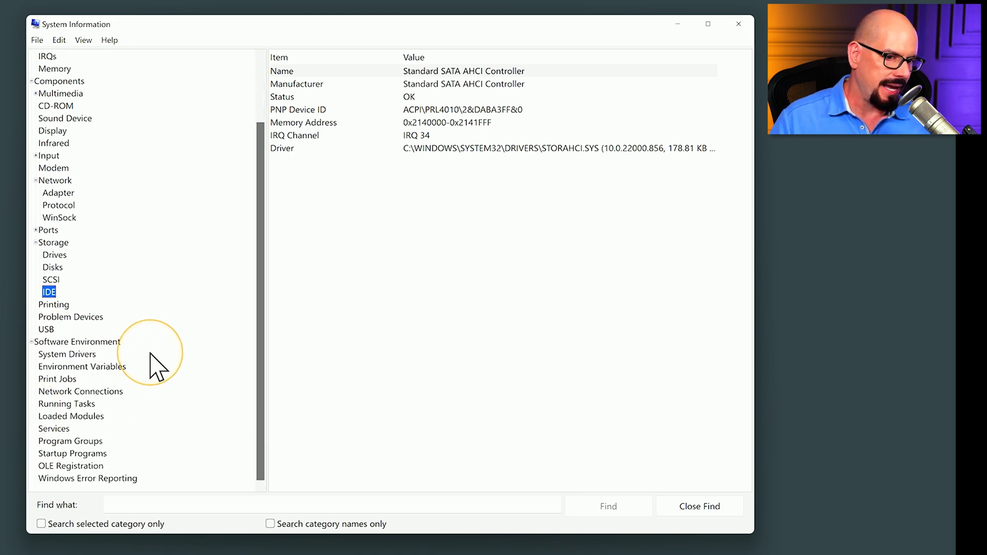
- View Software Environment's System Drivers, Print Jobs and Program Groups lists
click(67, 354)
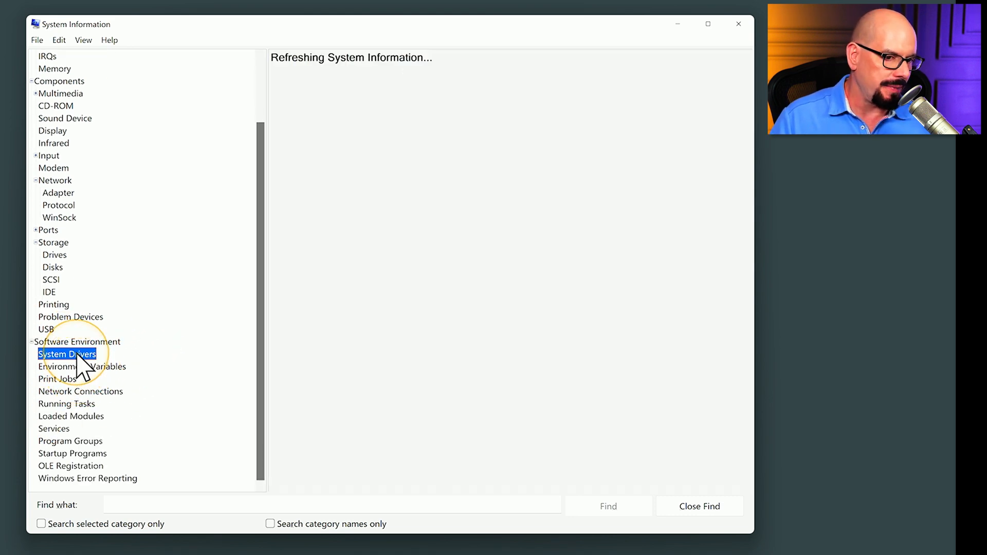
mouse_move(619, 227)
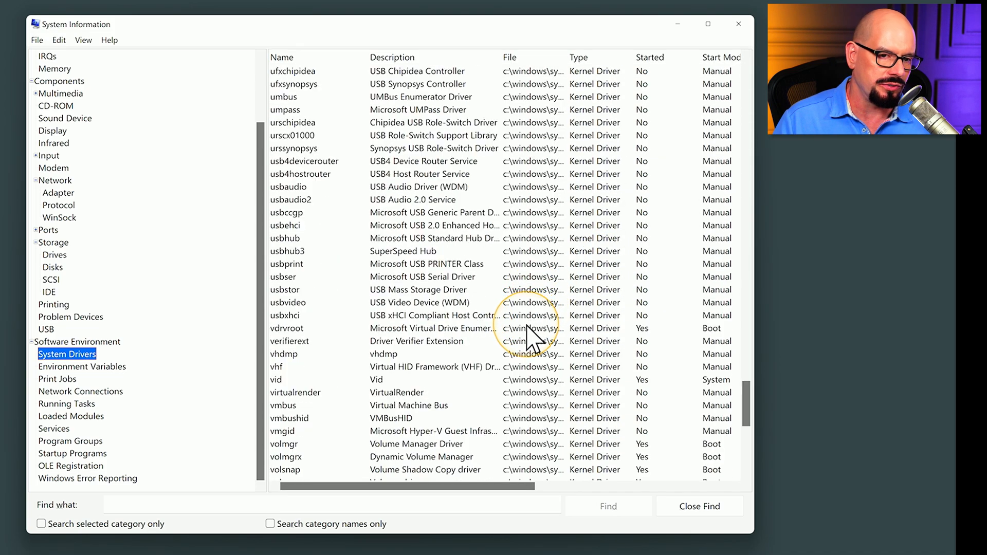
click(57, 378)
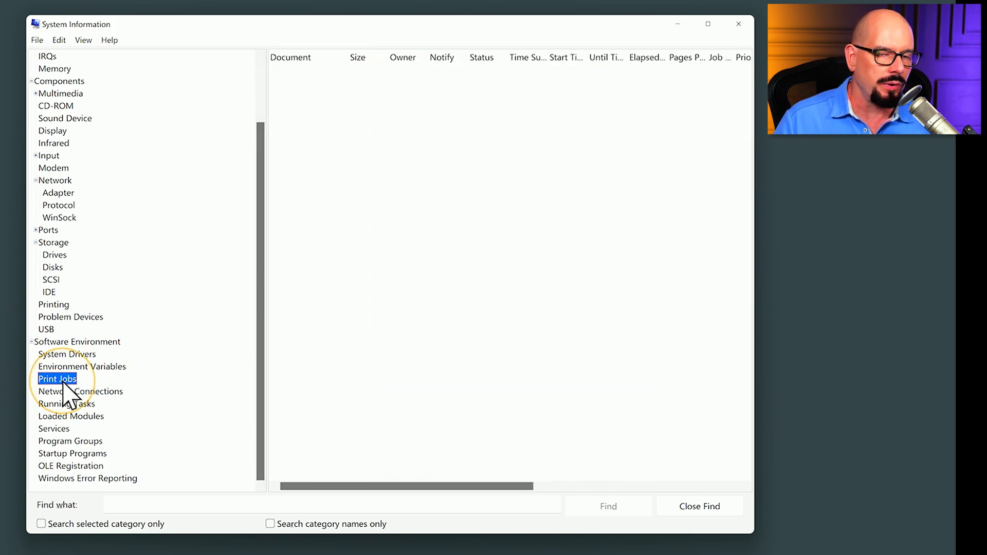
mouse_move(446, 74)
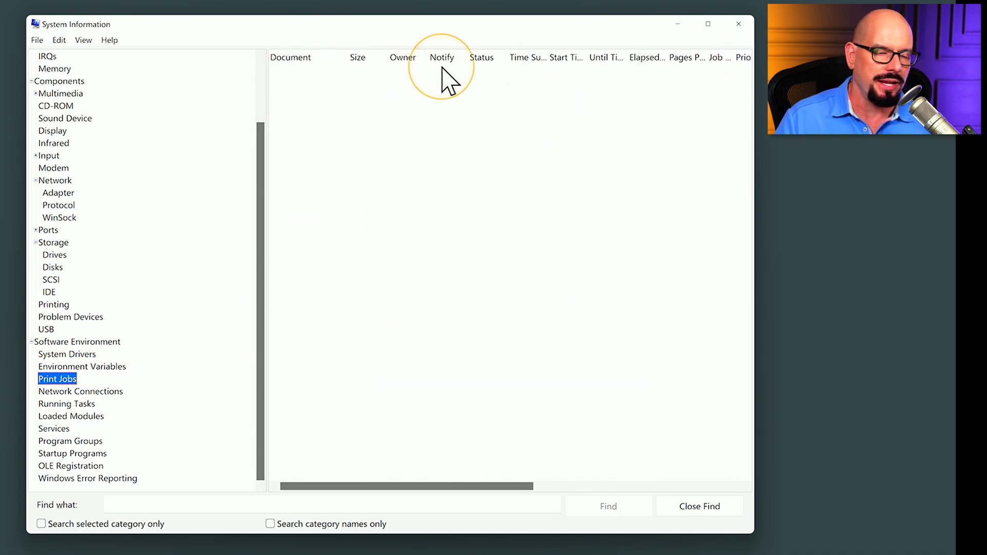
mouse_move(67, 440)
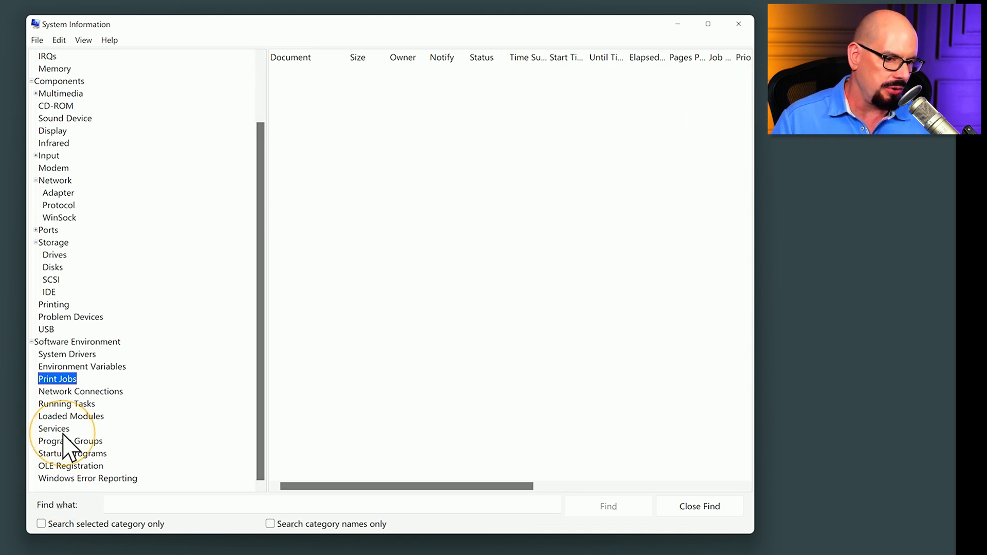
click(70, 441)
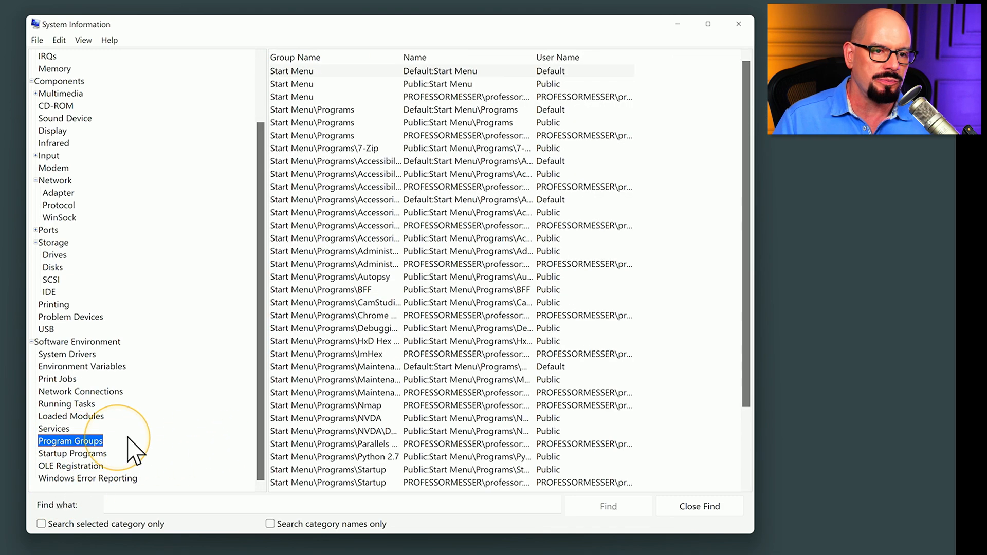
mouse_move(172, 445)
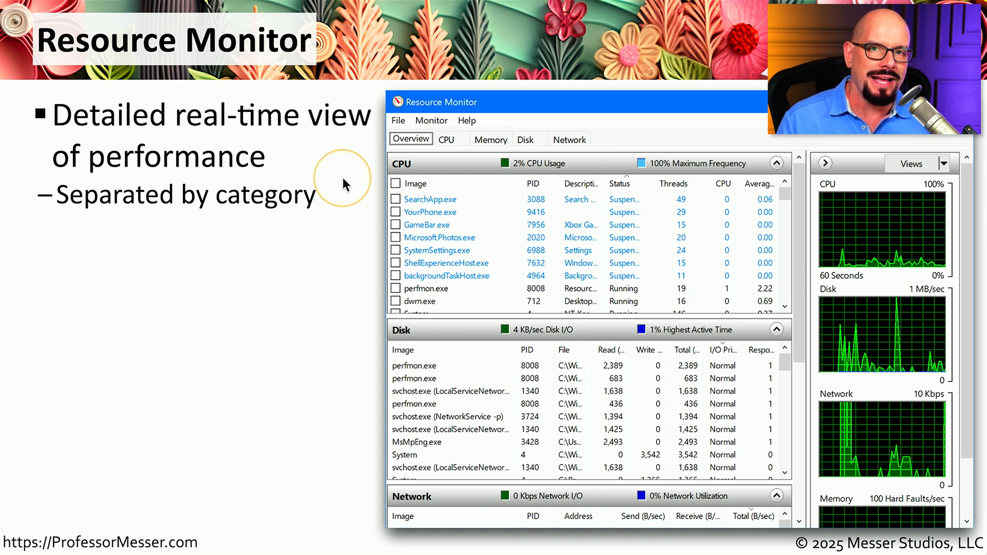
mouse_move(344, 183)
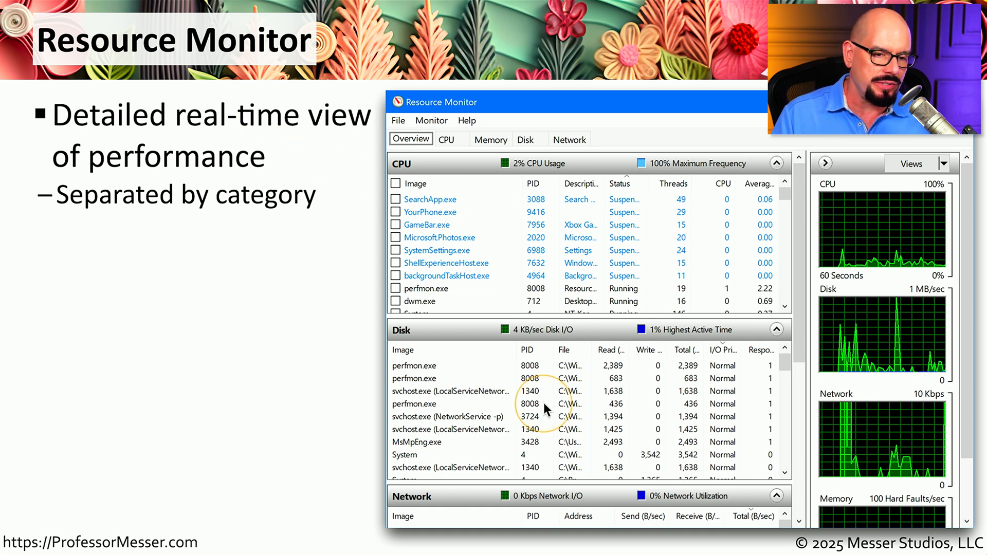
mouse_move(356, 371)
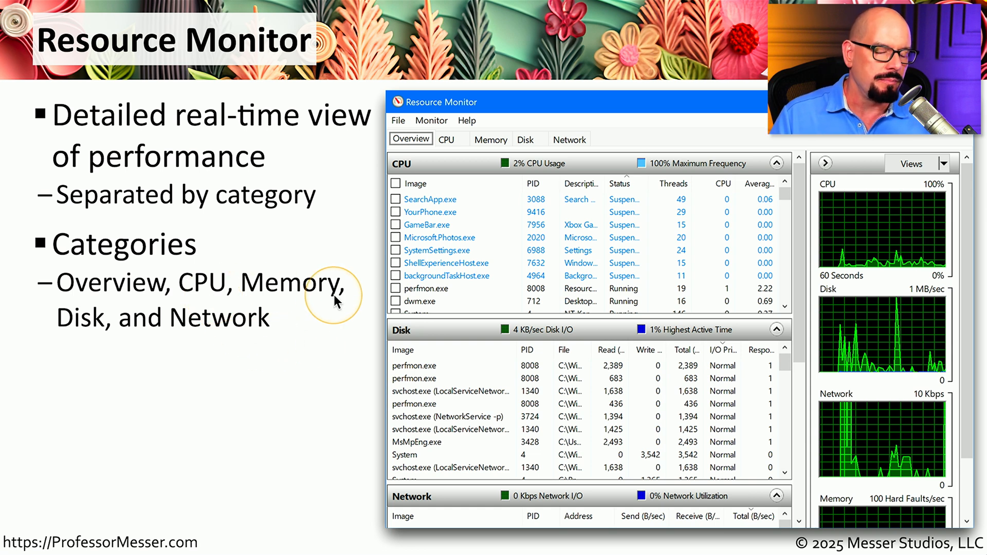
mouse_move(313, 315)
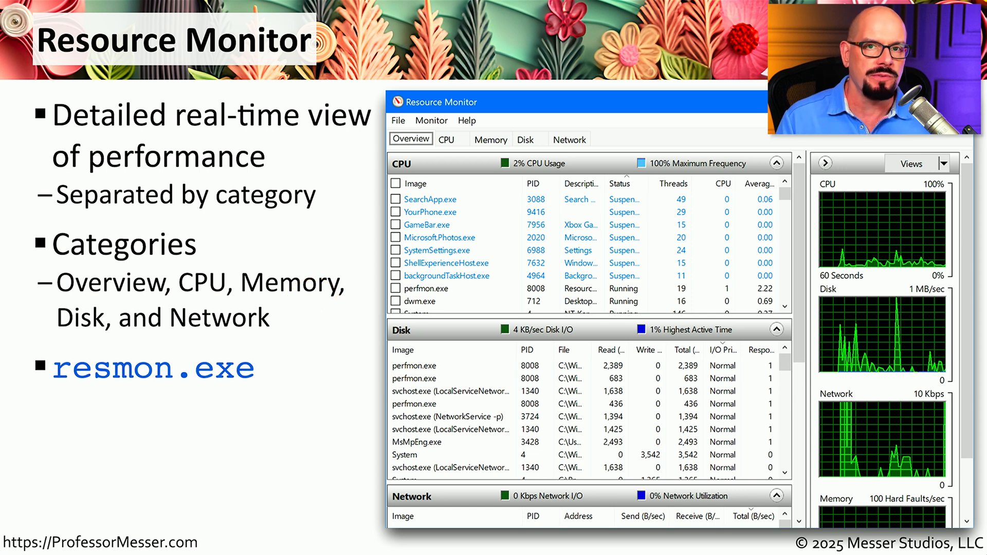
mouse_move(122, 320)
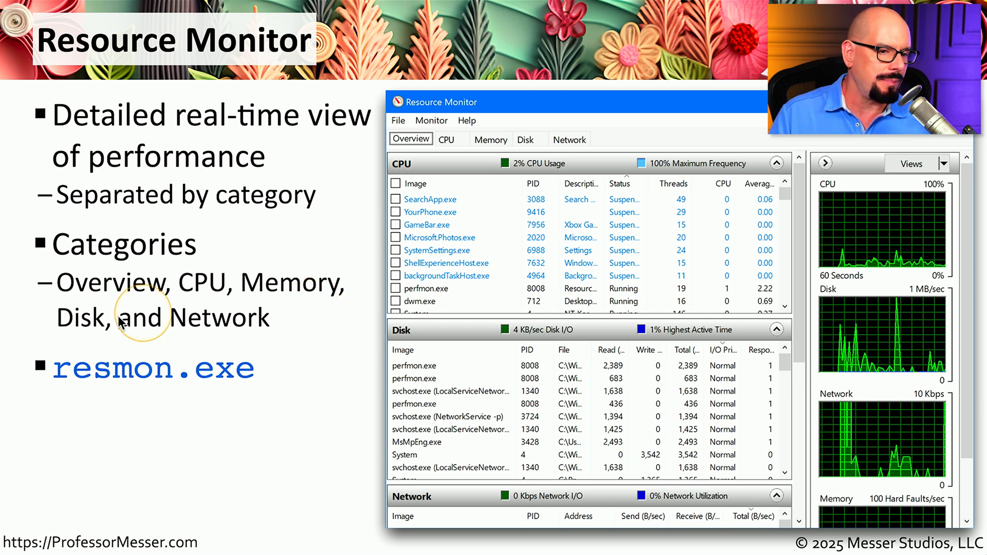
mouse_move(177, 387)
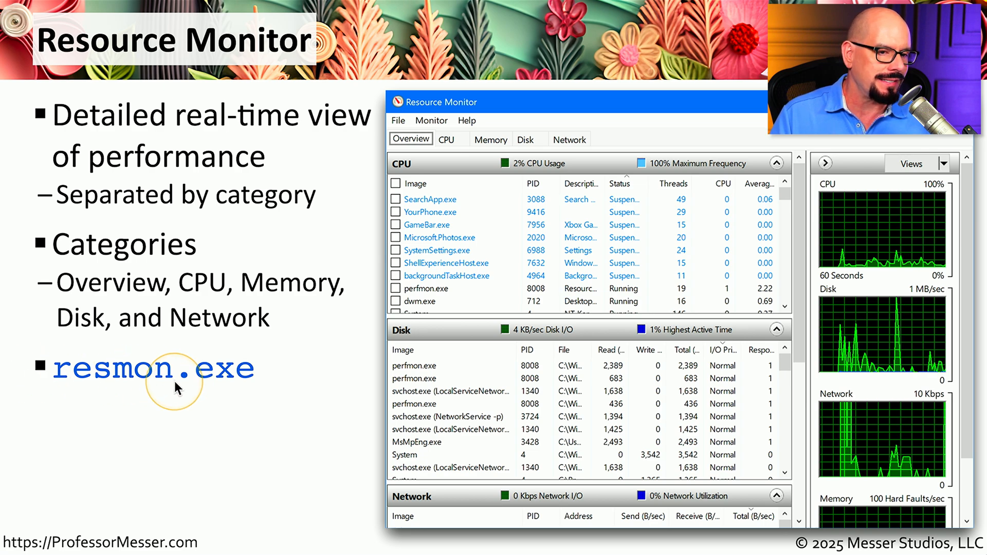
mouse_move(307, 378)
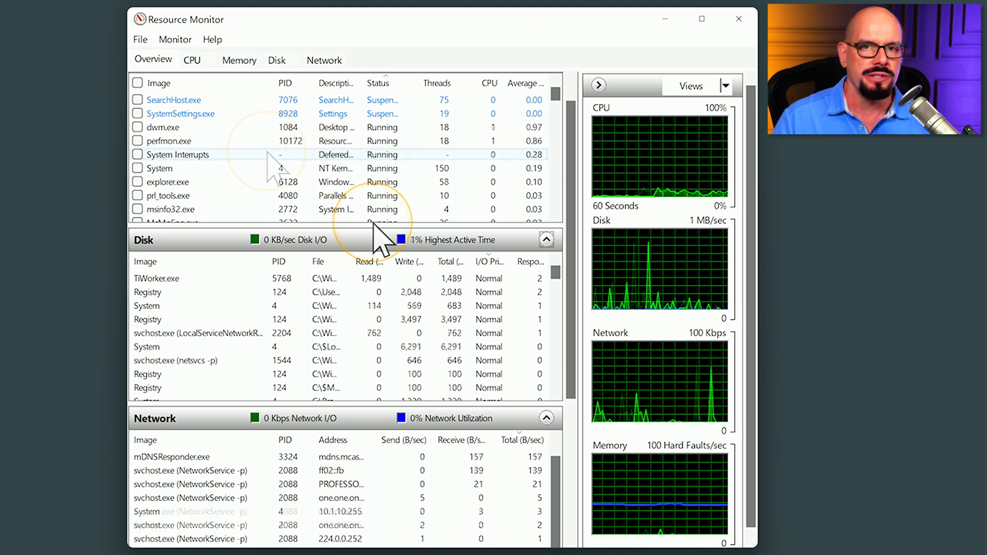
- Select System Interrupts, then view Resource Monitor's CPU, Memory, Disk and Network tabs
click(182, 154)
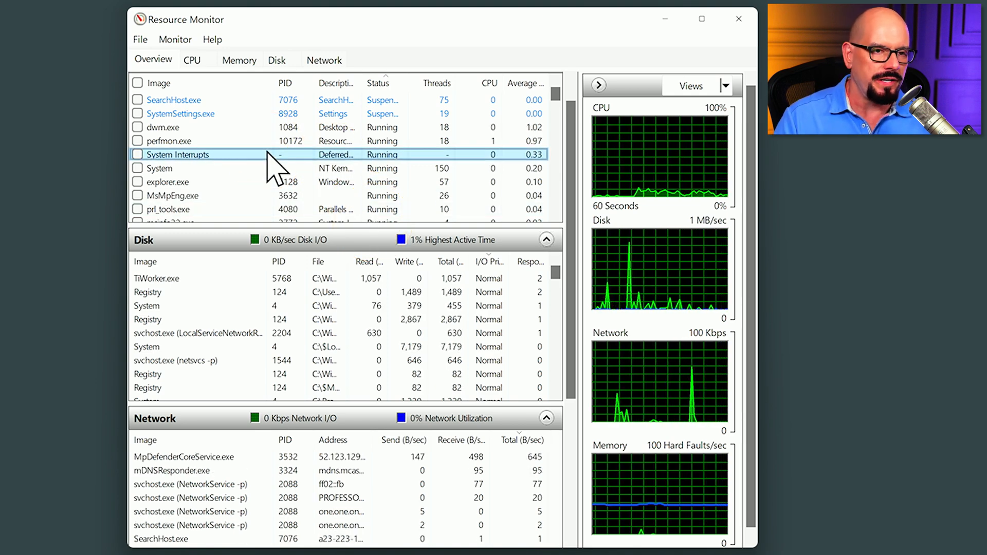
click(191, 59)
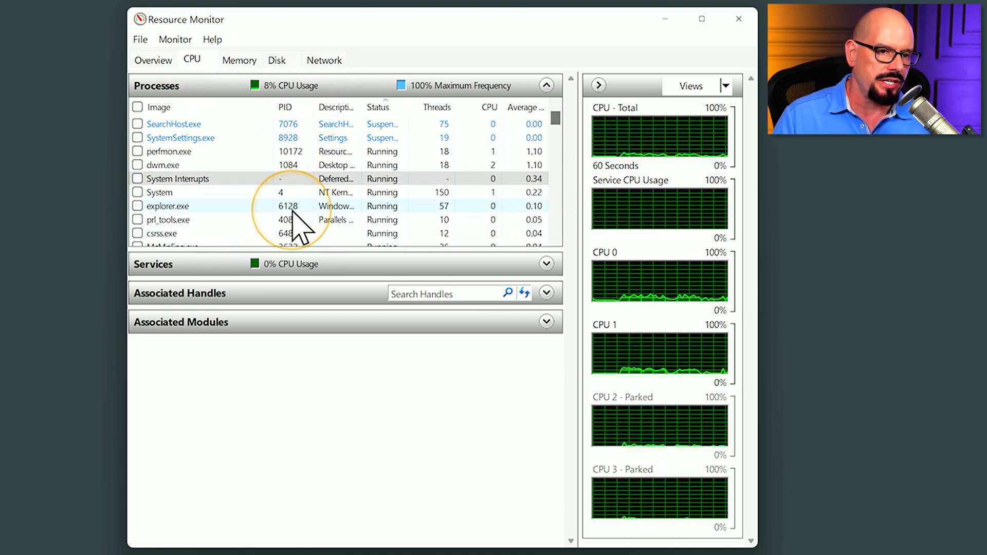
click(239, 60)
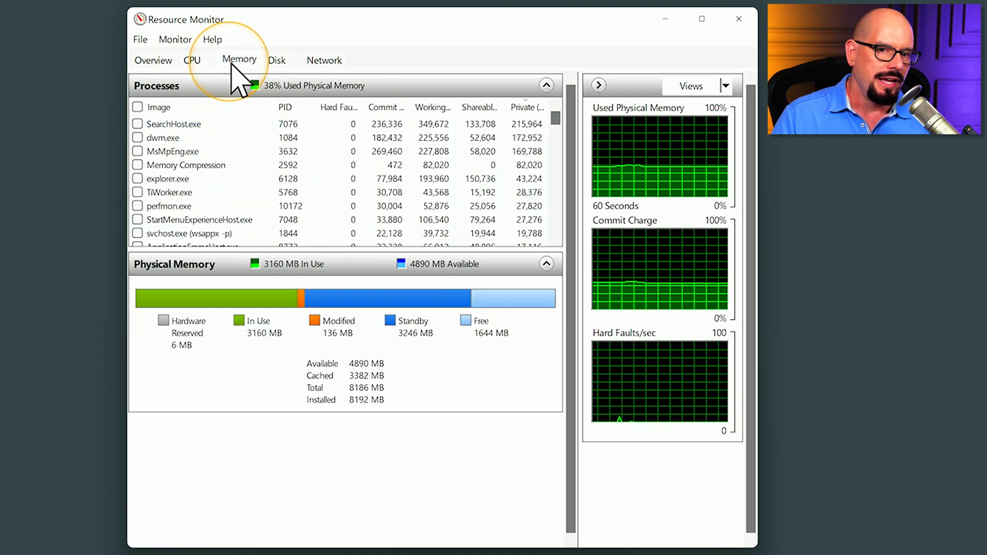
mouse_move(409, 227)
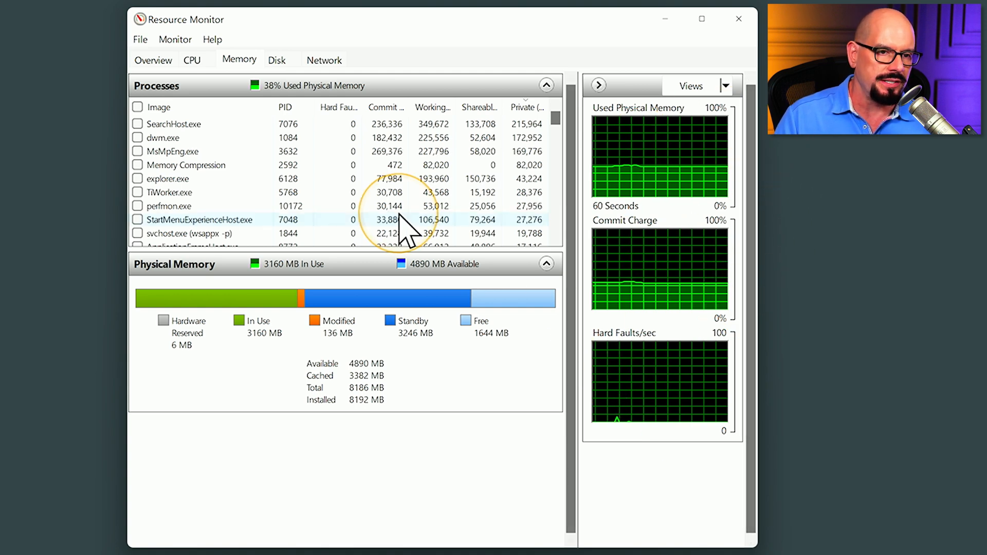
click(275, 59)
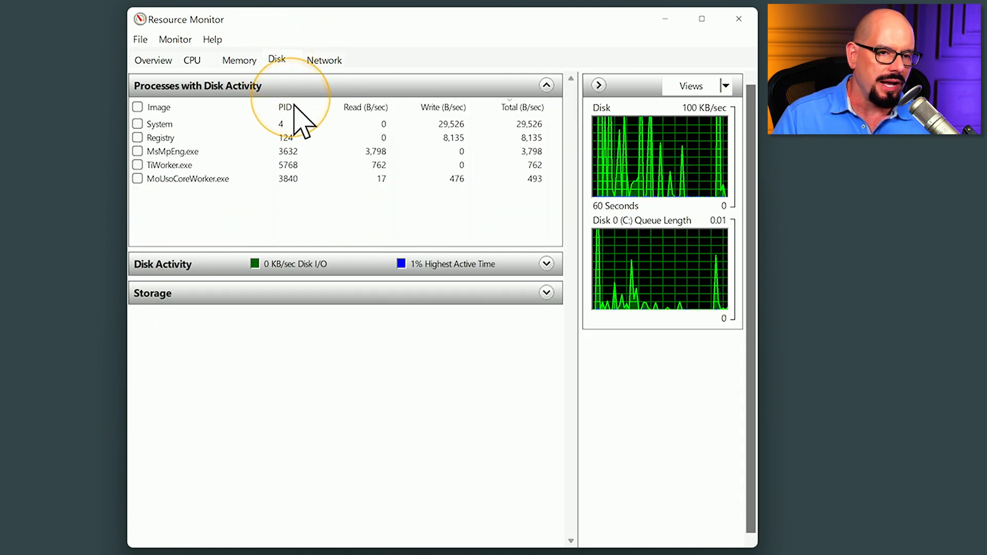
mouse_move(356, 217)
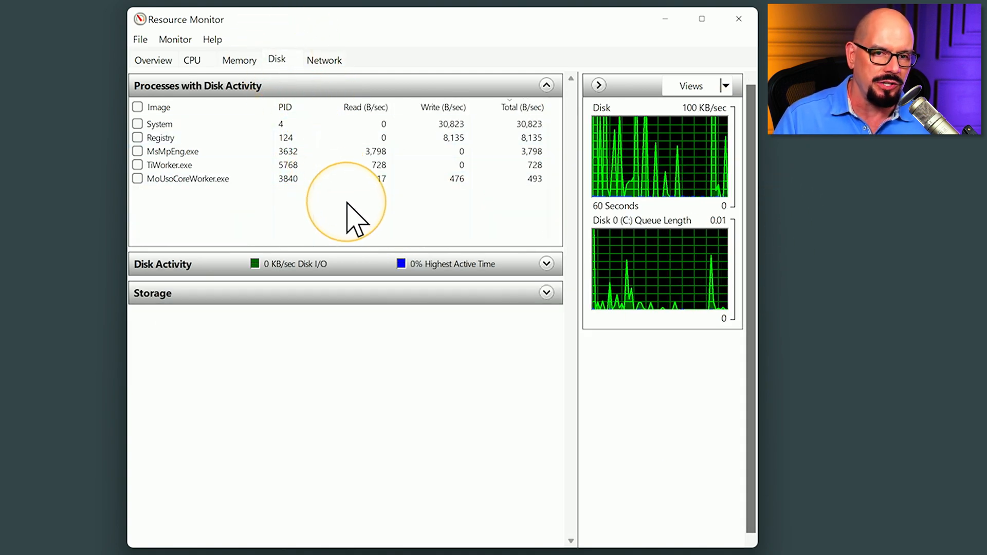
mouse_move(325, 58)
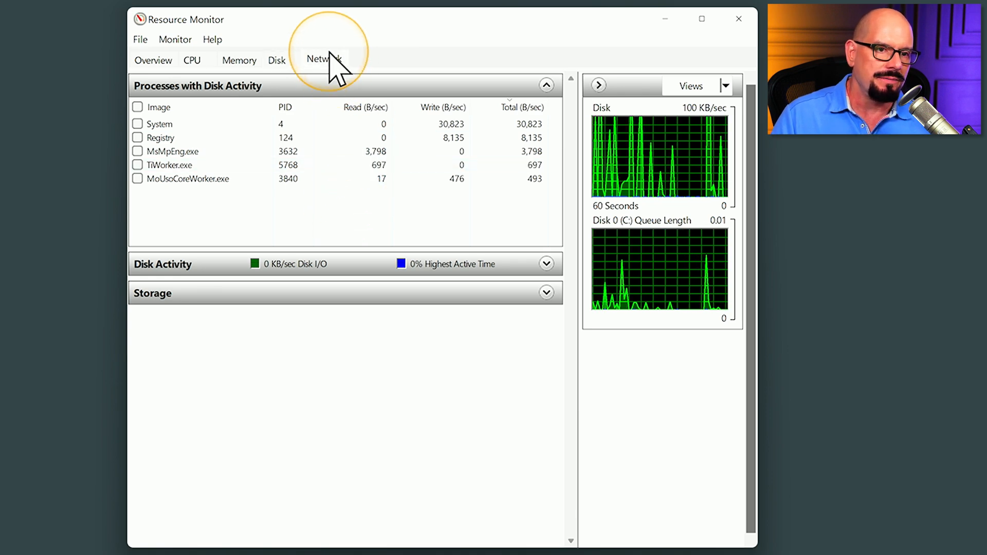
click(323, 59)
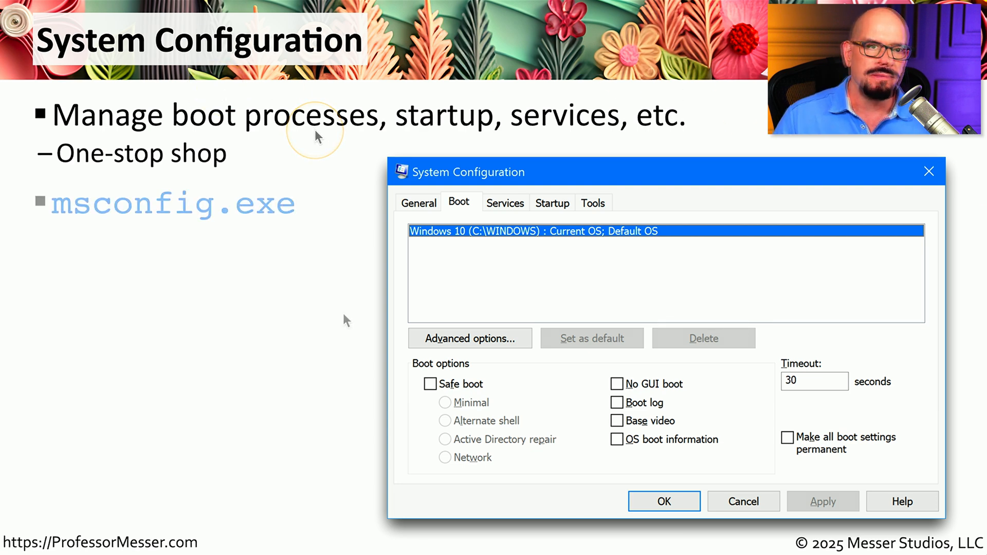
mouse_move(51, 208)
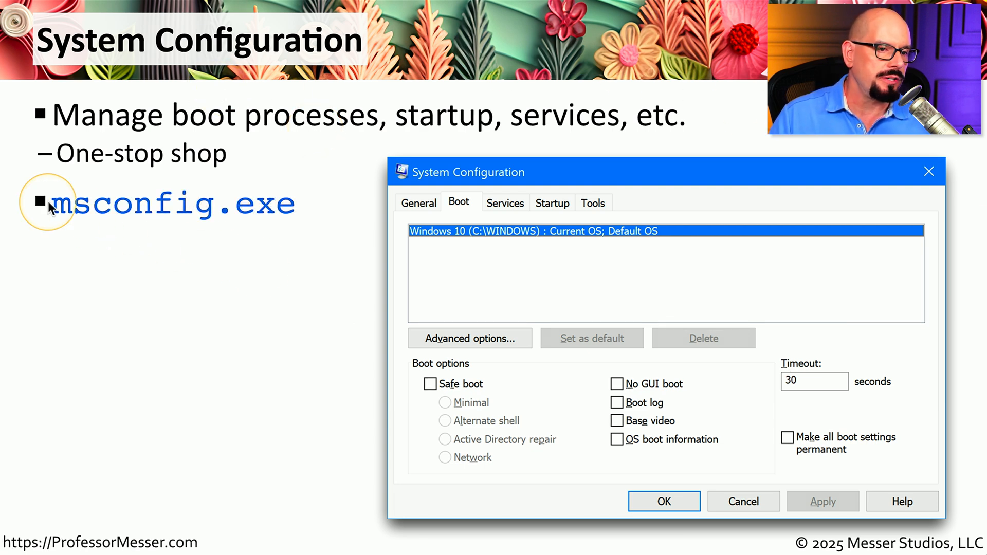
mouse_move(345, 215)
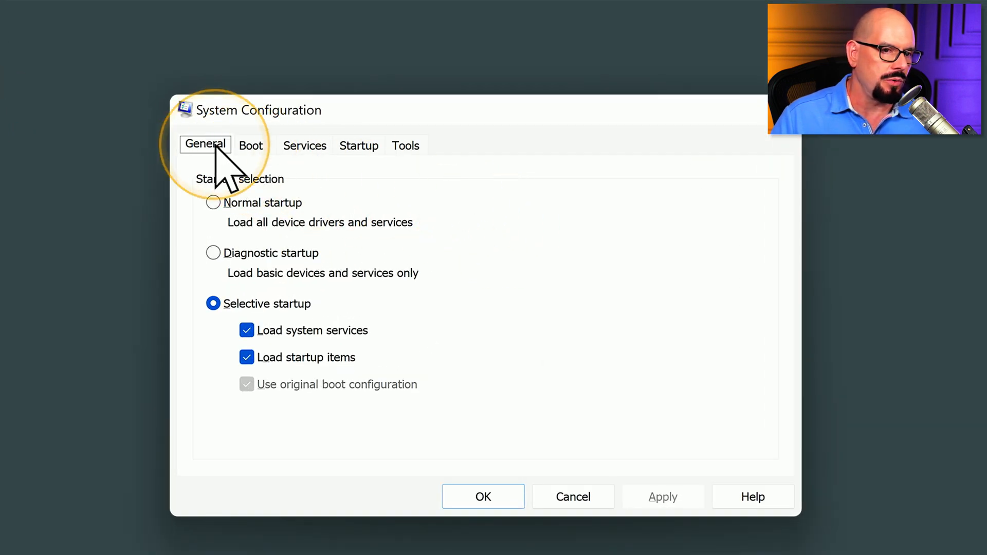
click(304, 145)
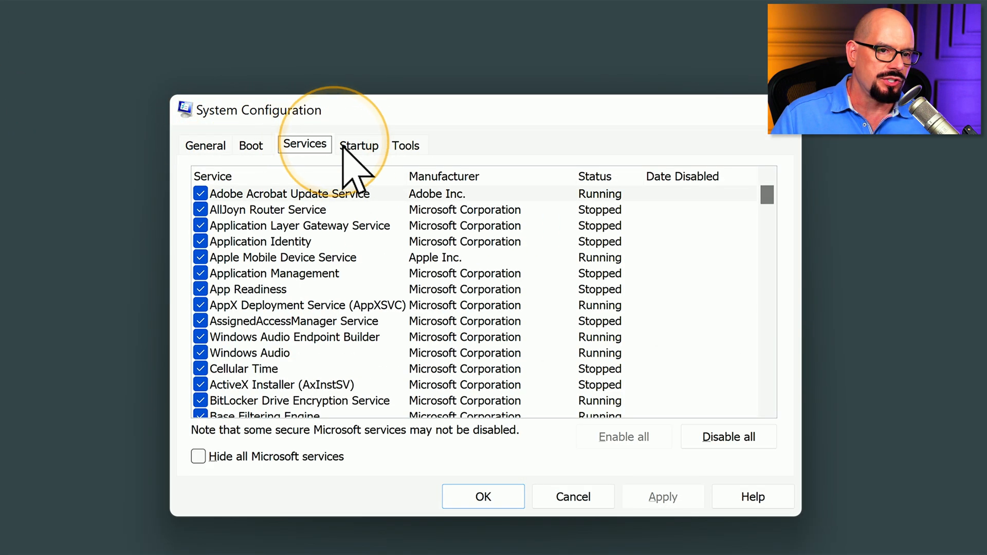
click(406, 146)
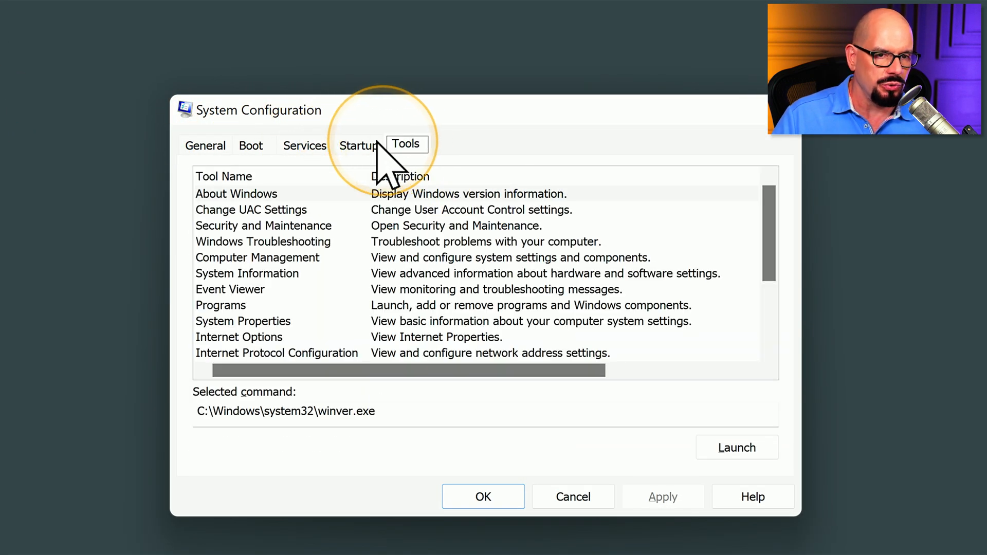
click(205, 146)
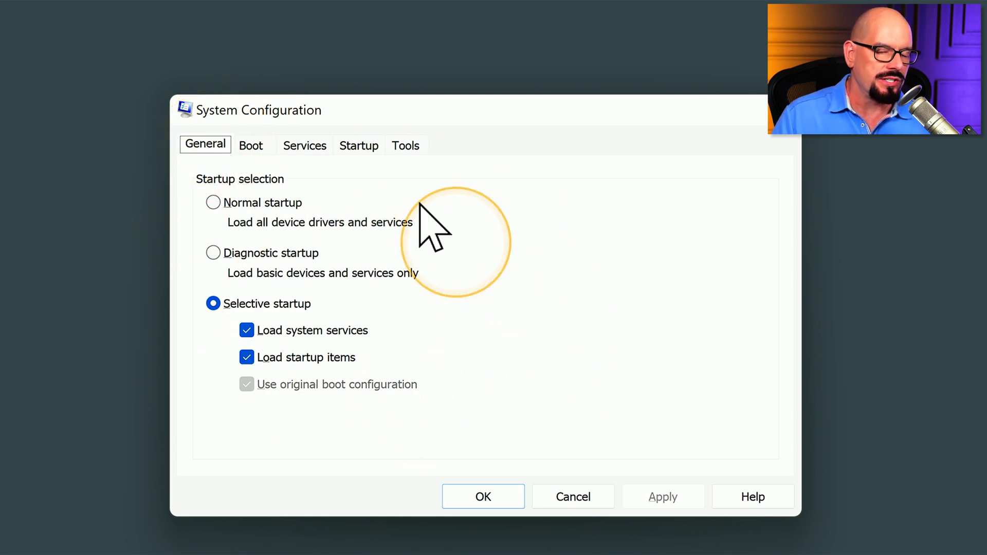
mouse_move(357, 246)
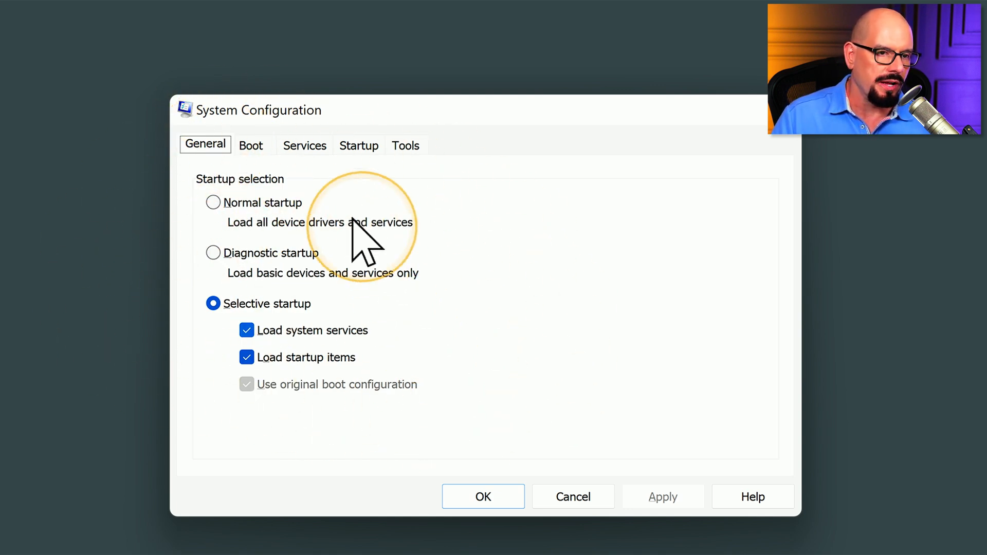
mouse_move(321, 271)
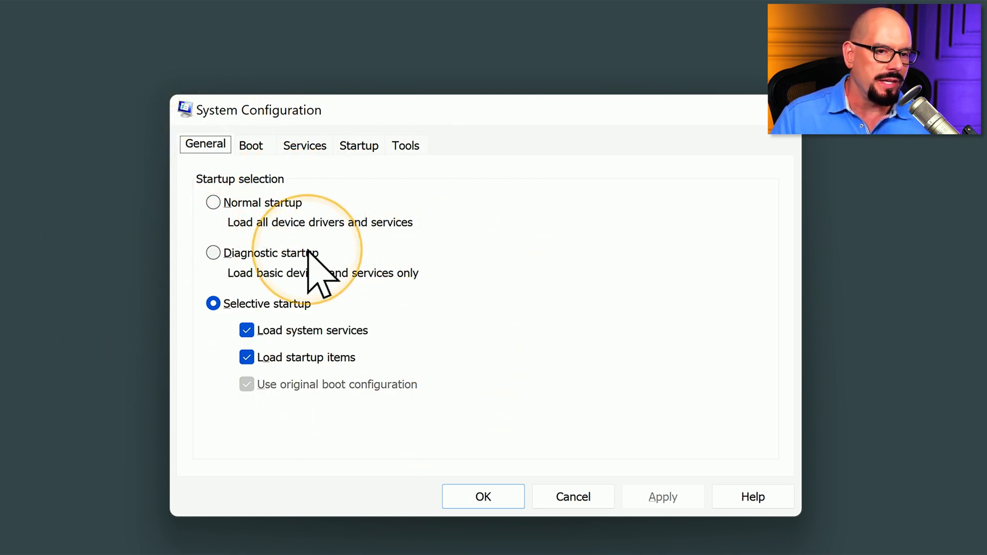
mouse_move(434, 365)
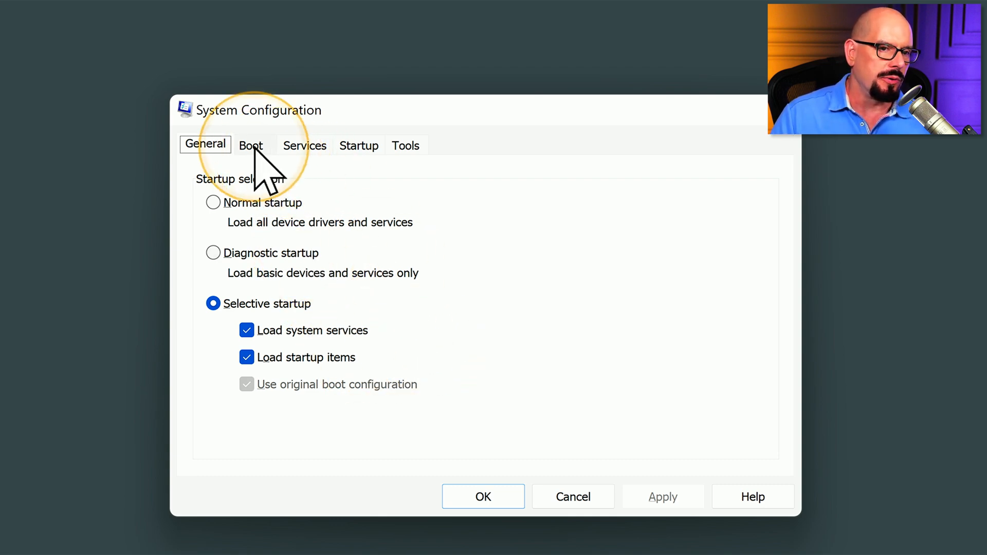
- Review Boot options, toggling Safe boot on and off, then move to Services
click(250, 145)
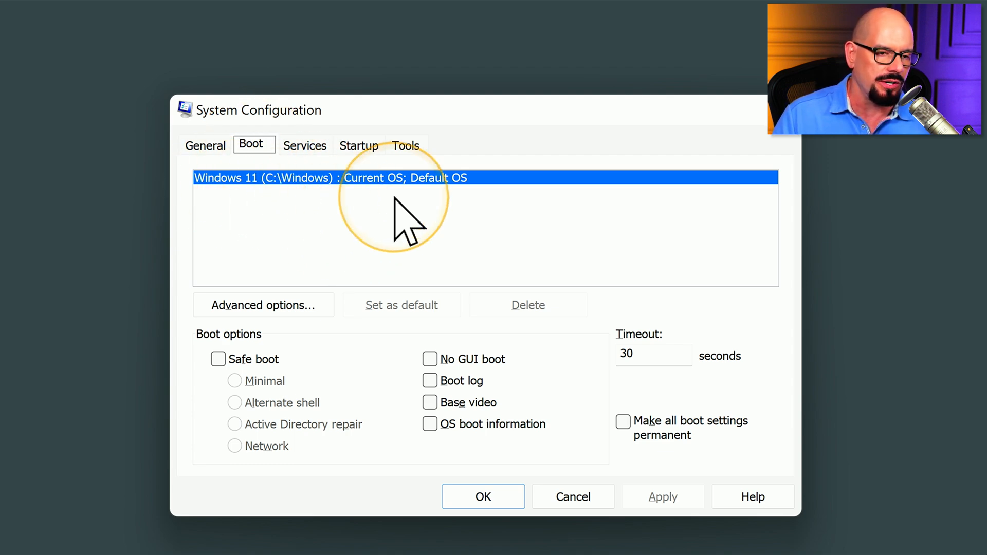
mouse_move(592, 296)
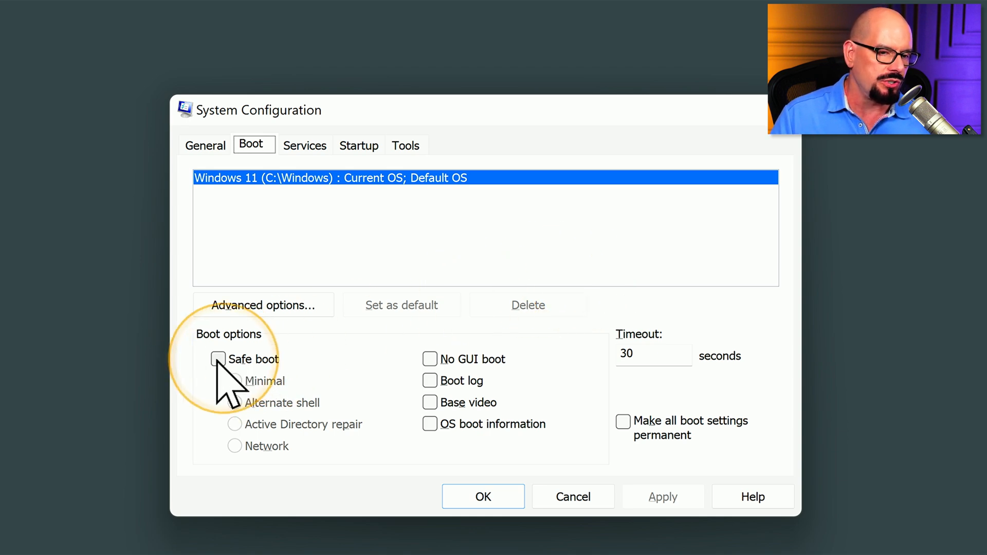
click(218, 359)
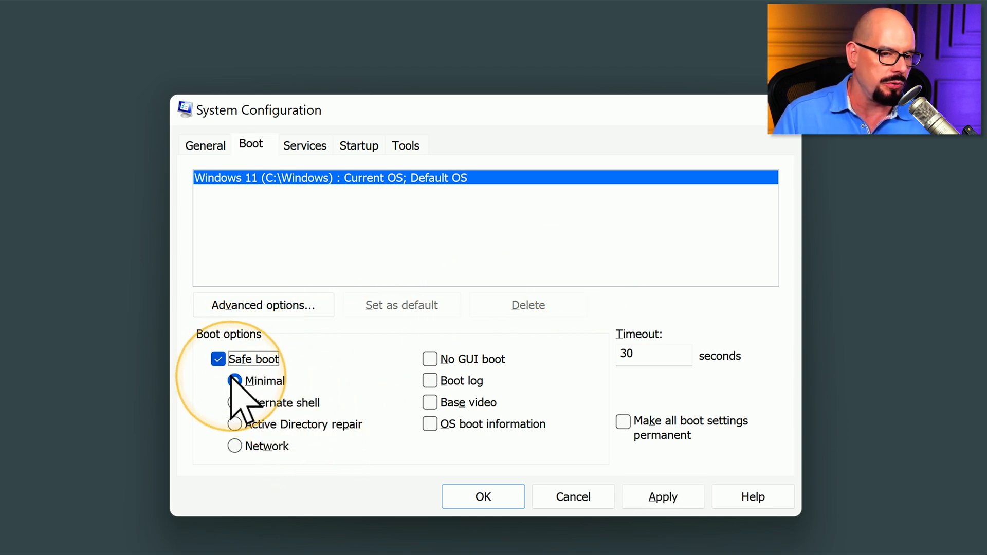
click(219, 359)
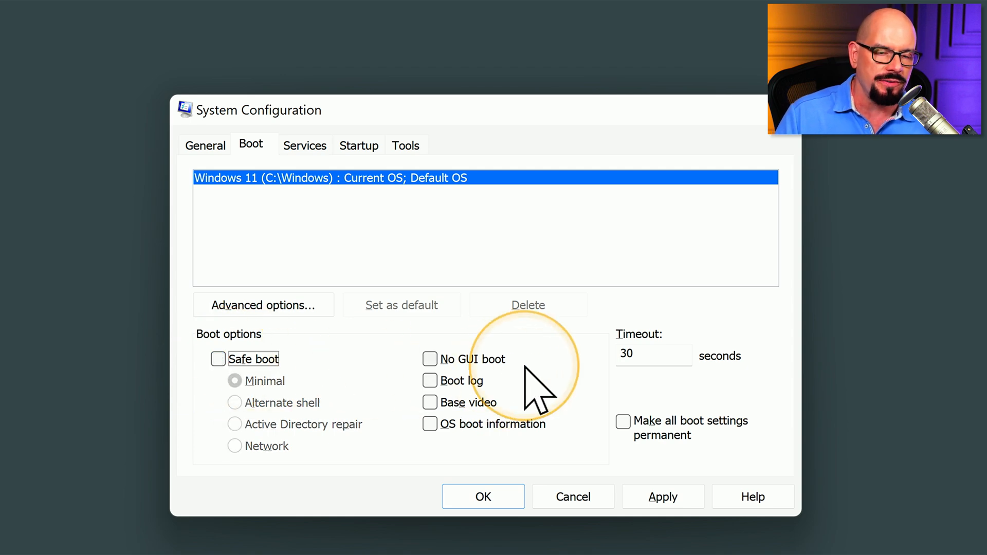
mouse_move(515, 377)
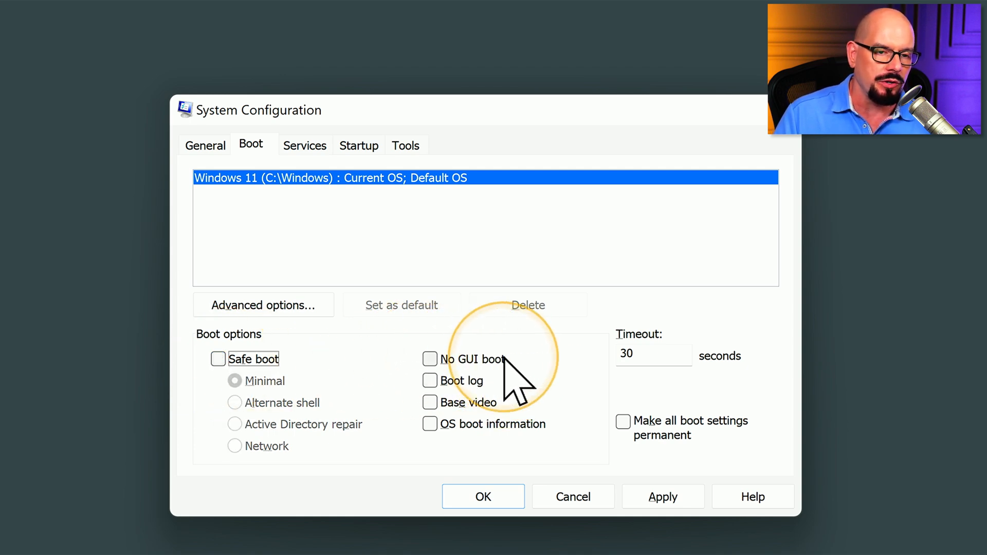
mouse_move(532, 383)
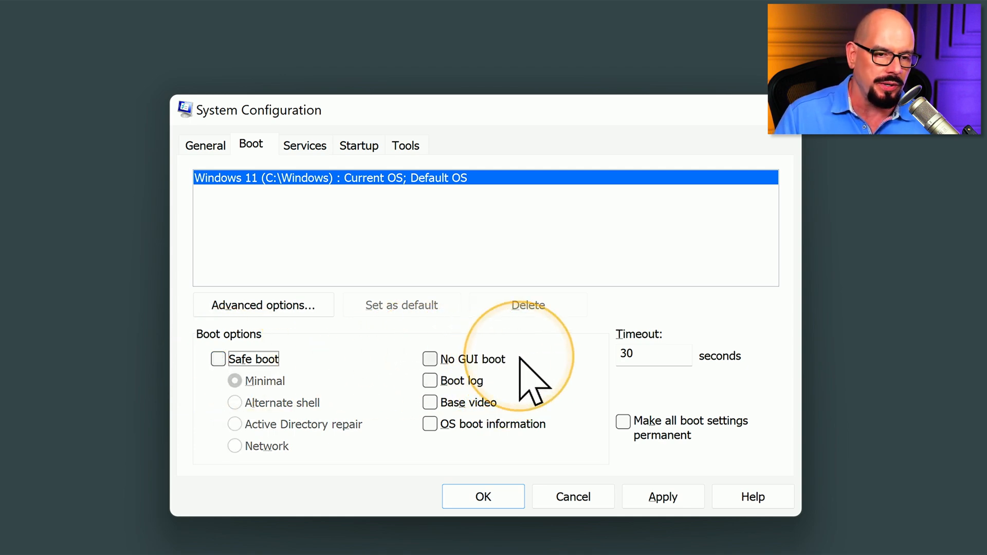
mouse_move(519, 403)
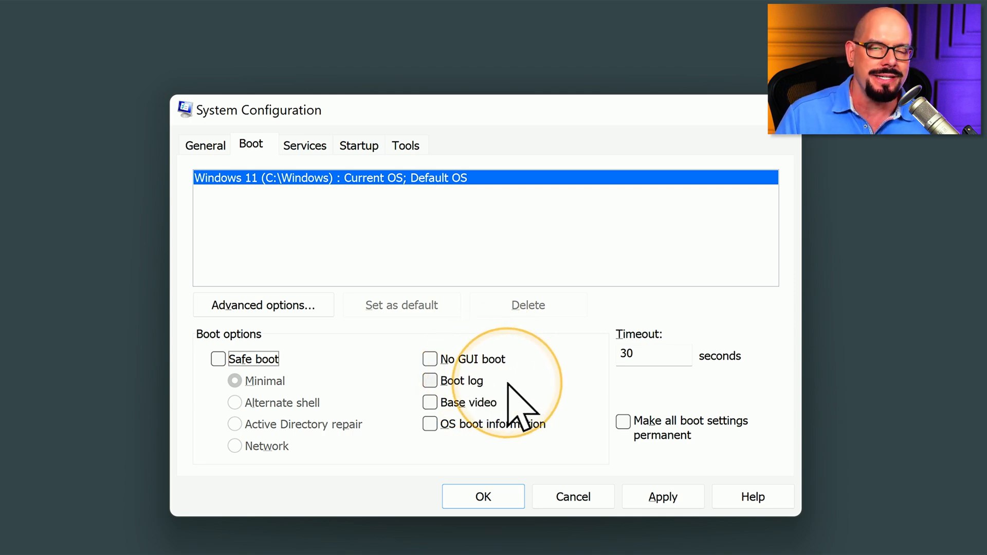
click(305, 146)
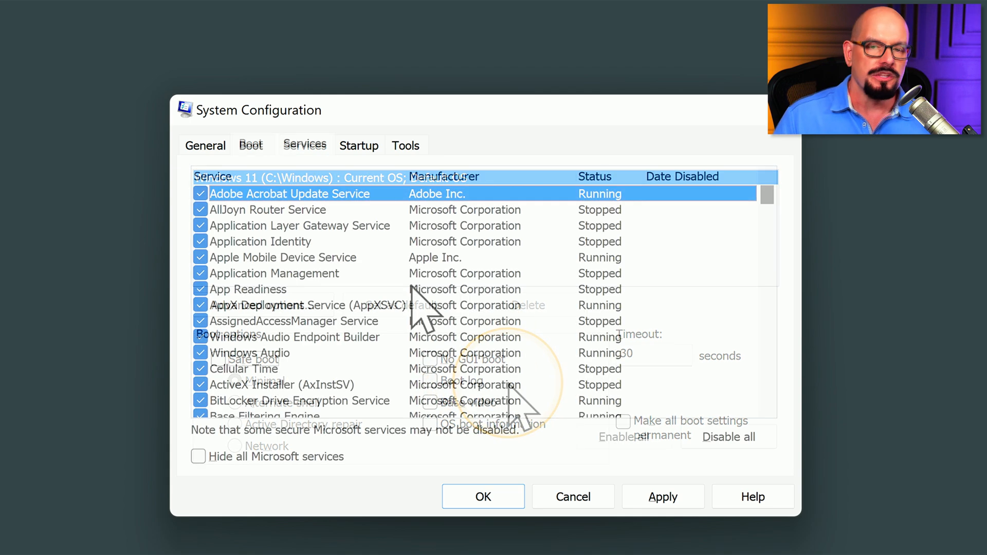
- Select Application Layer Gateway Service, view the Startup page, then move to Tools
click(303, 145)
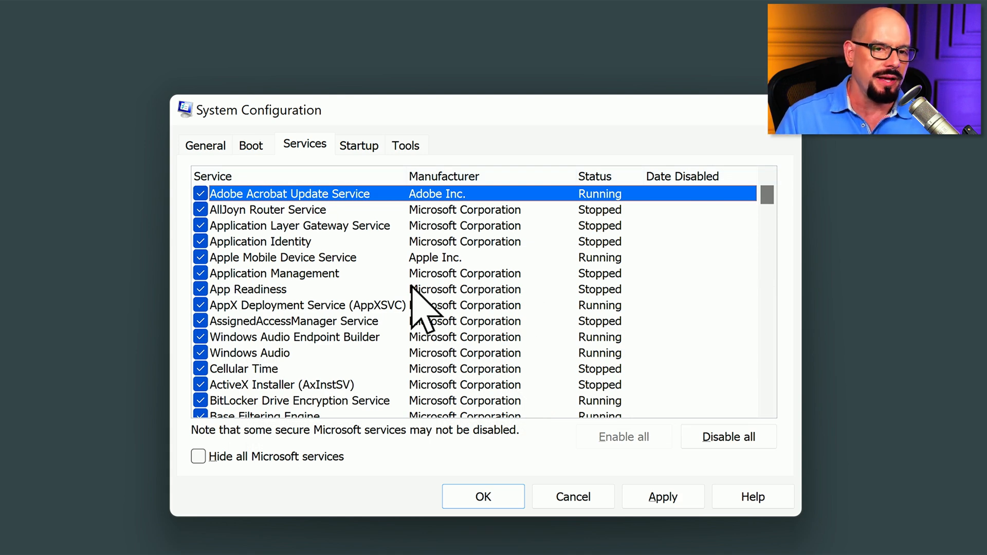
click(300, 225)
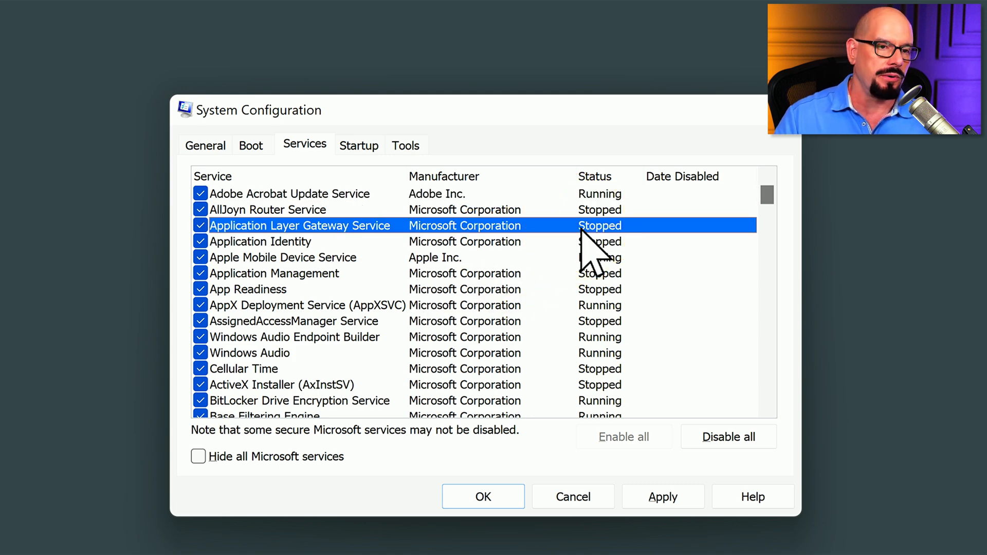
click(358, 145)
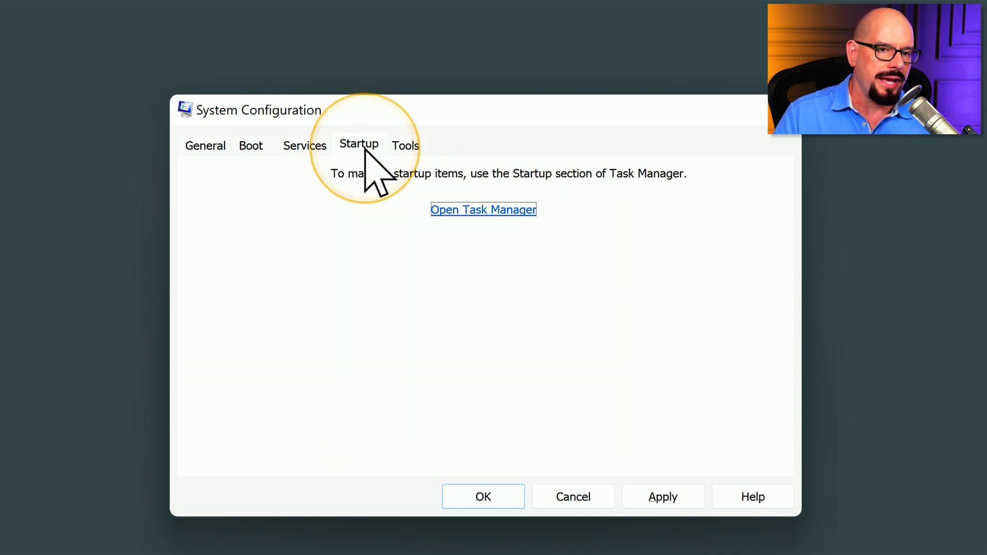
mouse_move(403, 201)
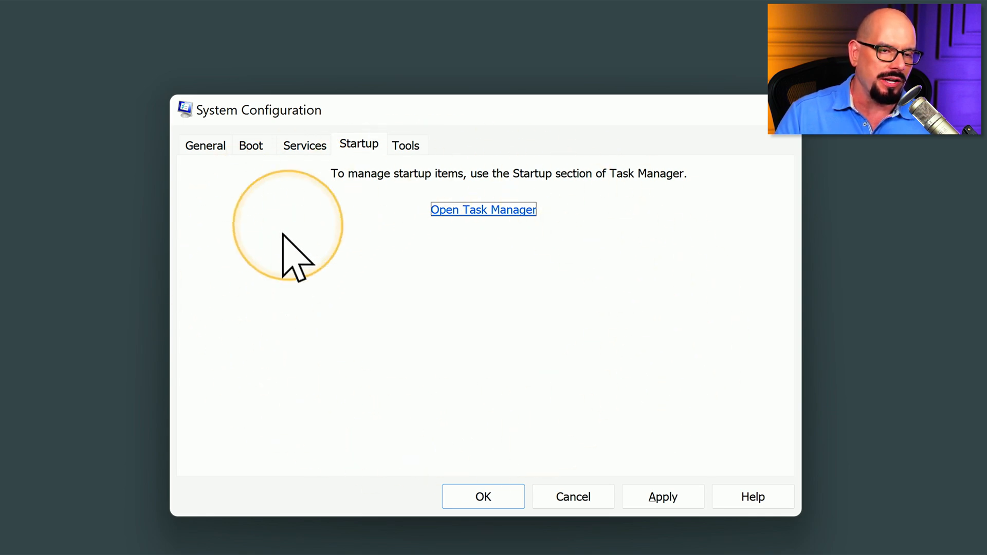
mouse_move(660, 290)
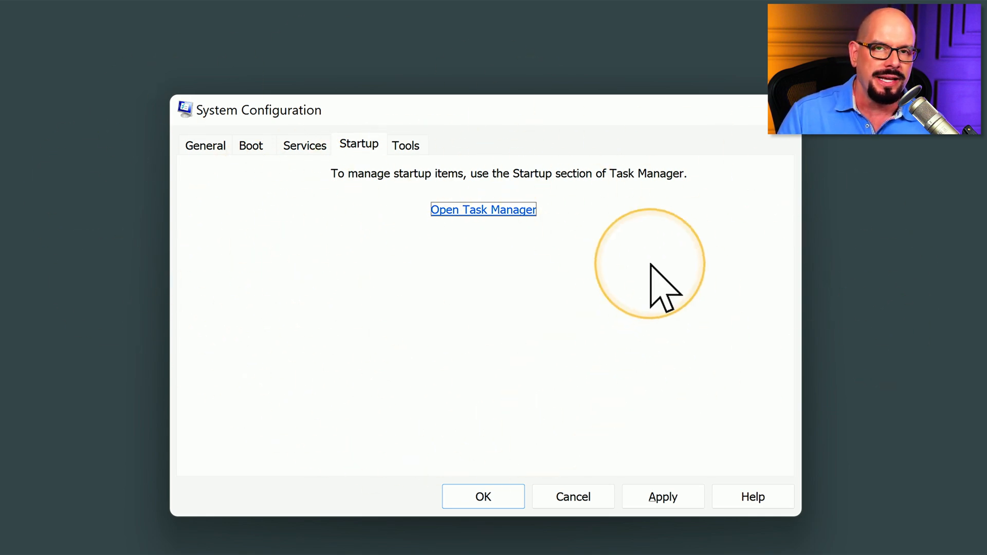
mouse_move(482, 210)
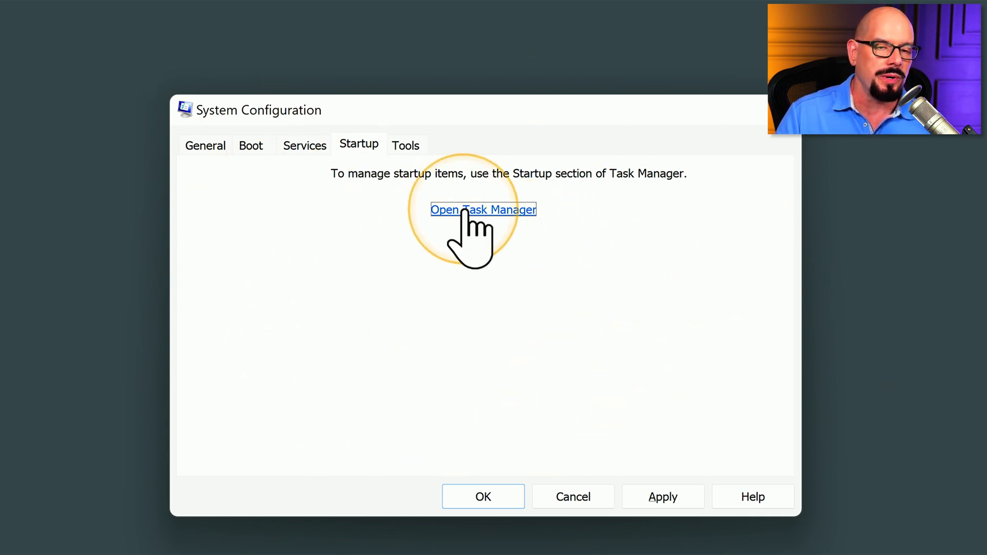
click(405, 145)
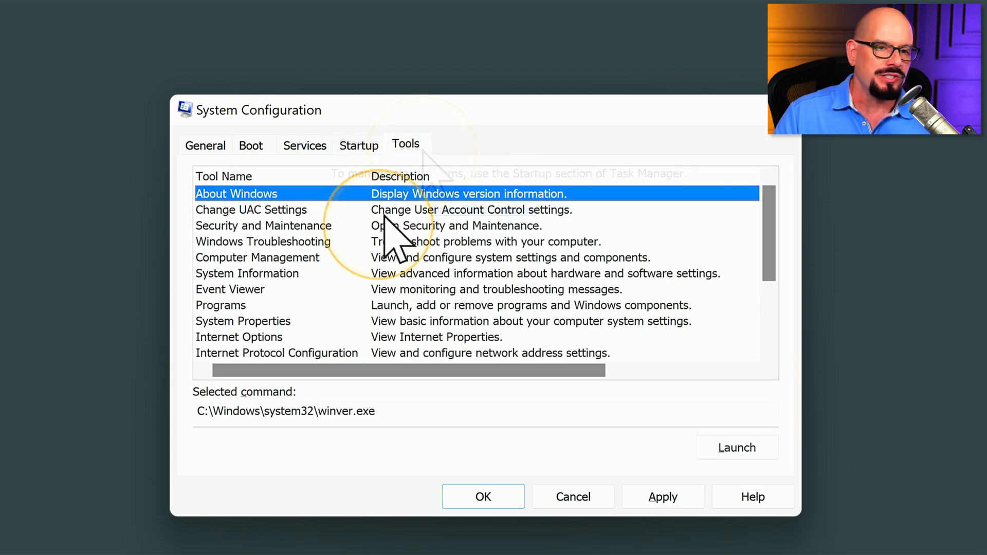
mouse_move(305, 368)
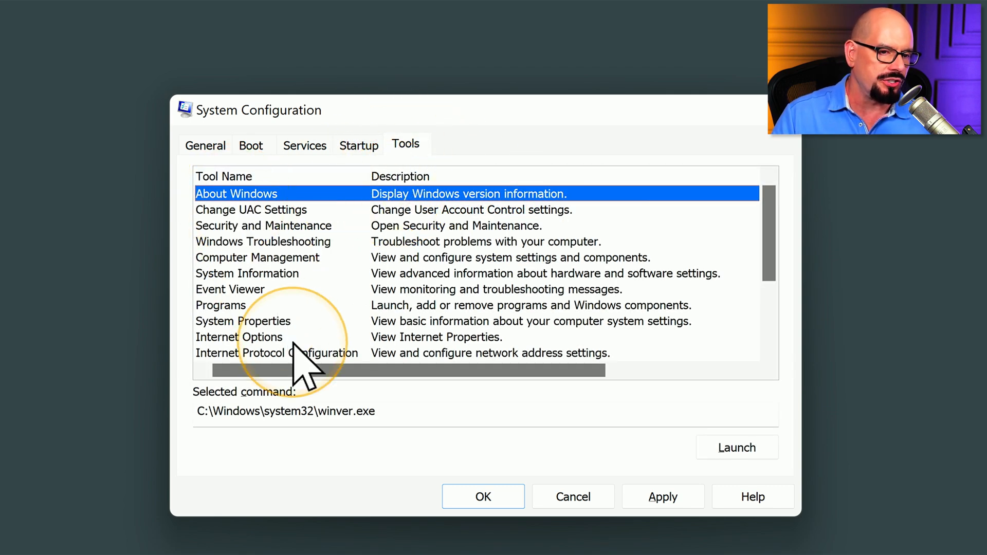
mouse_move(308, 340)
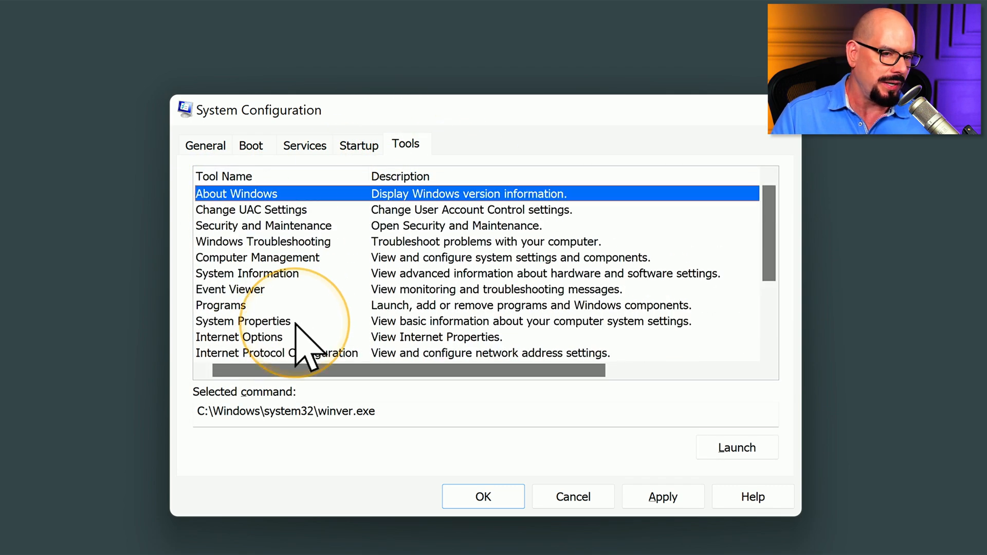
- Select an entry in the Tool Name list on the Tools page
click(230, 289)
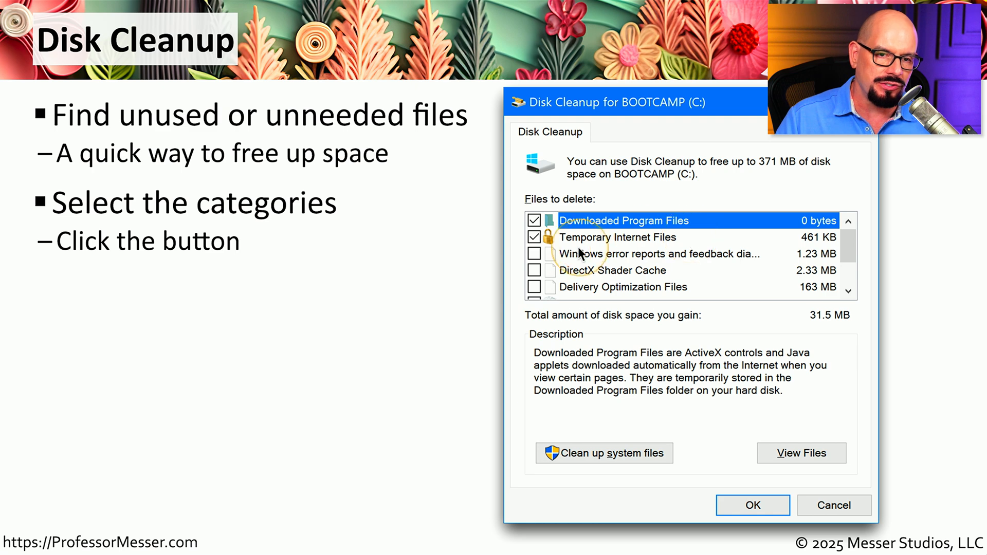
mouse_move(689, 261)
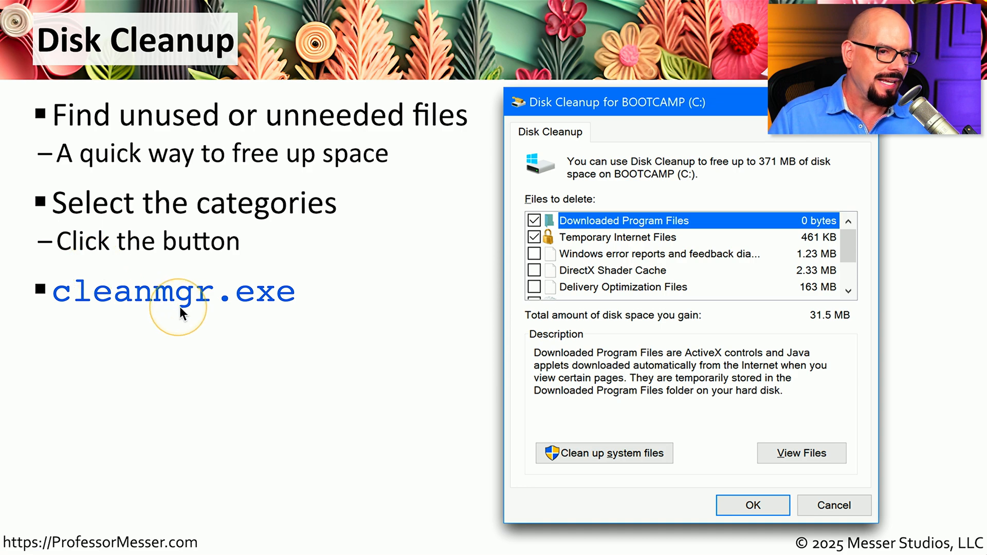
mouse_move(327, 304)
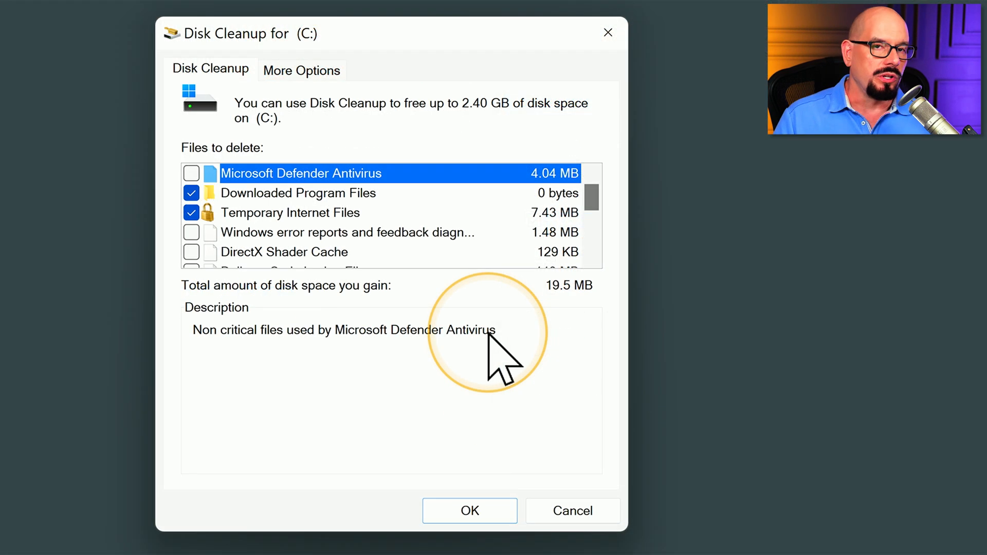
mouse_move(365, 201)
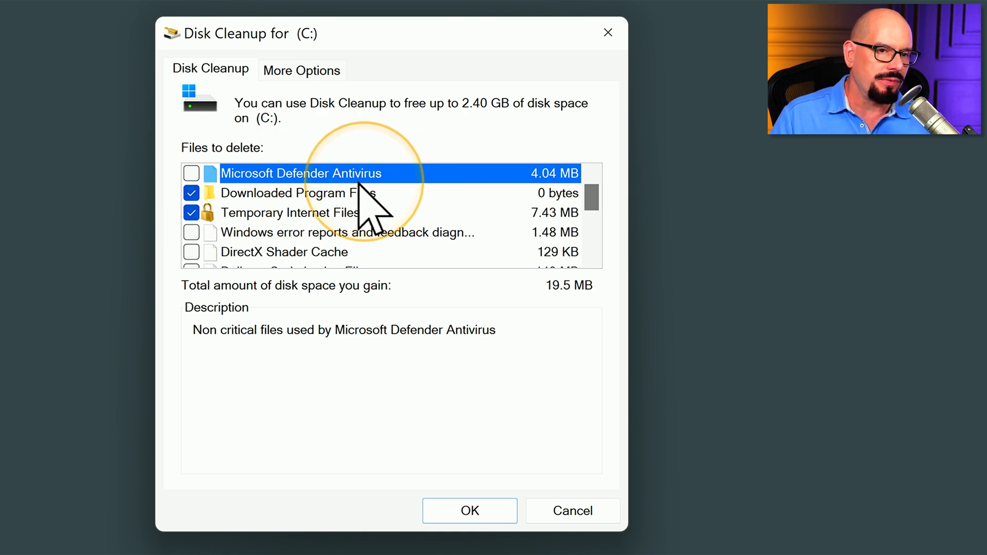
mouse_move(324, 242)
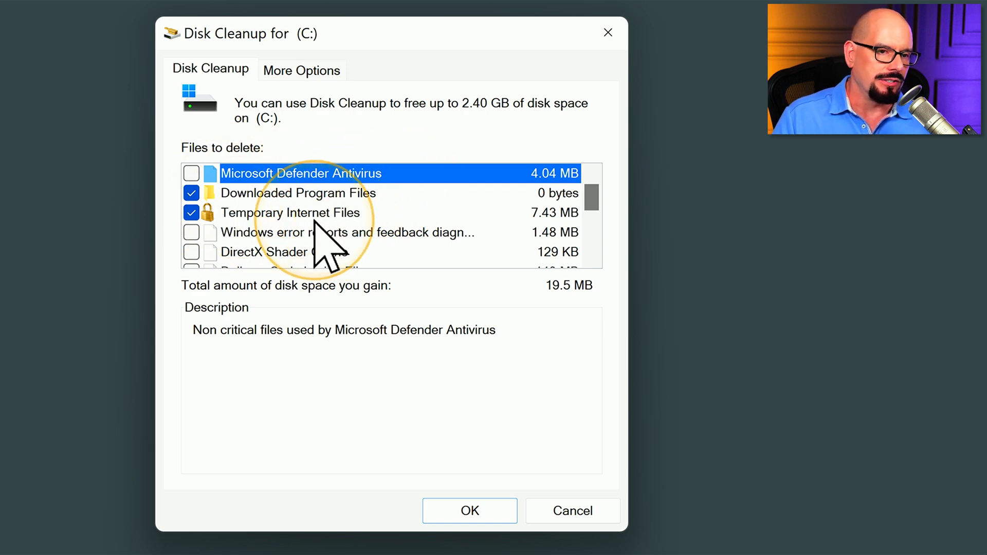
mouse_move(325, 239)
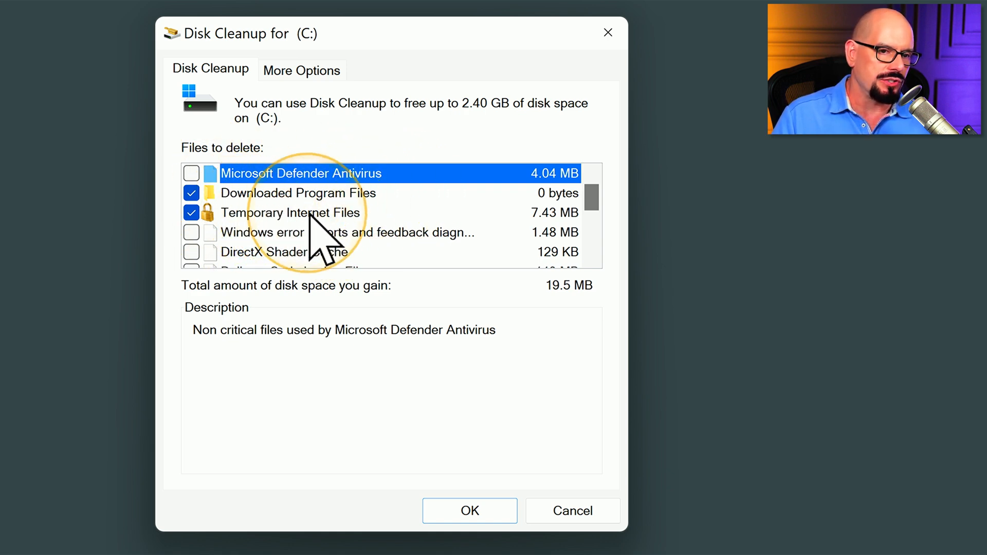
- Include Temporary files (1.58 GB total) and confirm permanently deleting the selected files
scroll(down, 3)
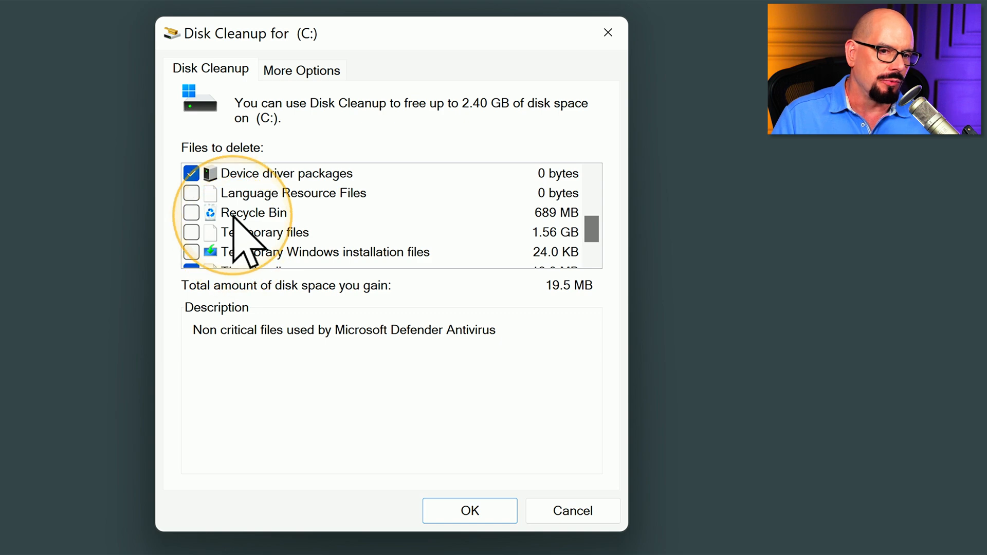
mouse_move(324, 258)
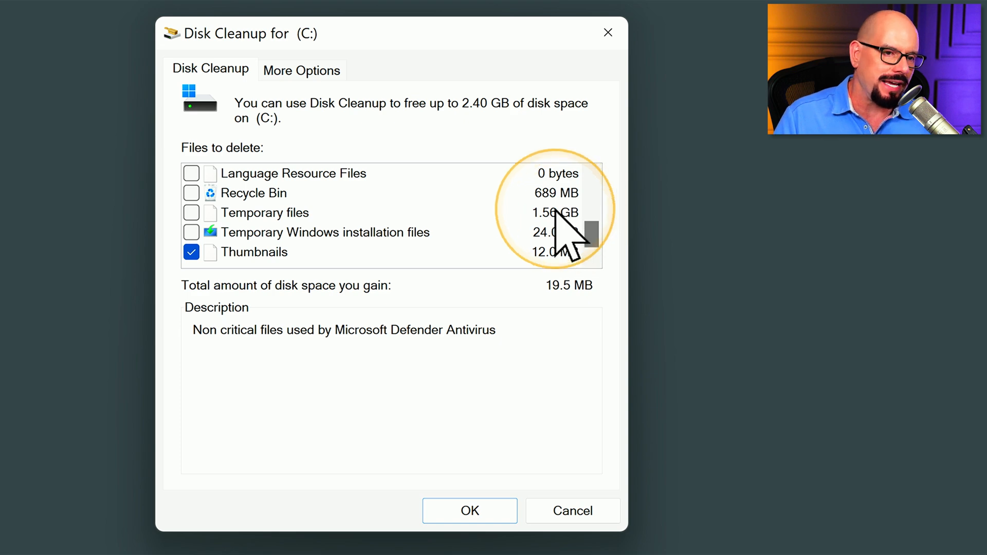
mouse_move(220, 239)
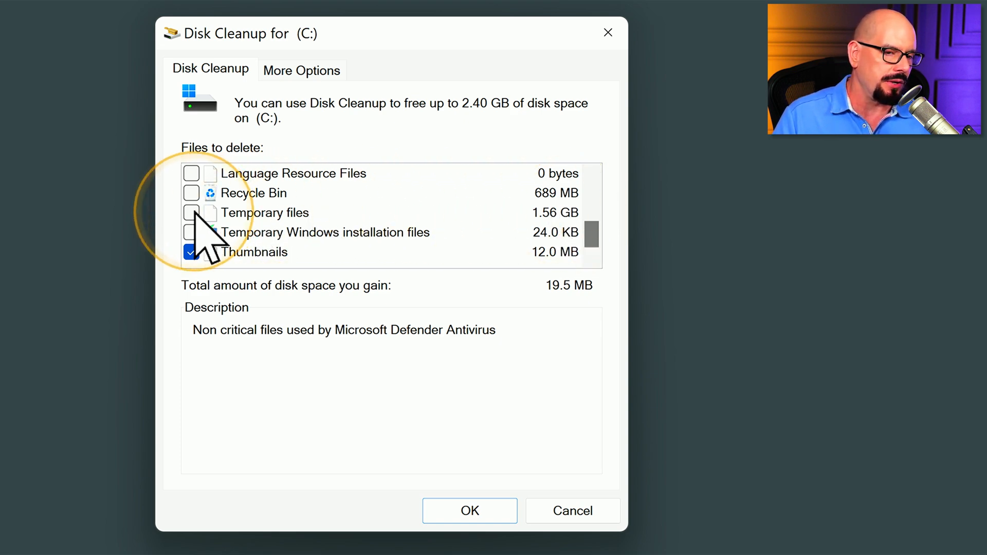
click(191, 213)
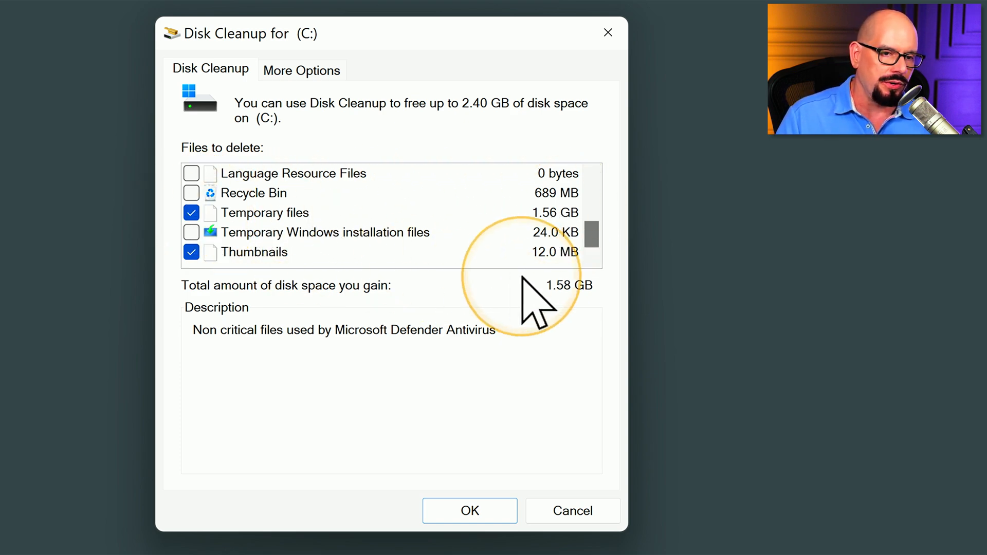
mouse_move(608, 318)
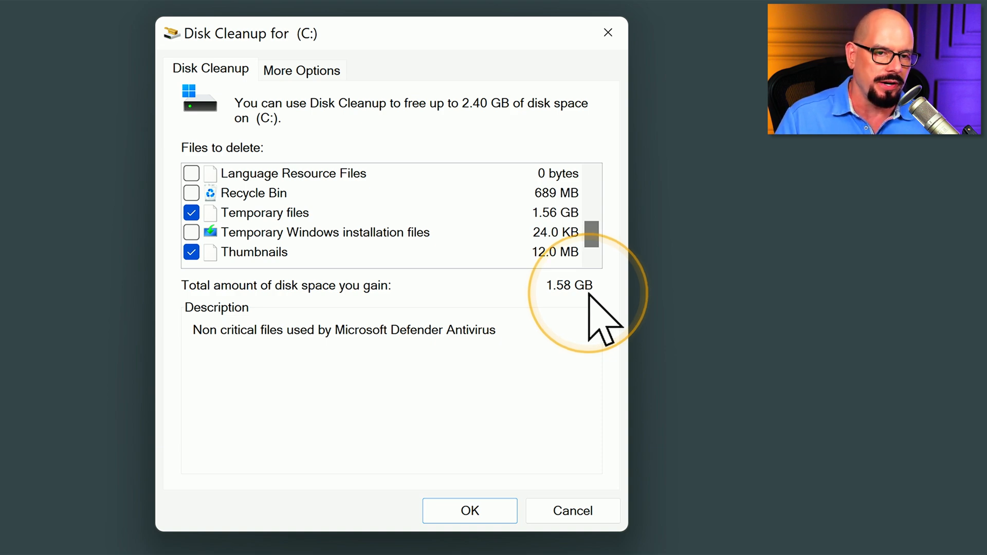
mouse_move(579, 320)
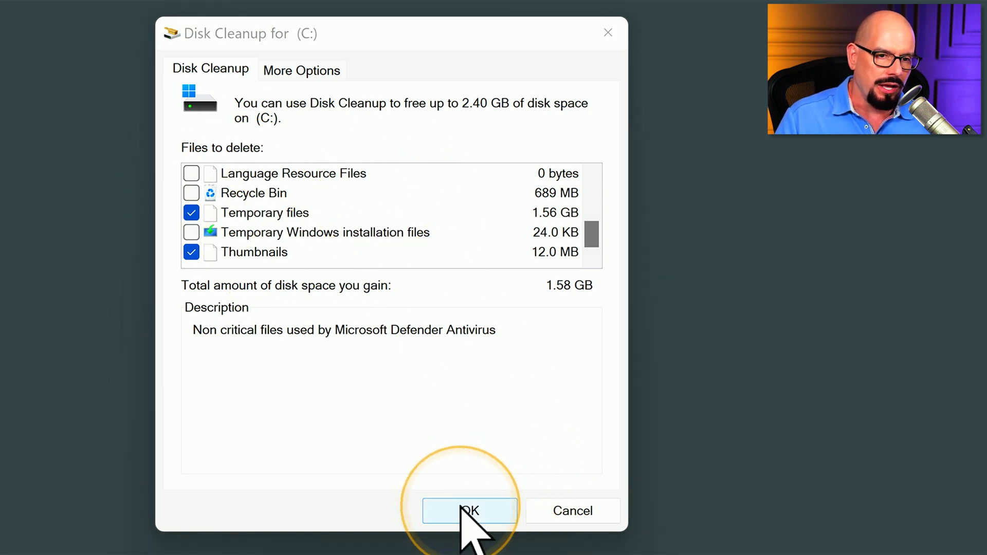
click(469, 510)
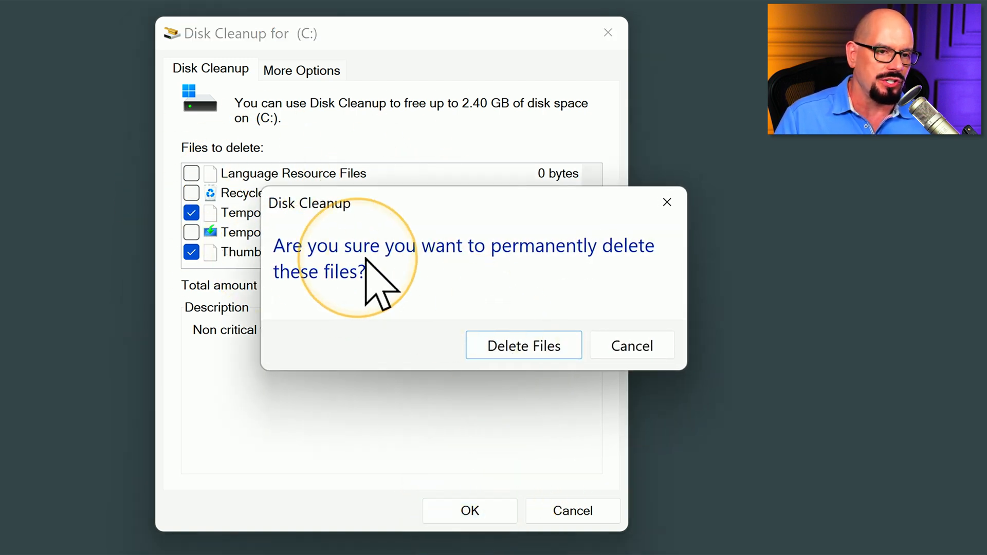
mouse_move(390, 315)
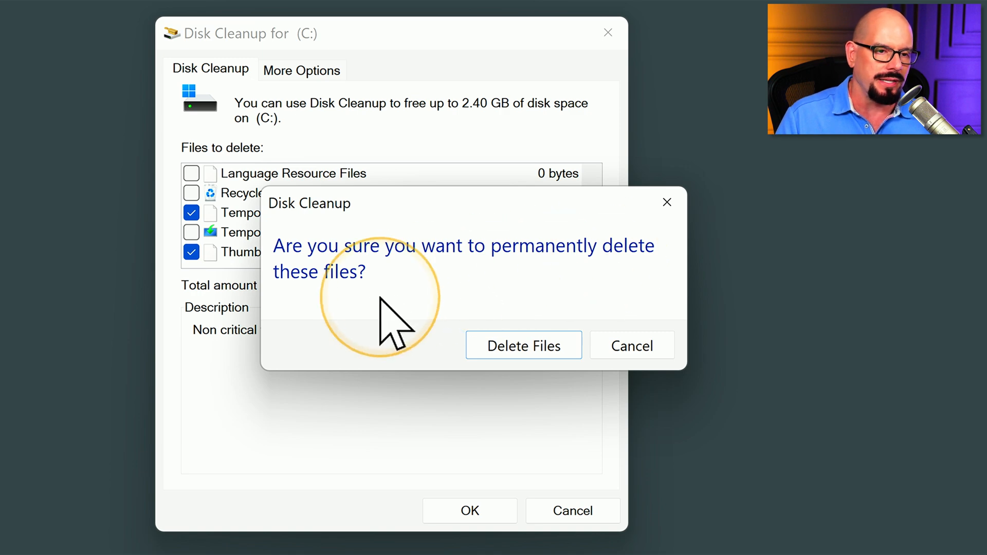
click(523, 345)
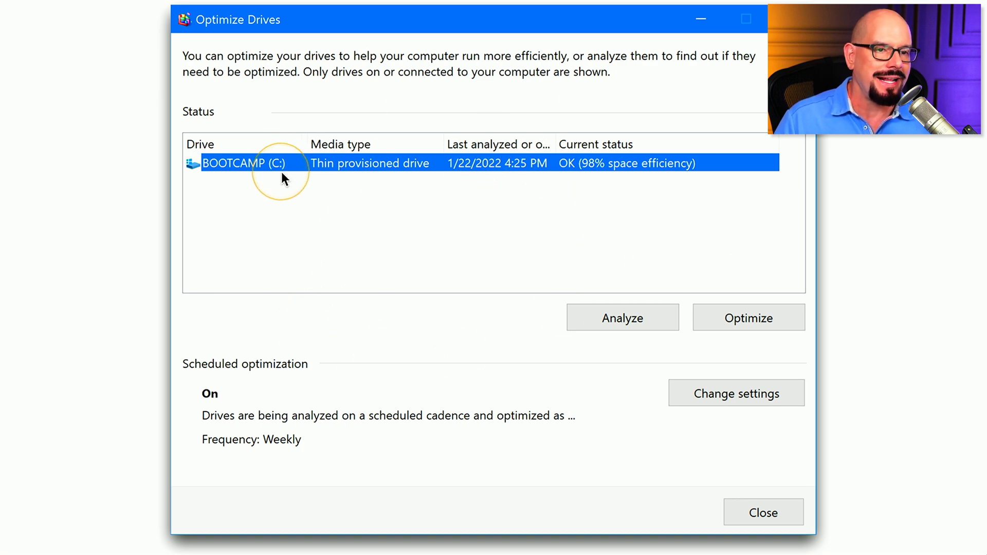
mouse_move(613, 175)
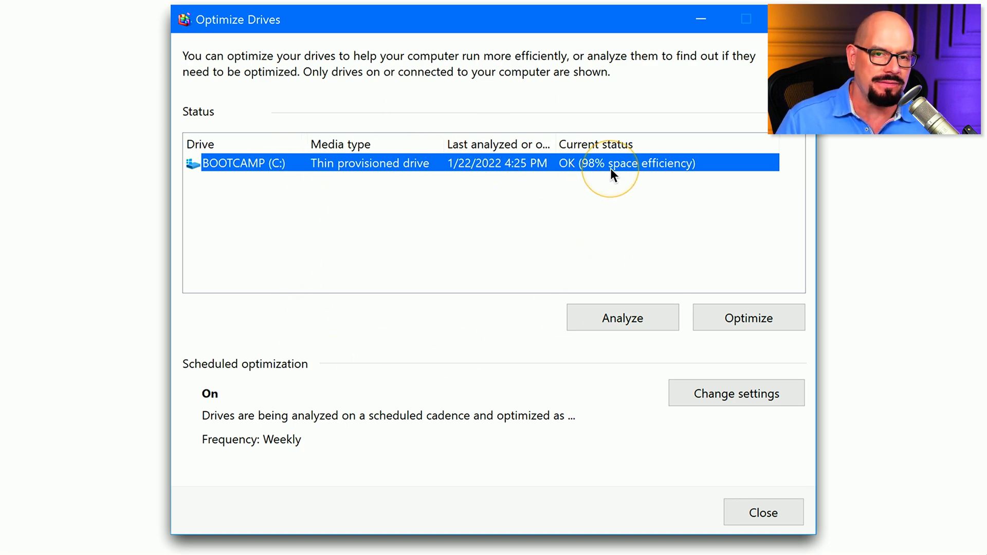
mouse_move(598, 179)
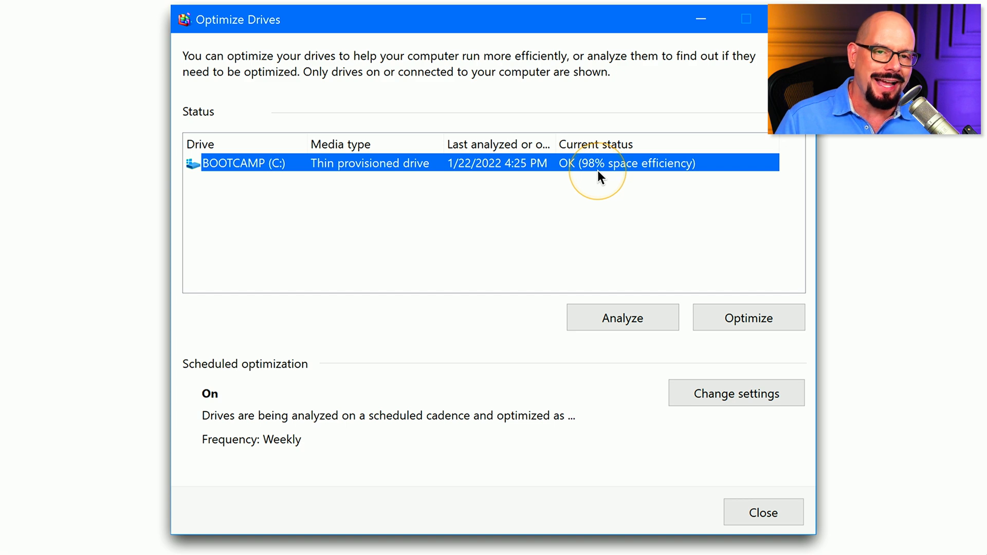
mouse_move(711, 181)
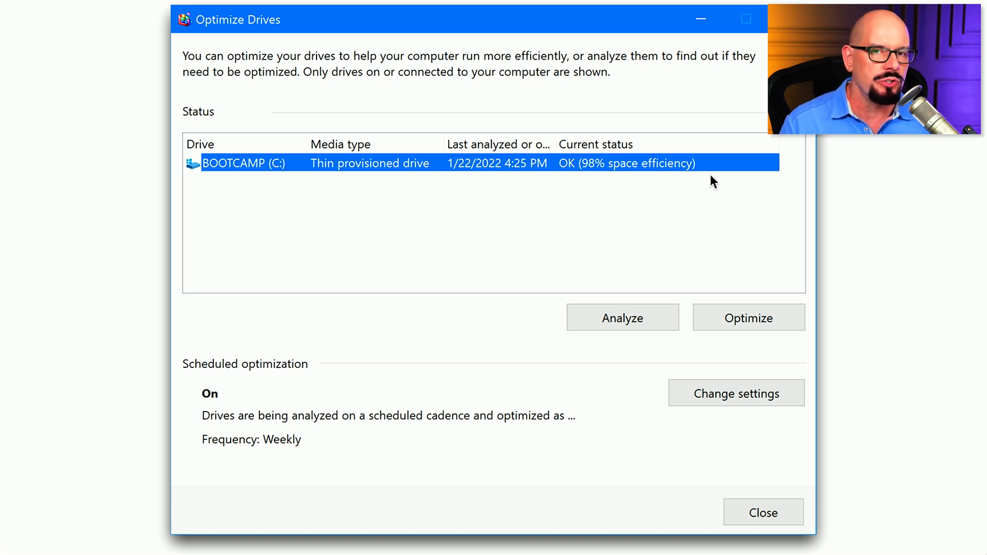
mouse_move(804, 318)
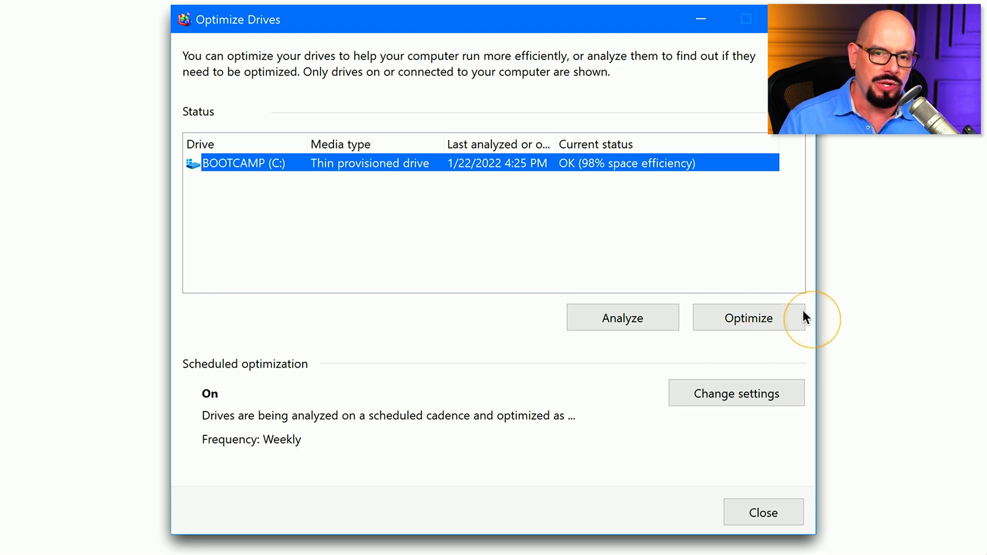
mouse_move(788, 323)
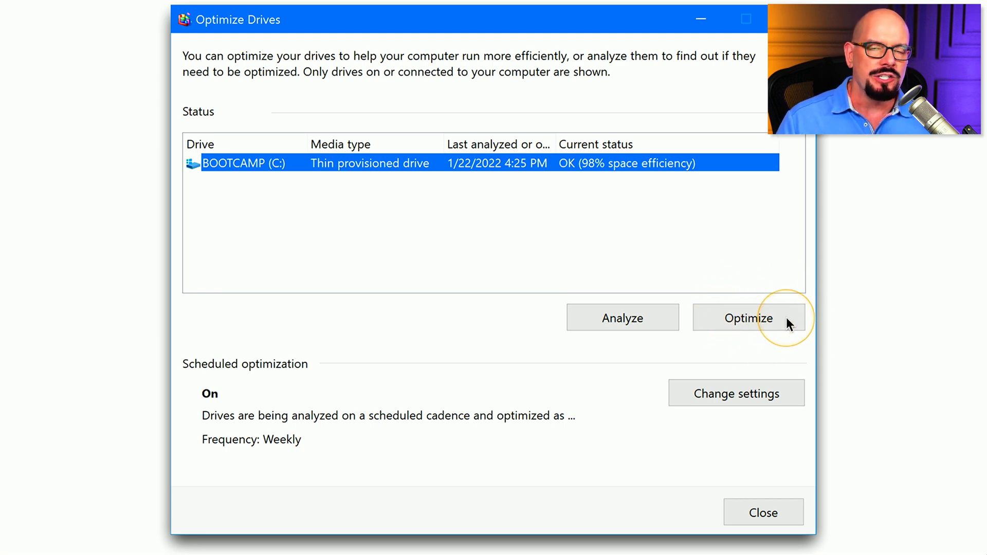
mouse_move(327, 462)
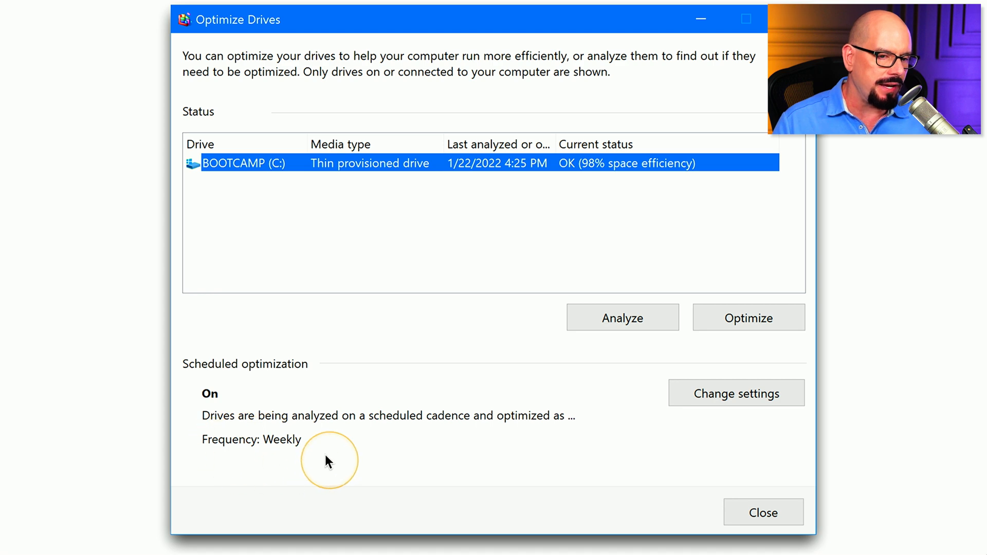
mouse_move(504, 419)
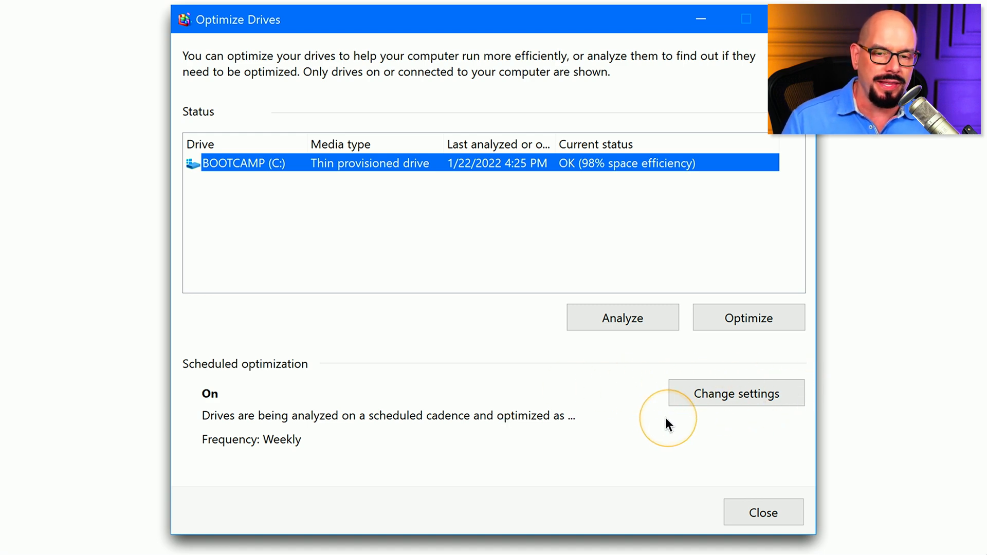
mouse_move(660, 443)
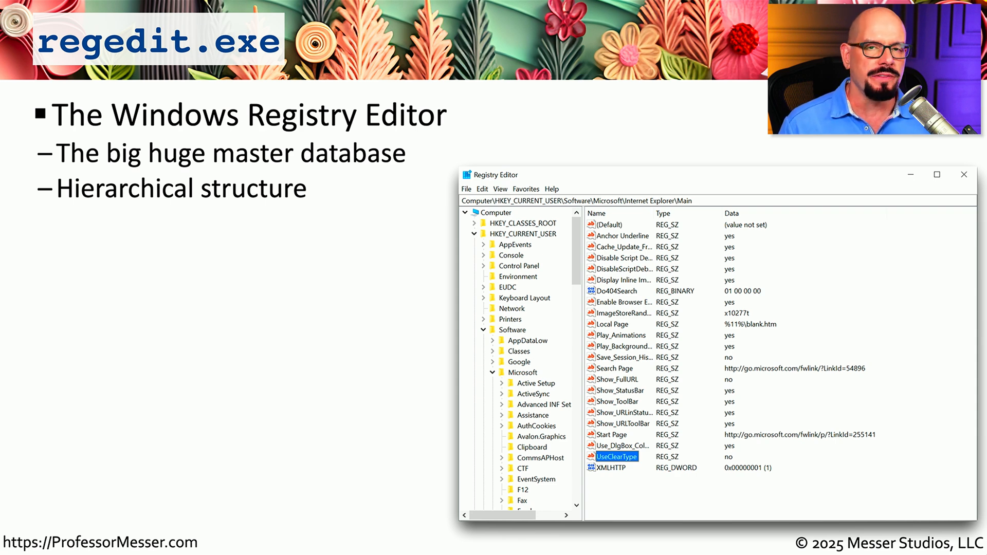
mouse_move(395, 313)
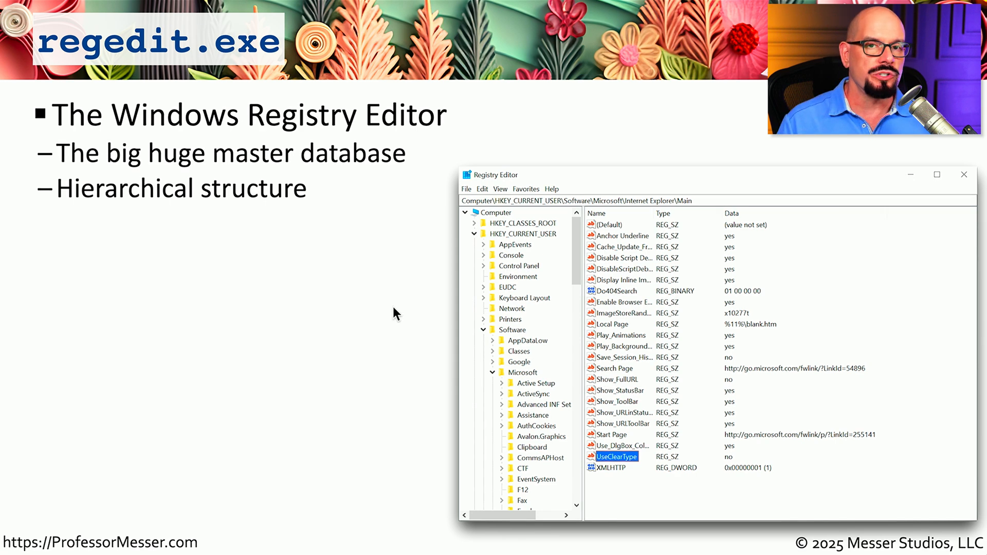
mouse_move(332, 121)
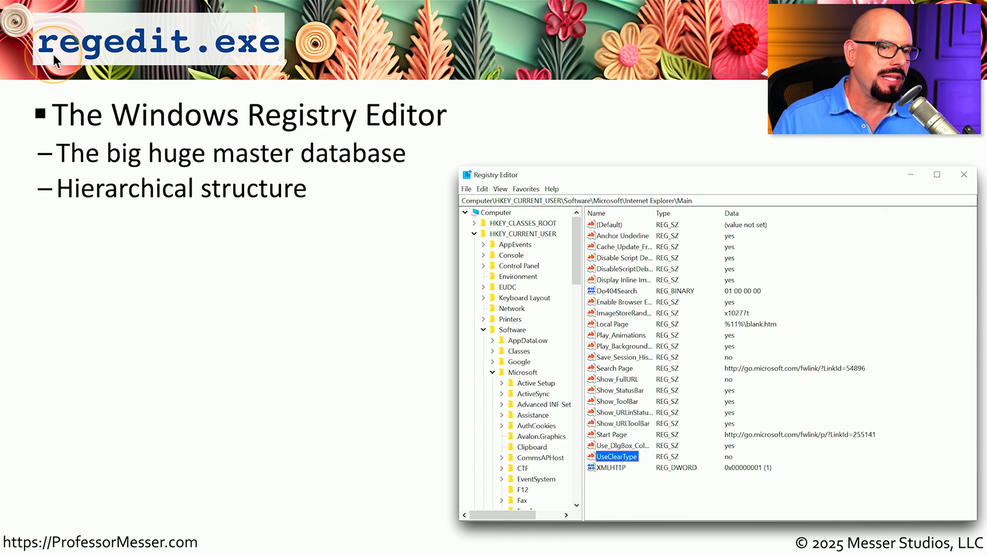
mouse_move(349, 59)
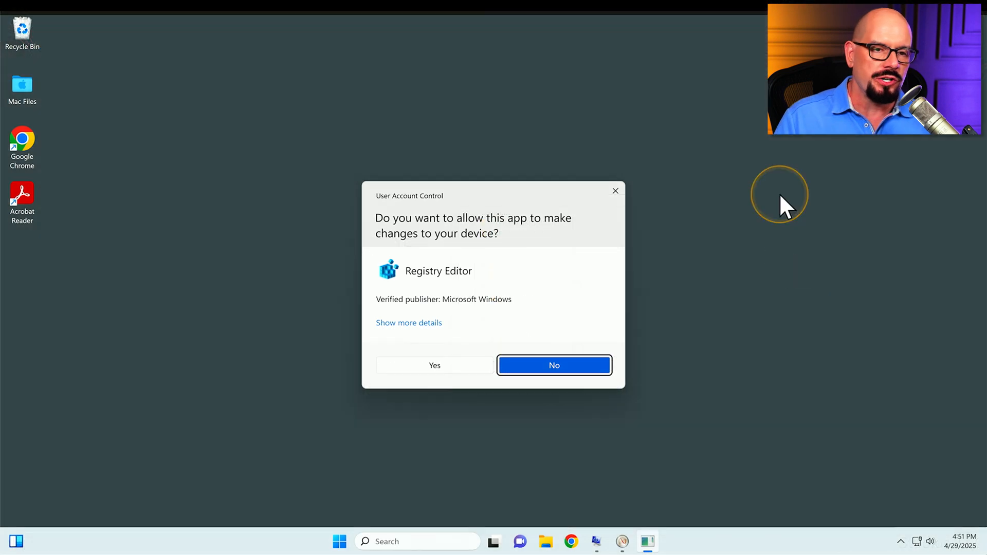
mouse_move(538, 210)
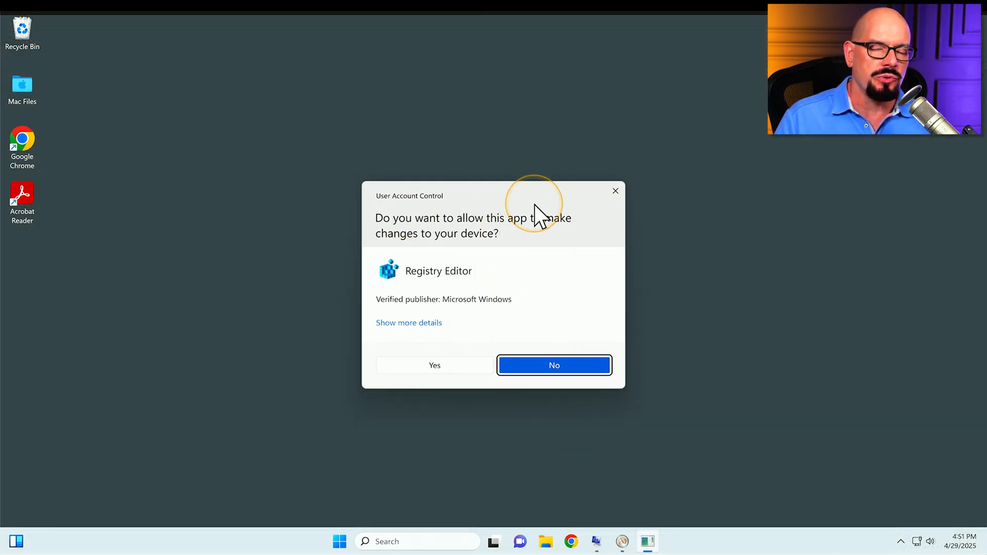
mouse_move(561, 289)
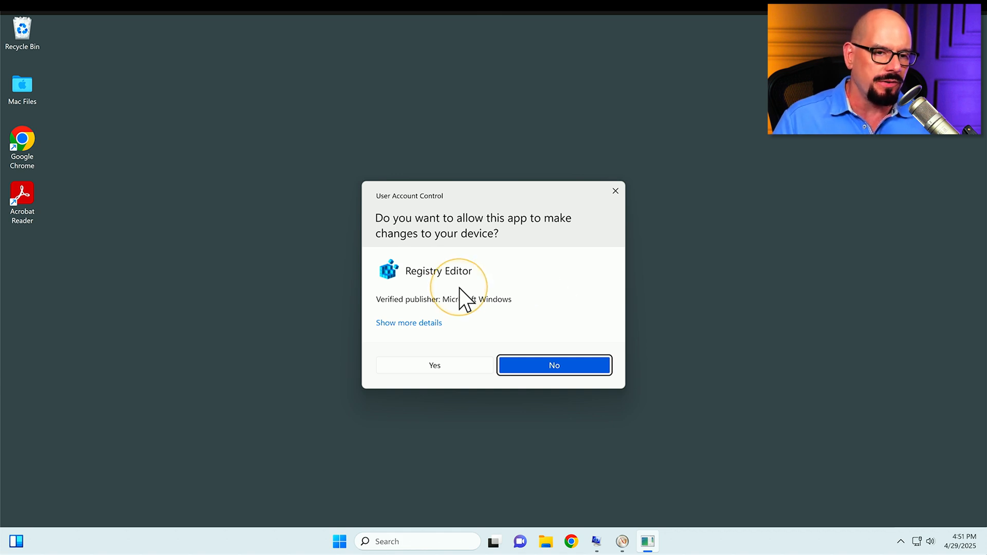
mouse_move(520, 226)
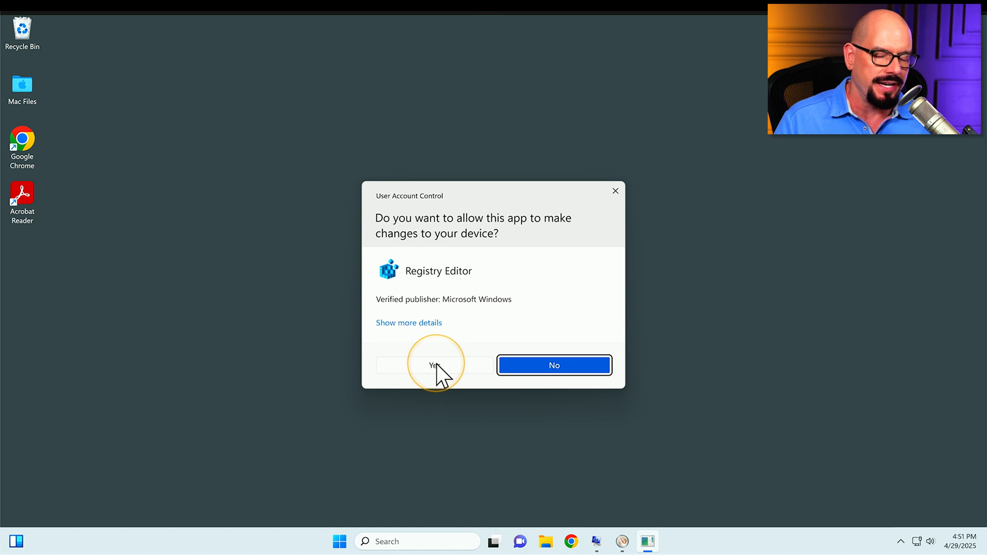
- Approve the UAC prompt so Registry Editor opens at its root keys
click(433, 365)
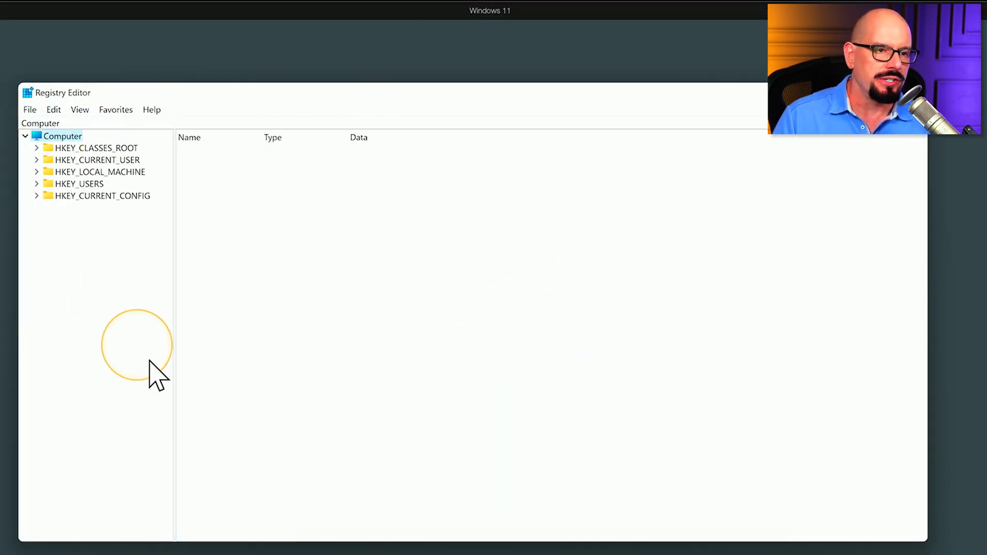
mouse_move(639, 276)
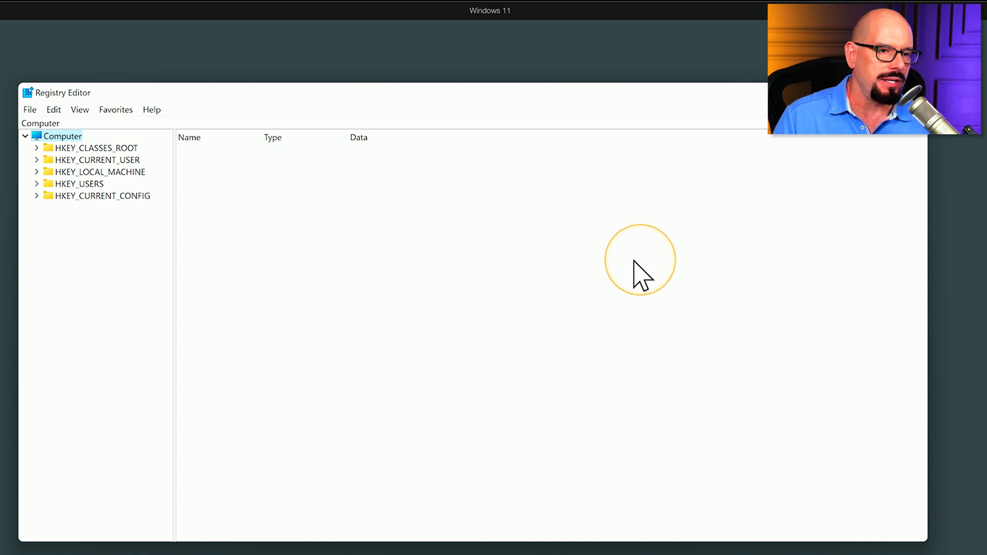
mouse_move(59, 223)
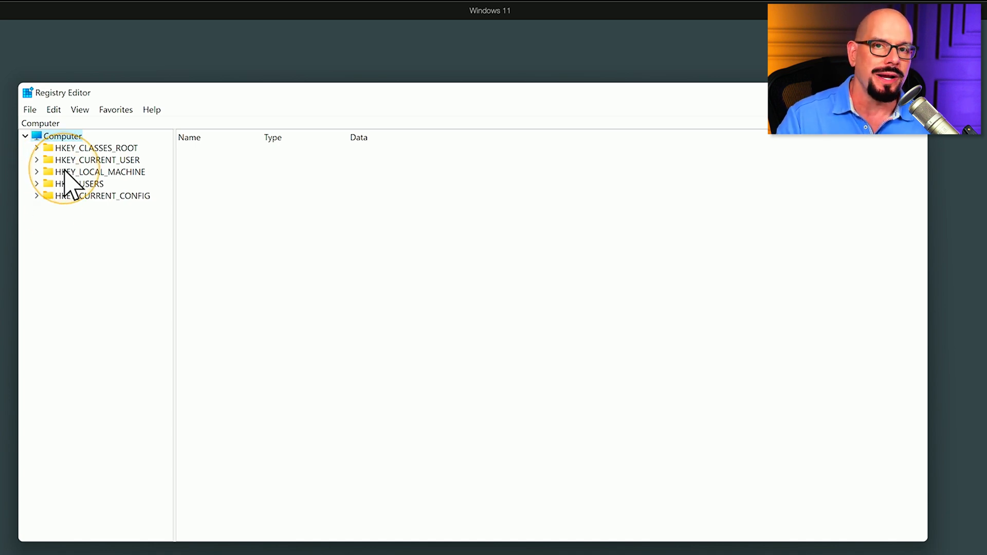
mouse_move(101, 170)
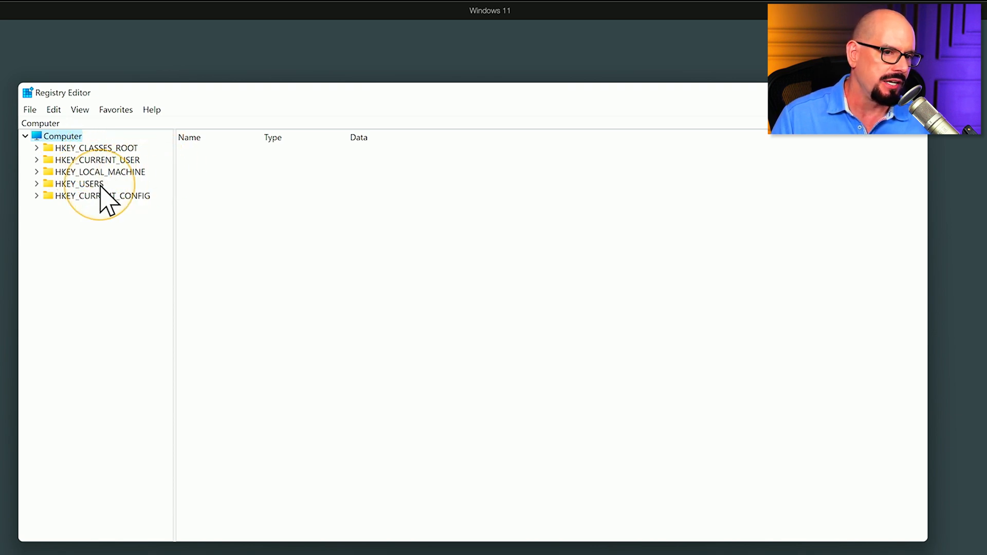
mouse_move(103, 204)
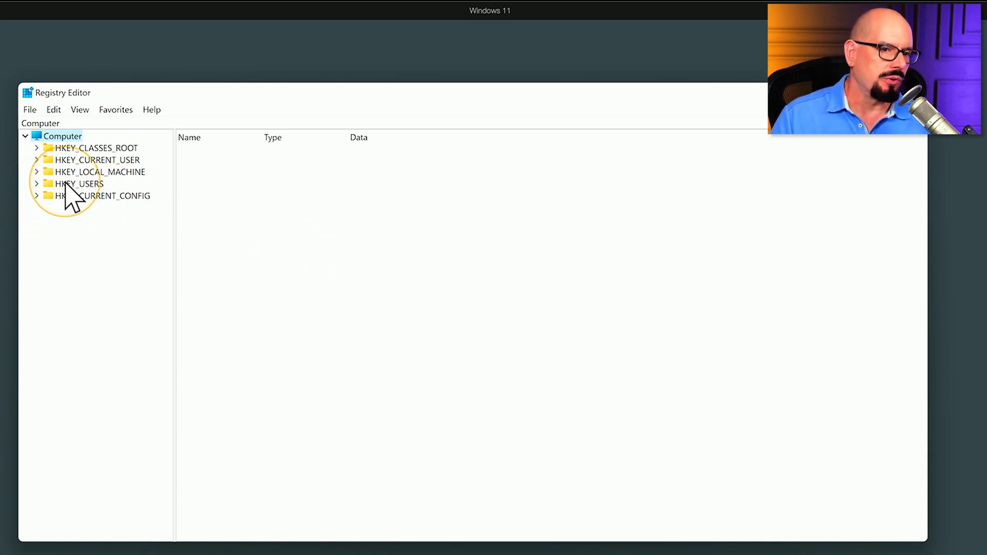
- Expand HKEY_LOCAL_MACHINE > SOFTWARE > Microsoft > Windows and select the CurrentVersion key to list its values
click(37, 171)
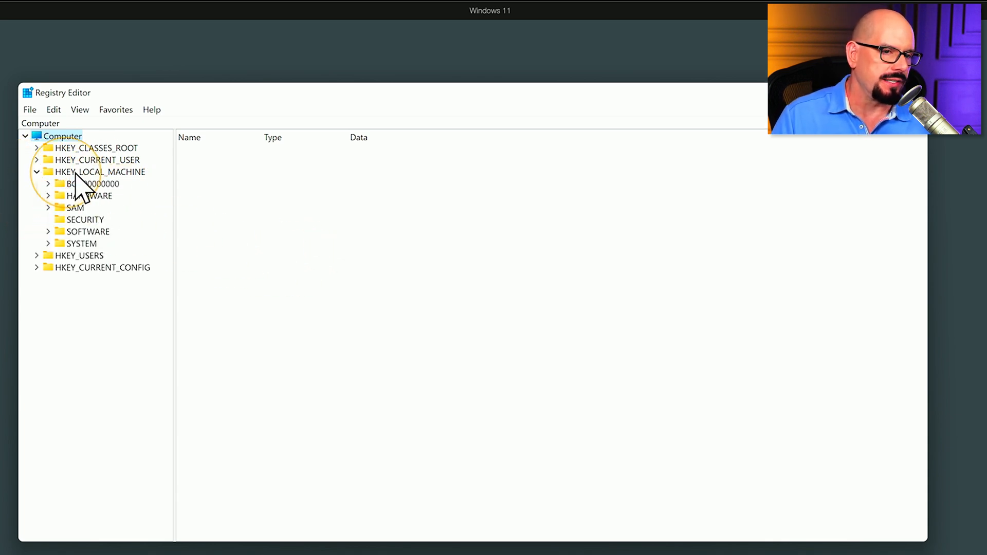
click(49, 231)
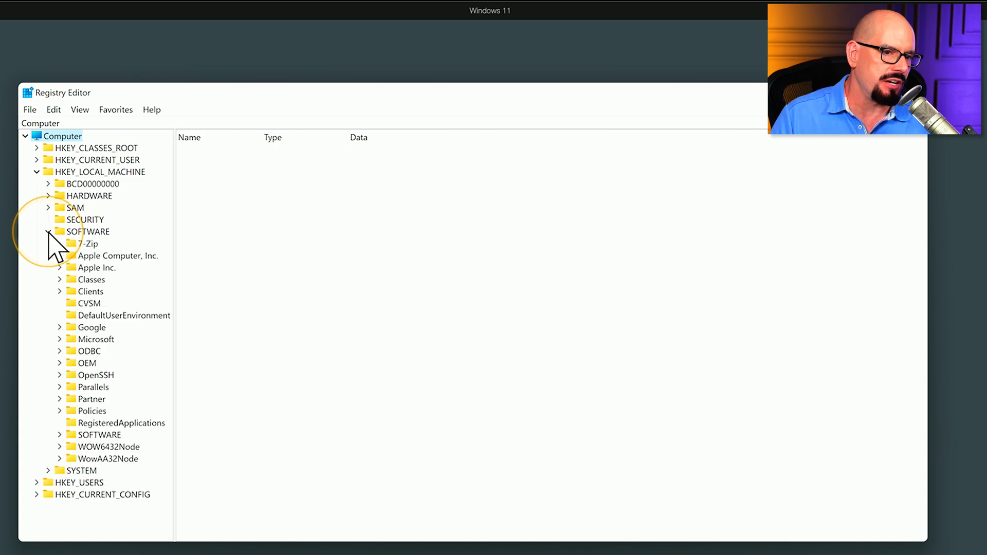
mouse_move(67, 352)
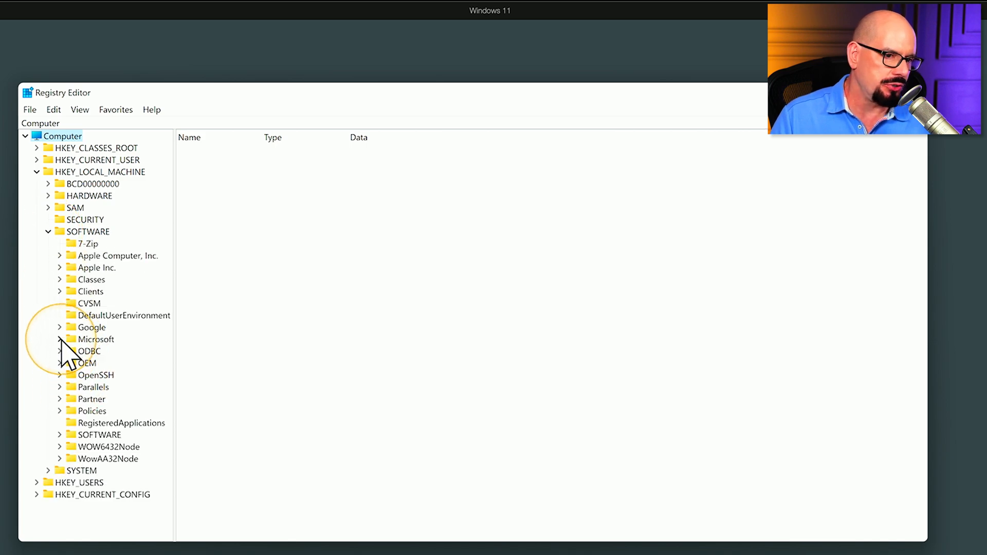
scroll(down, 3)
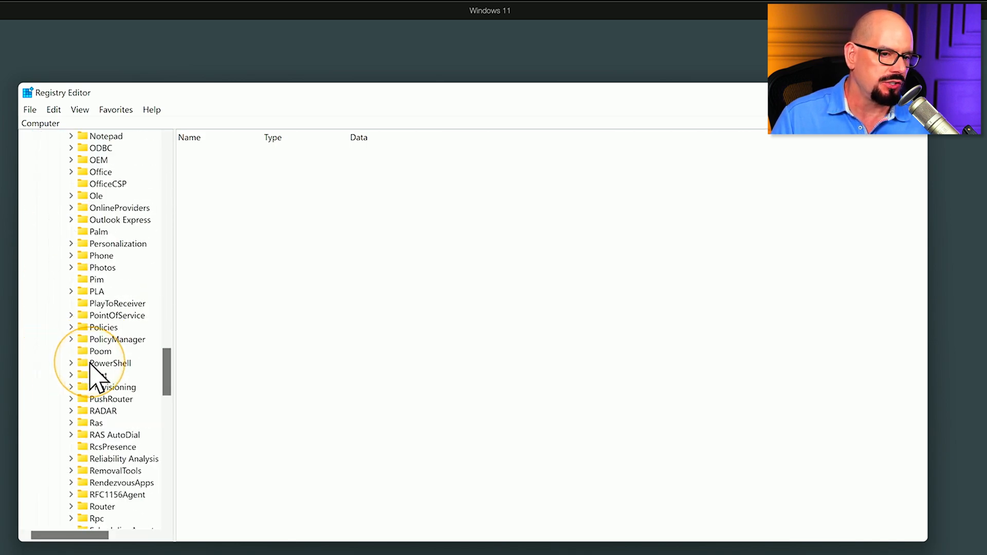
scroll(down, 3)
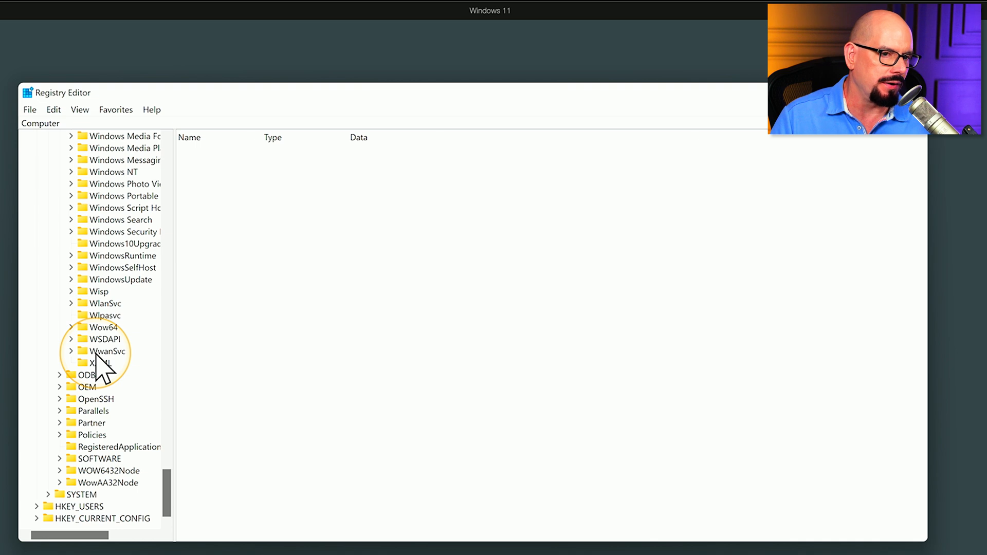
scroll(up, 3)
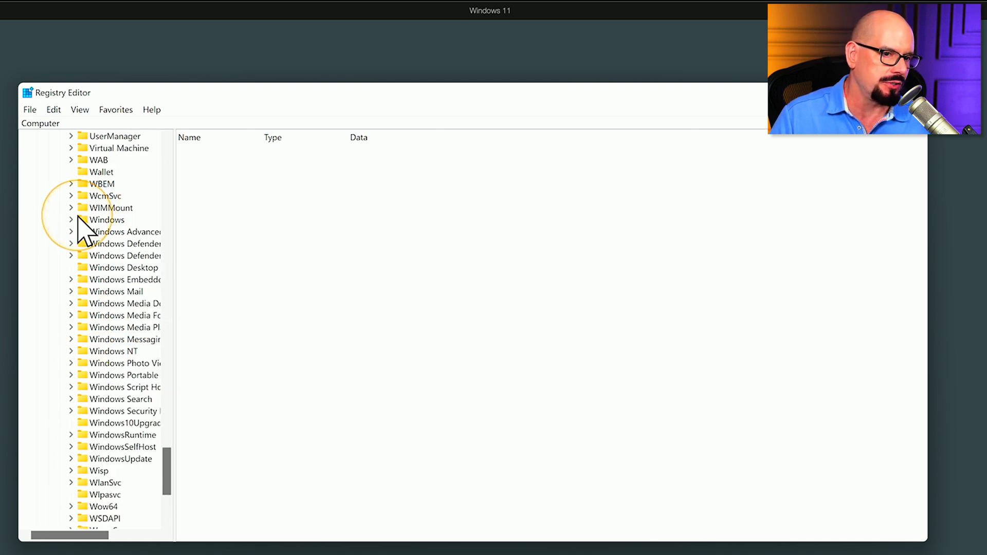
click(71, 219)
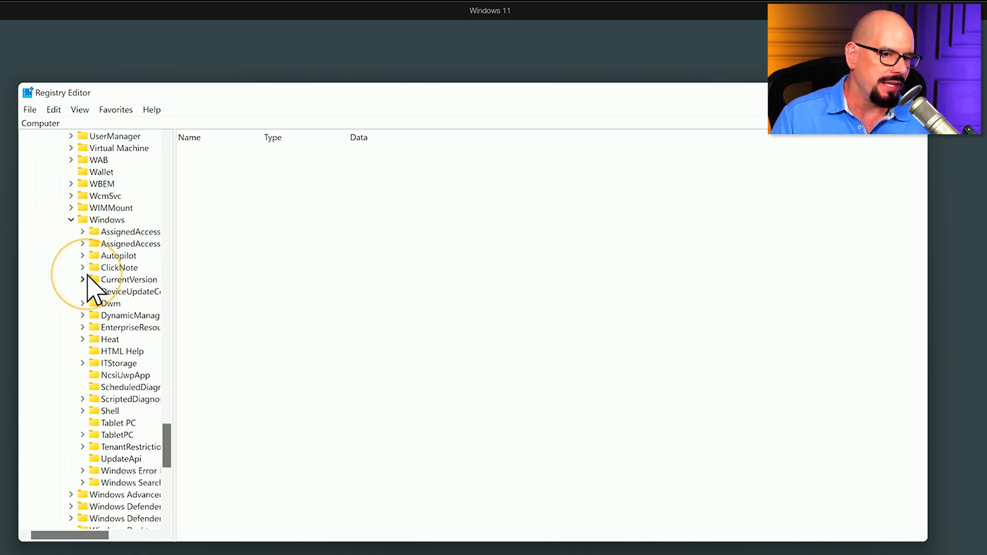
click(129, 280)
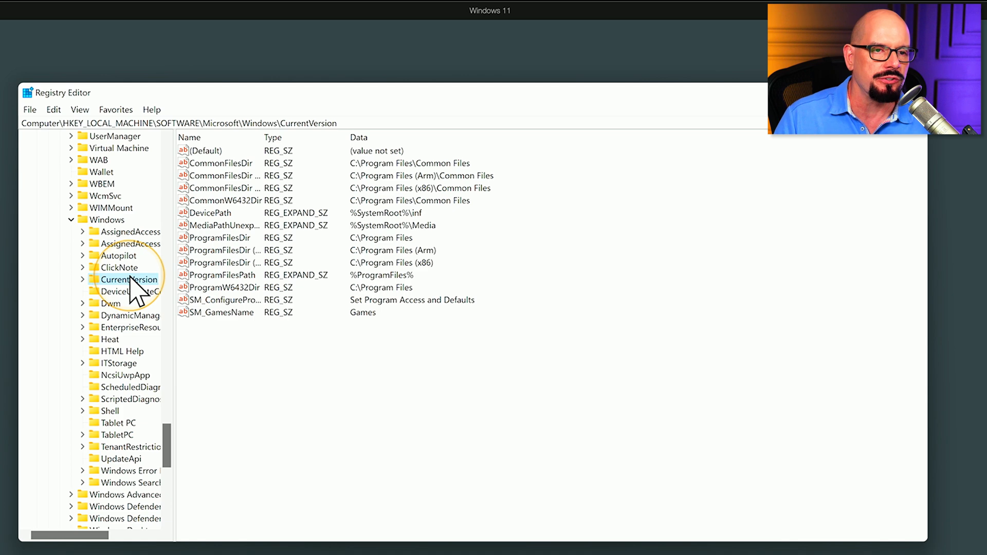
mouse_move(286, 185)
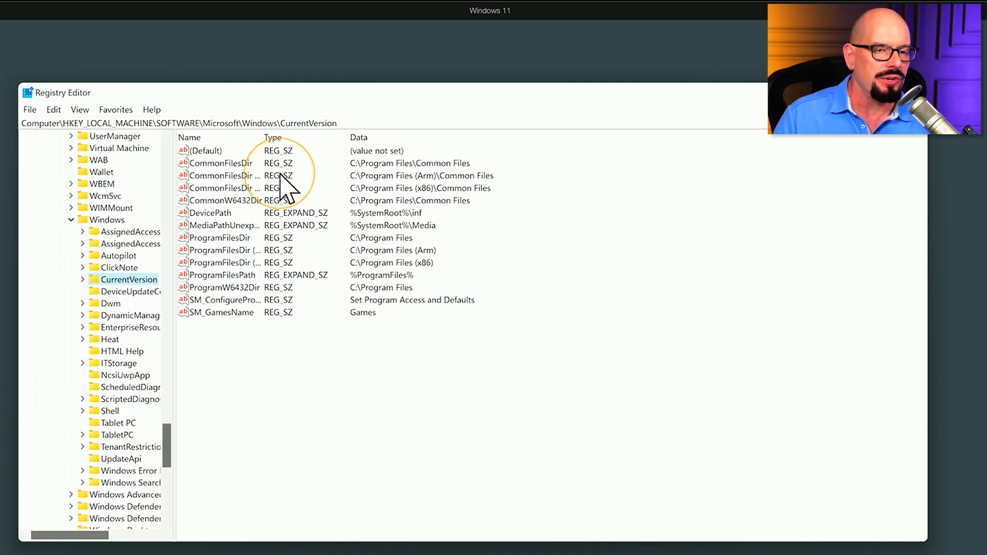
mouse_move(276, 328)
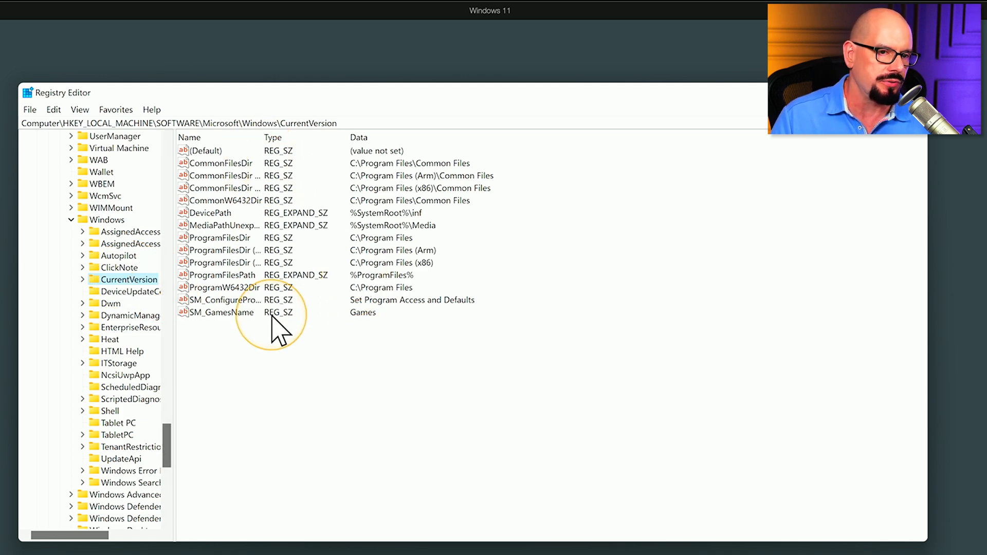
mouse_move(264, 142)
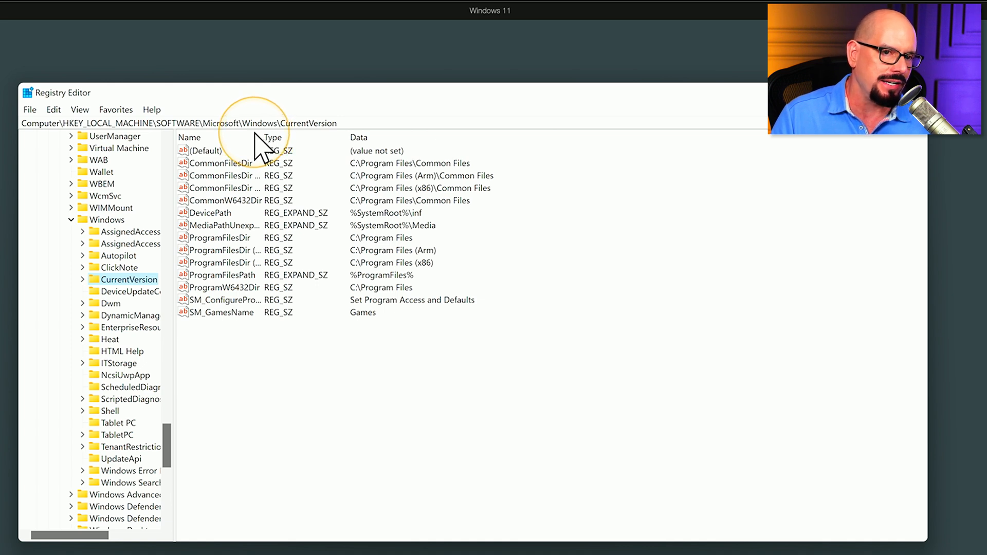
- Widen the Name column so values like CommonFilesDir (x86) read fully, select CommonFilesDir, and start File > Export
drag(264, 137, 302, 137)
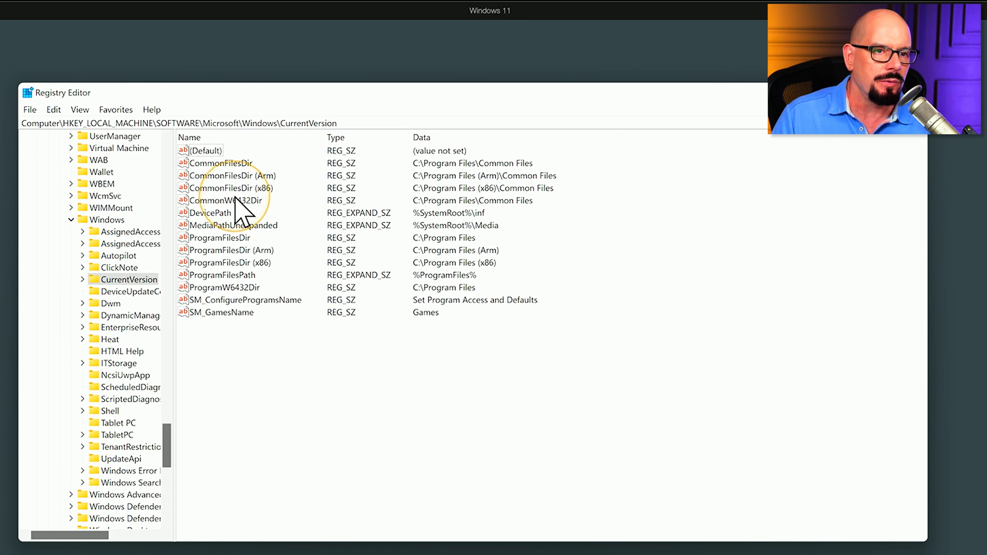
click(221, 163)
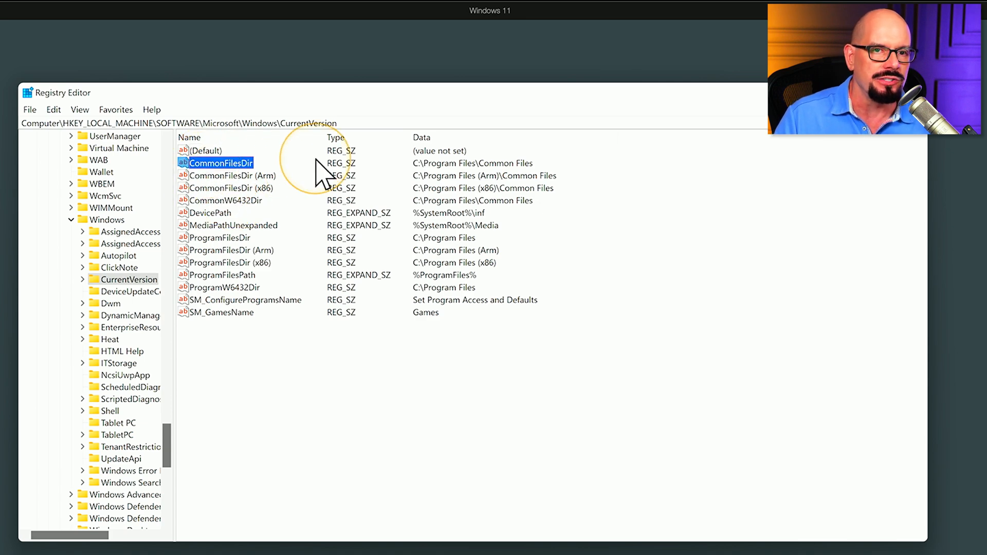
mouse_move(464, 182)
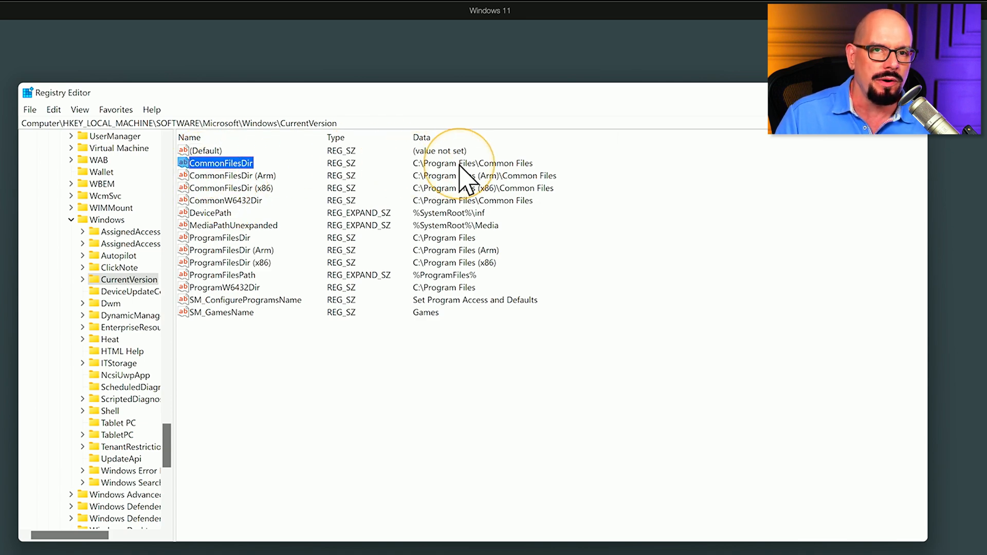
mouse_move(534, 182)
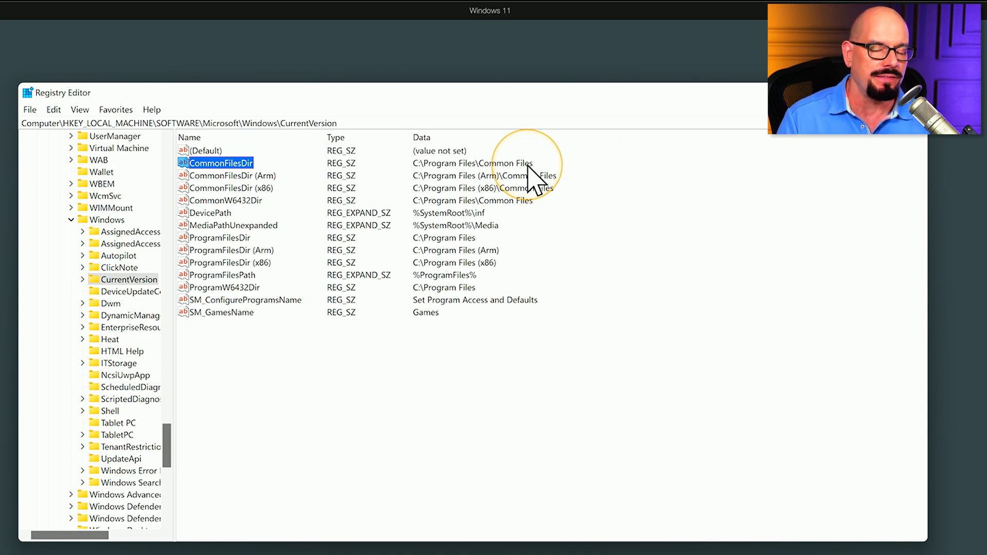
mouse_move(440, 252)
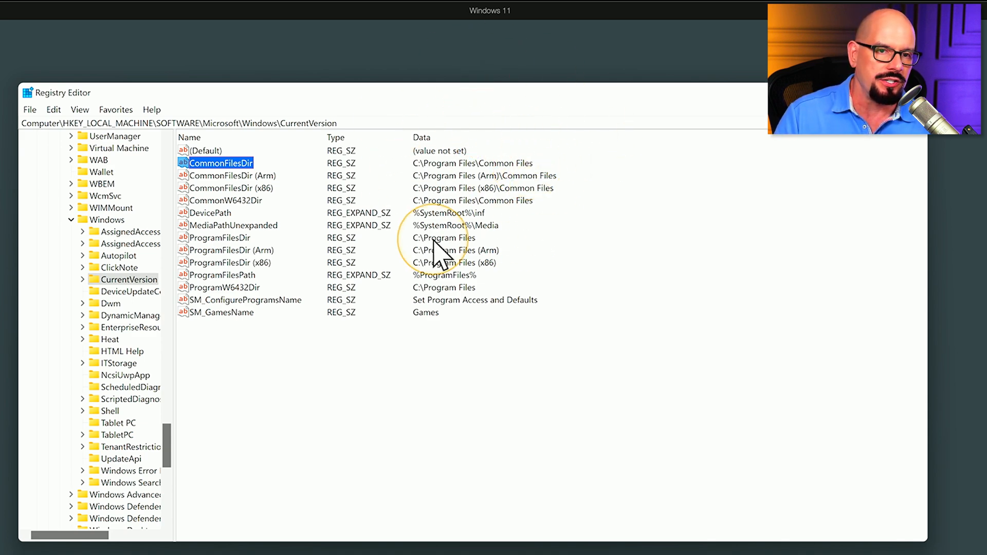
mouse_move(551, 251)
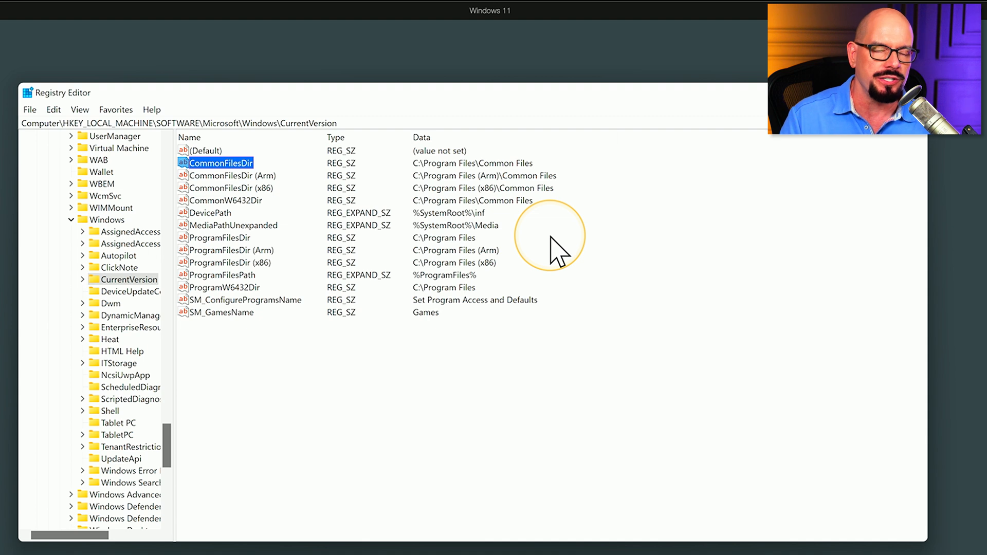
mouse_move(508, 108)
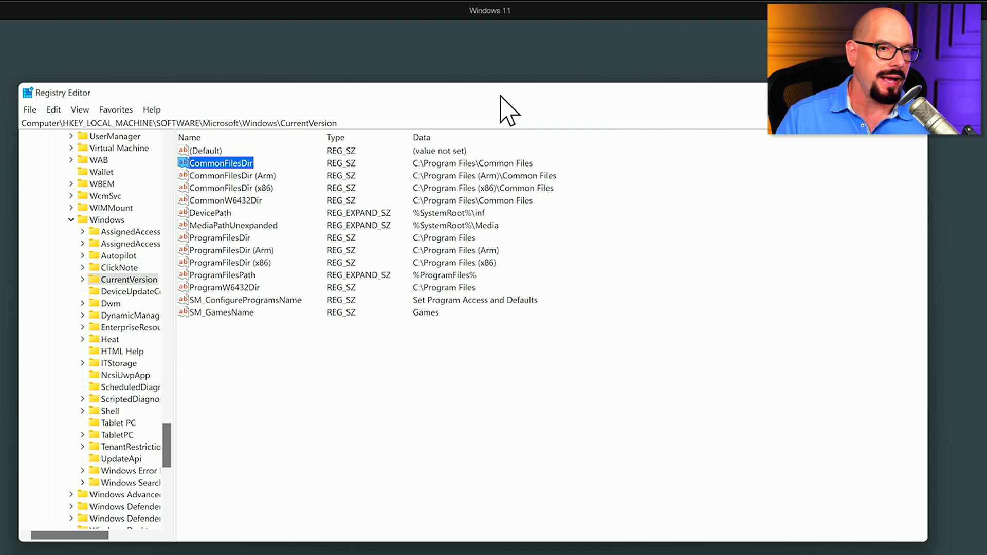
click(29, 109)
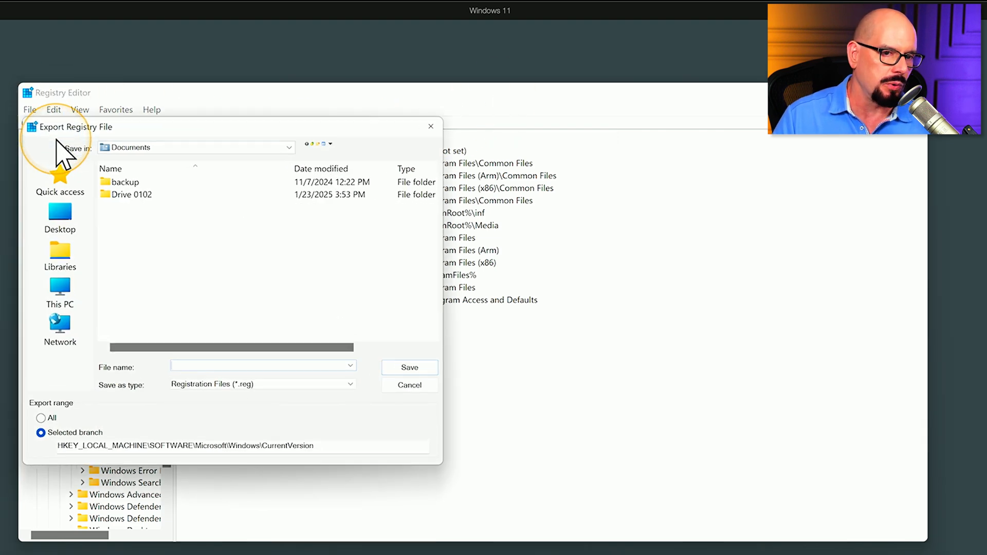
mouse_move(217, 308)
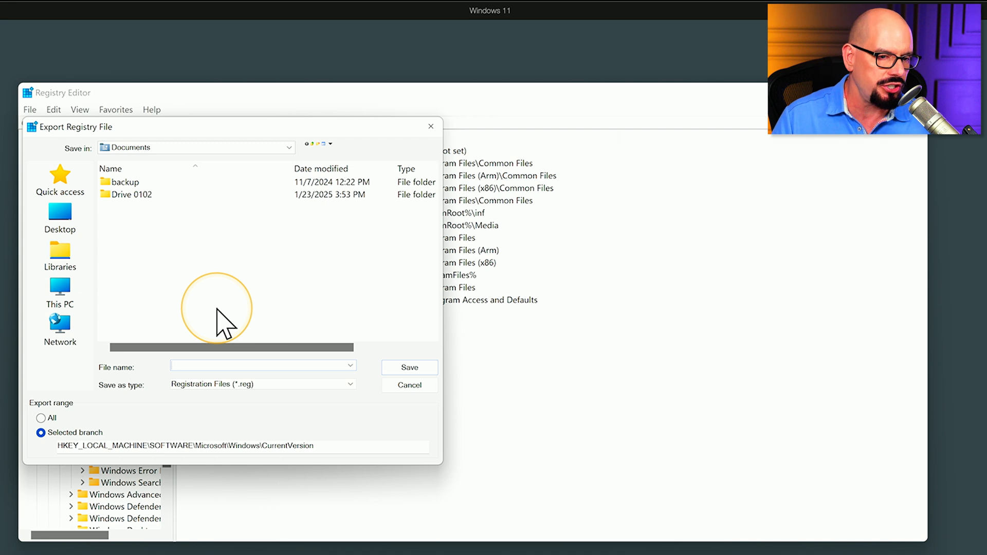
mouse_move(258, 135)
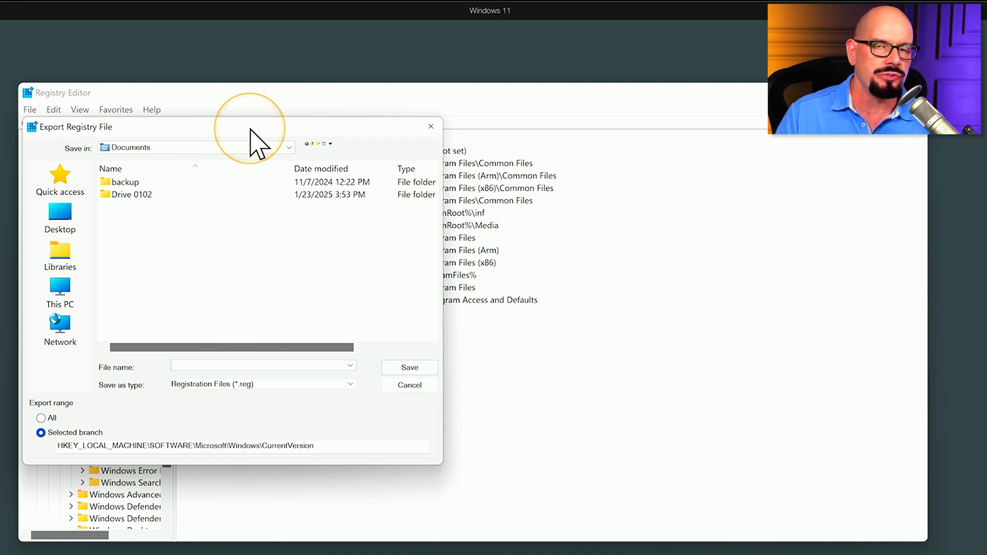
mouse_move(258, 400)
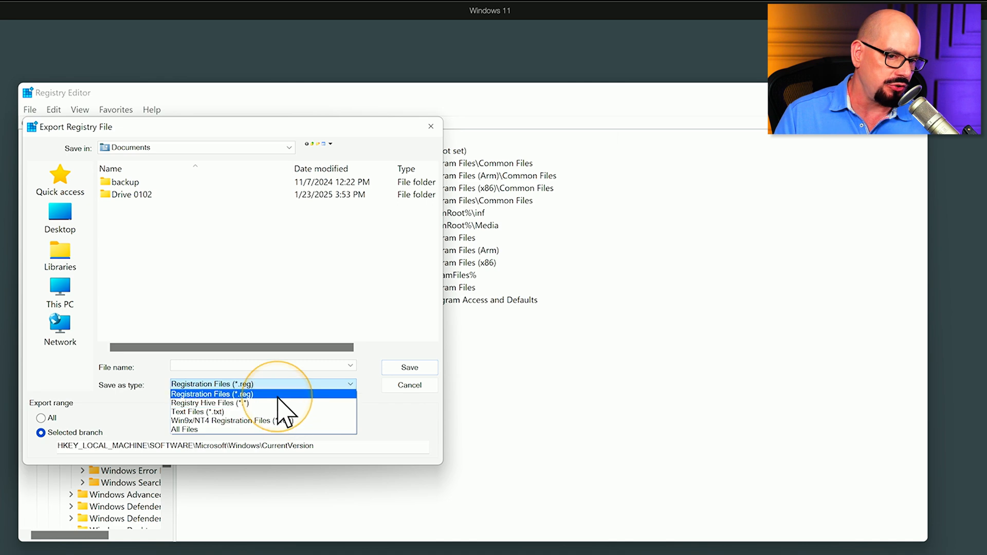
mouse_move(264, 403)
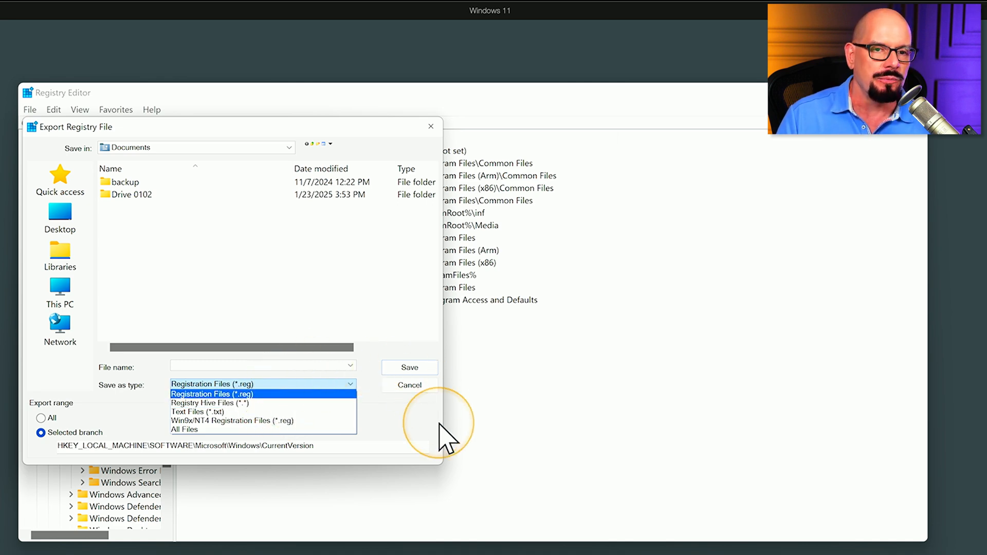
- Review the Save as type formats and leave Registration Files (*.reg) selected for the export
click(213, 393)
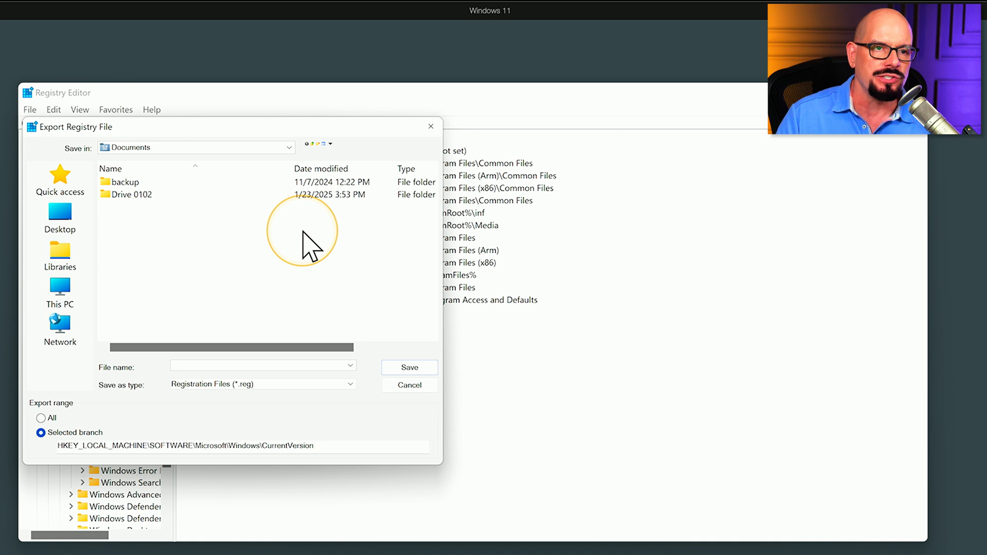